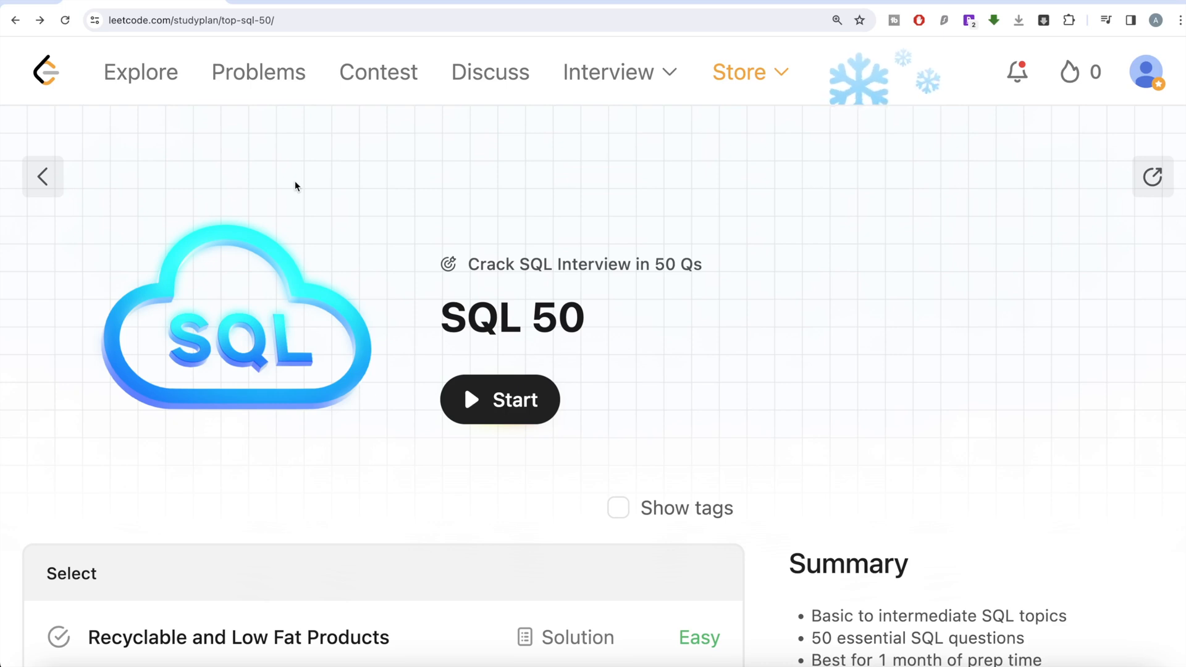
Scroll through the SQL 50 study plan to the Basic Joins problems
scroll(down, 3)
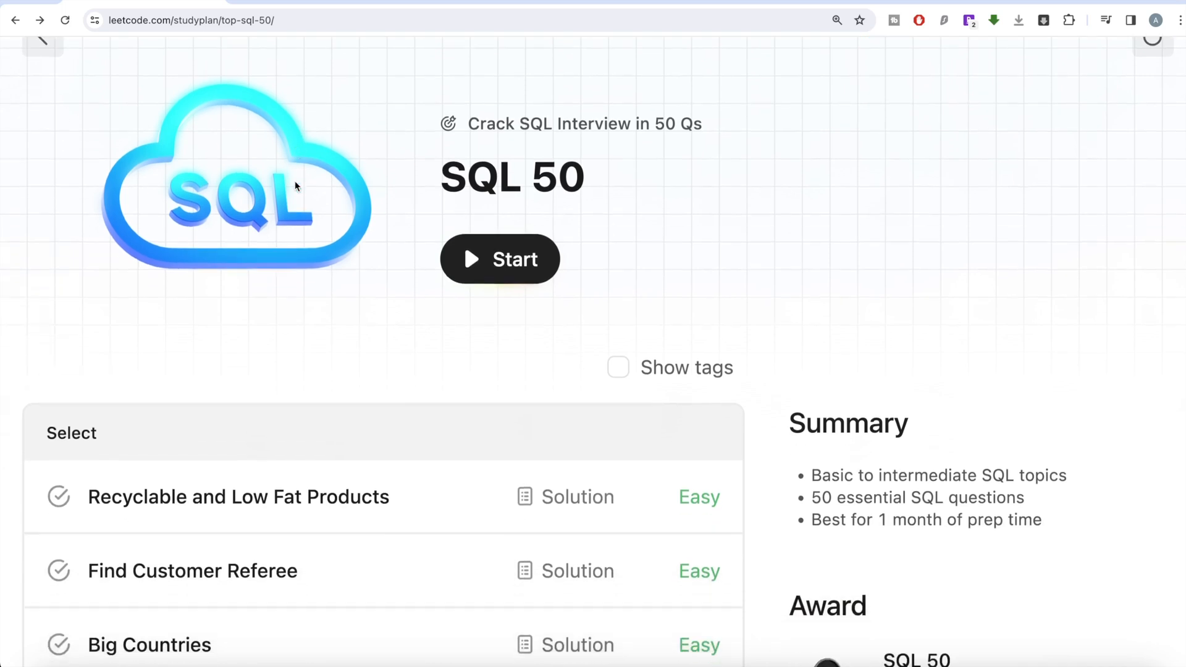
scroll(down, 3)
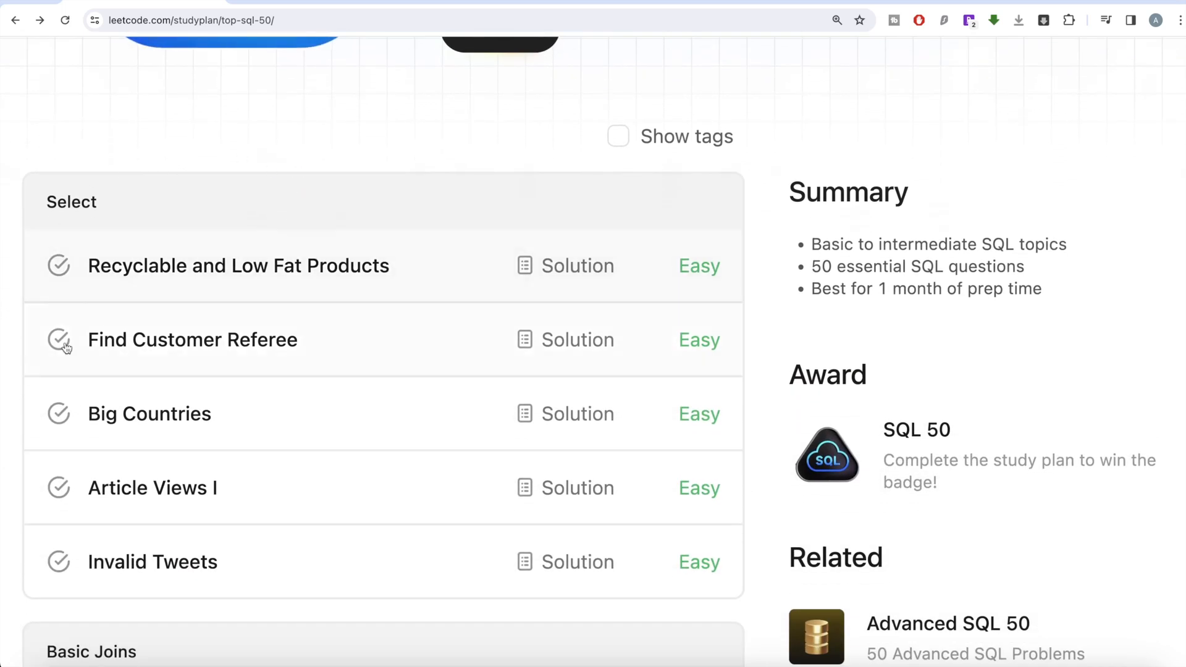
scroll(down, 3)
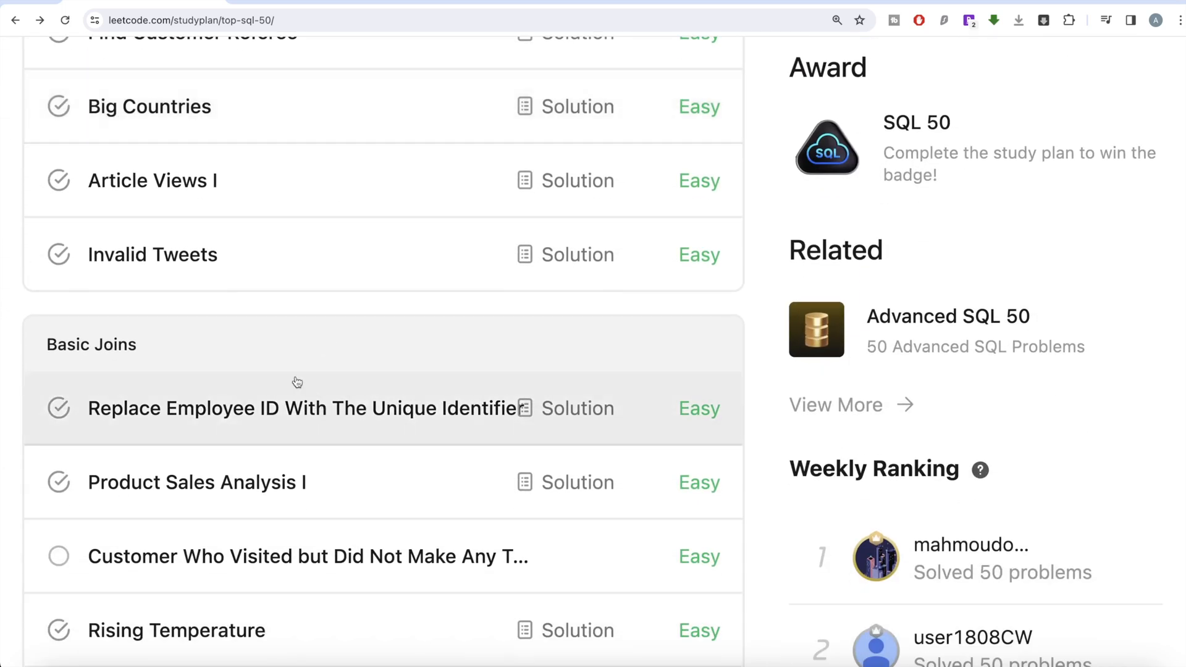
mouse_move(296, 482)
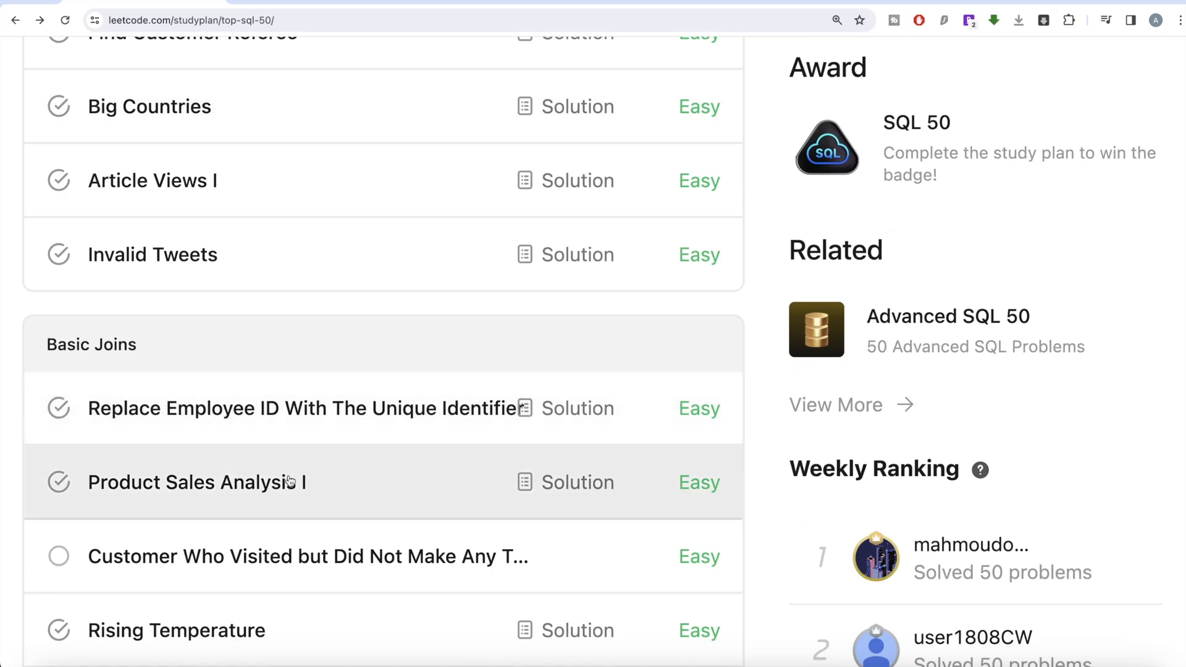
scroll(down, 3)
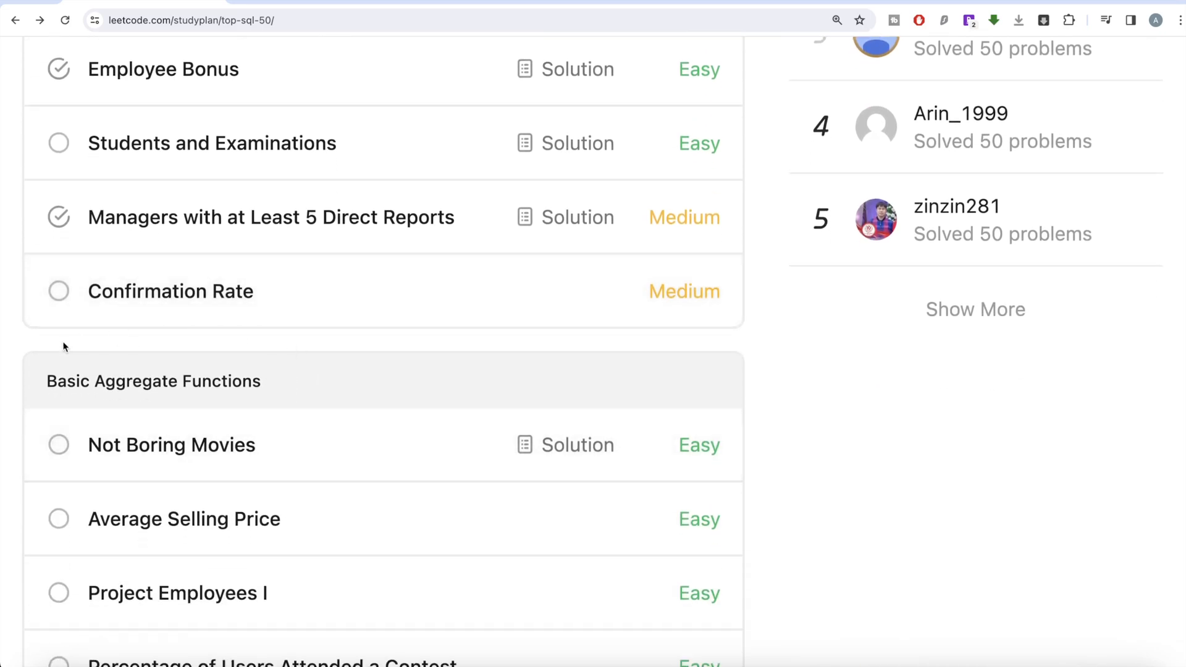
scroll(down, 3)
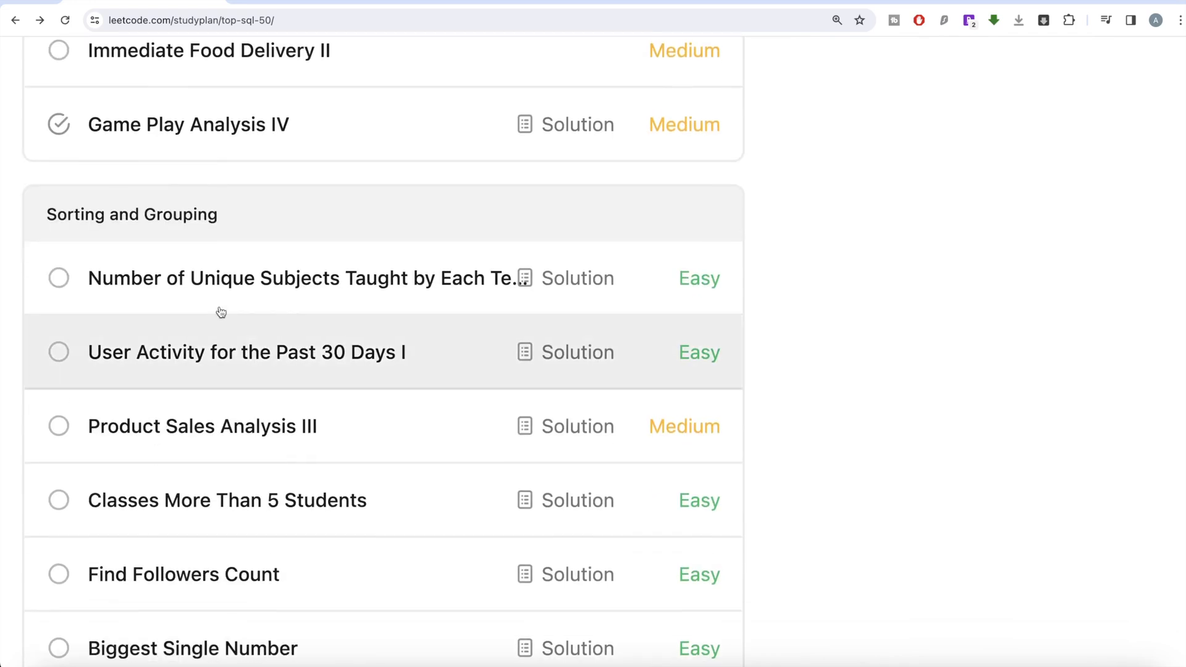
scroll(down, 3)
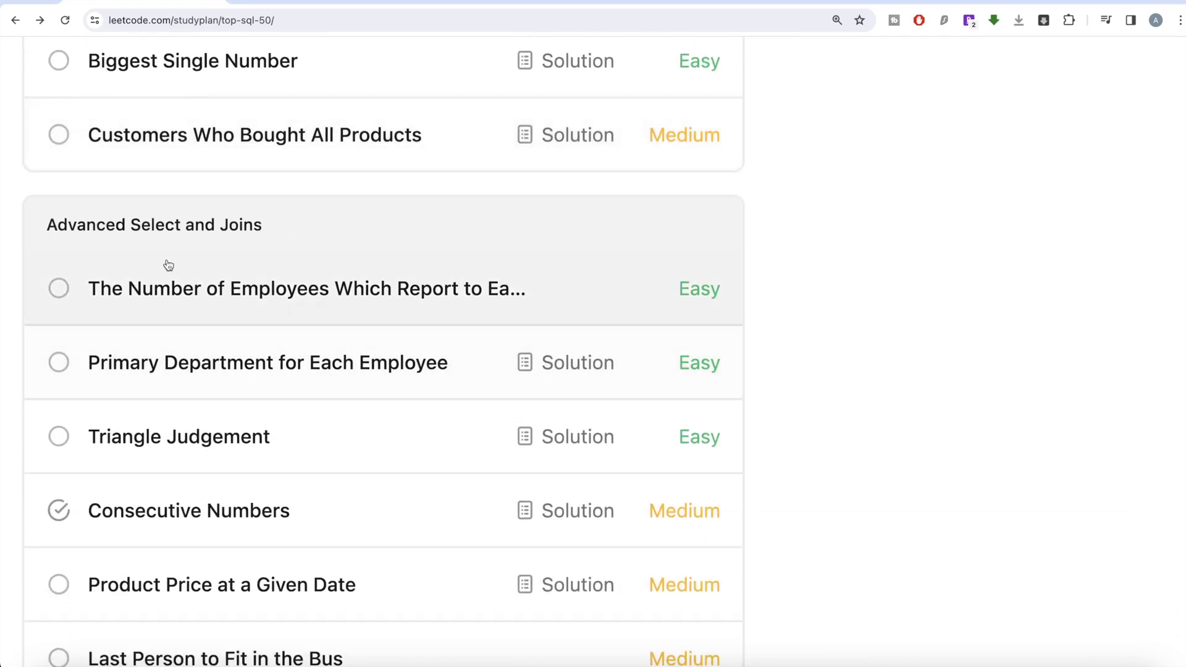
scroll(down, 3)
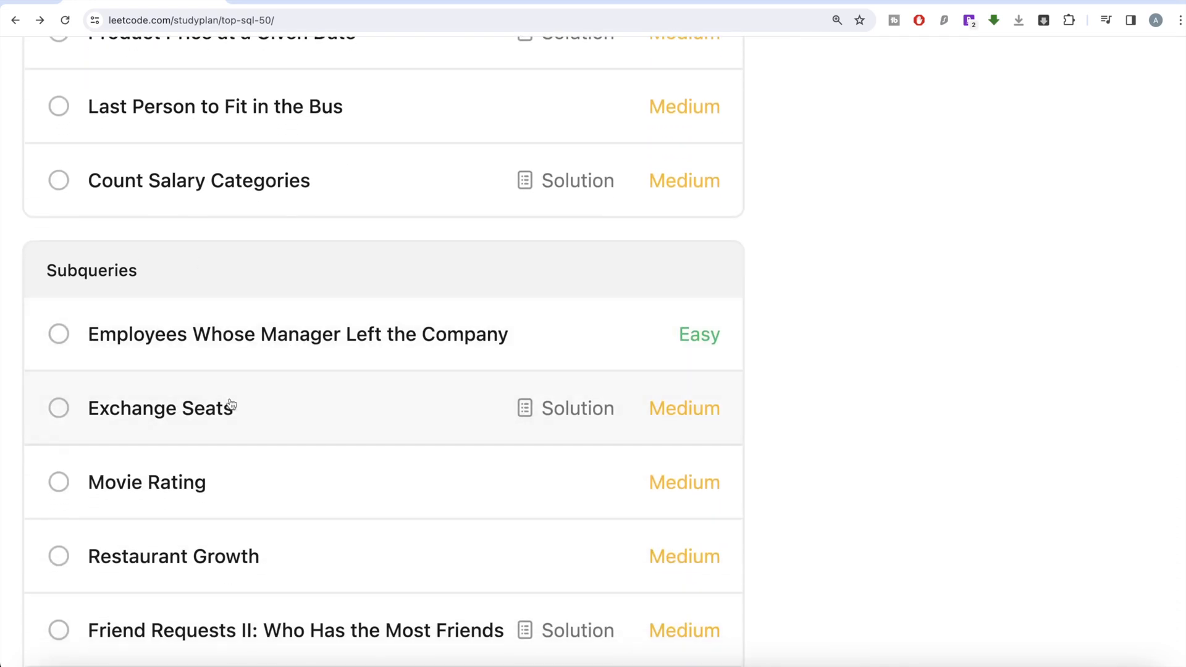
scroll(down, 3)
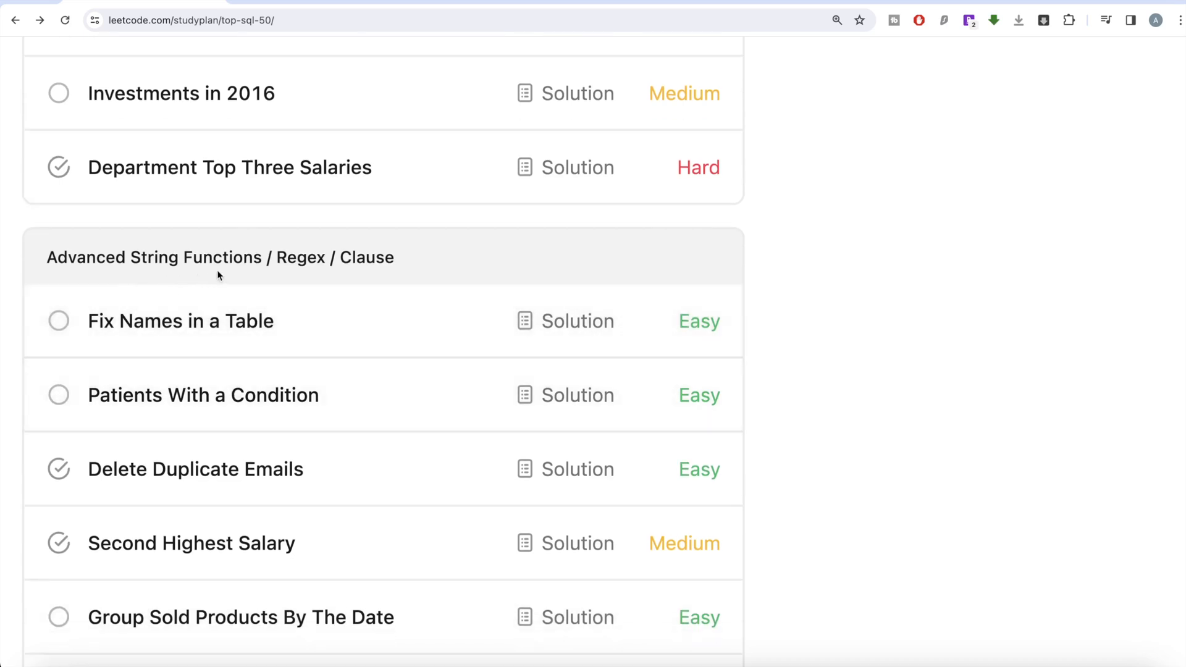
scroll(down, 3)
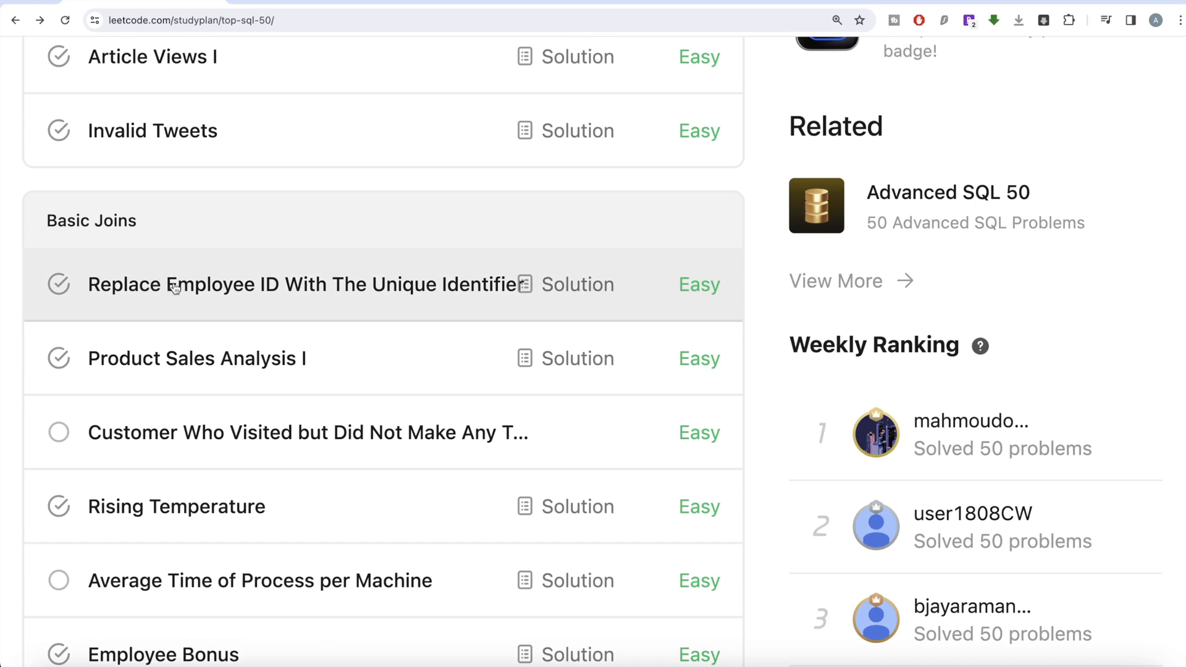
mouse_move(194, 299)
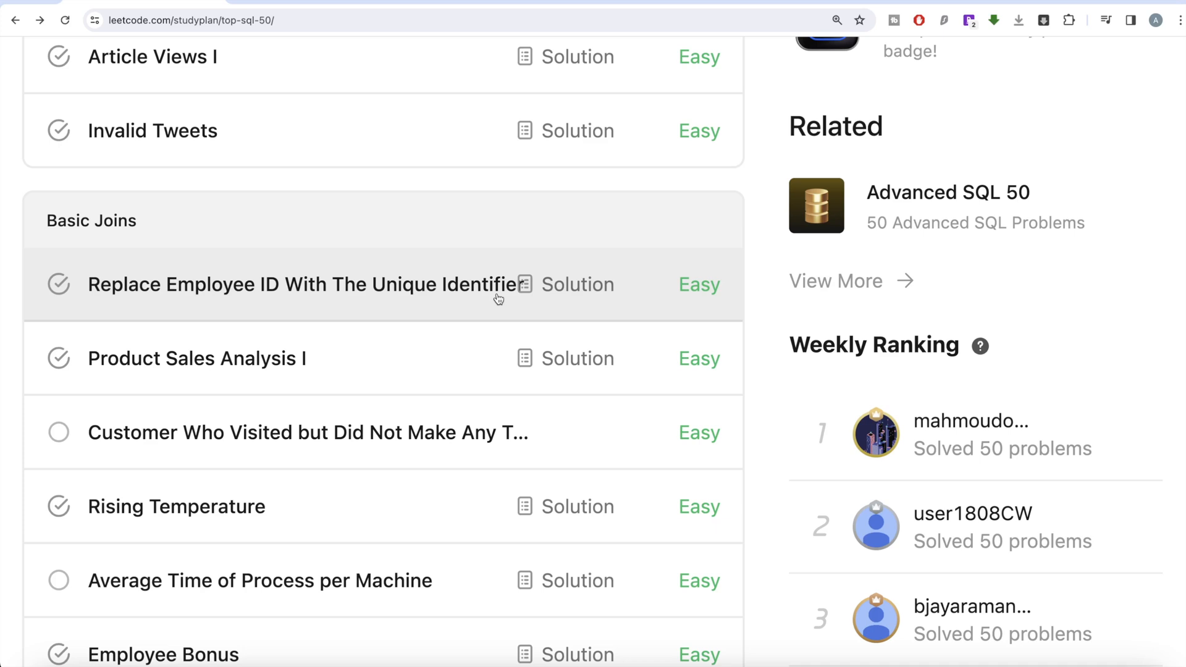
scroll(up, 3)
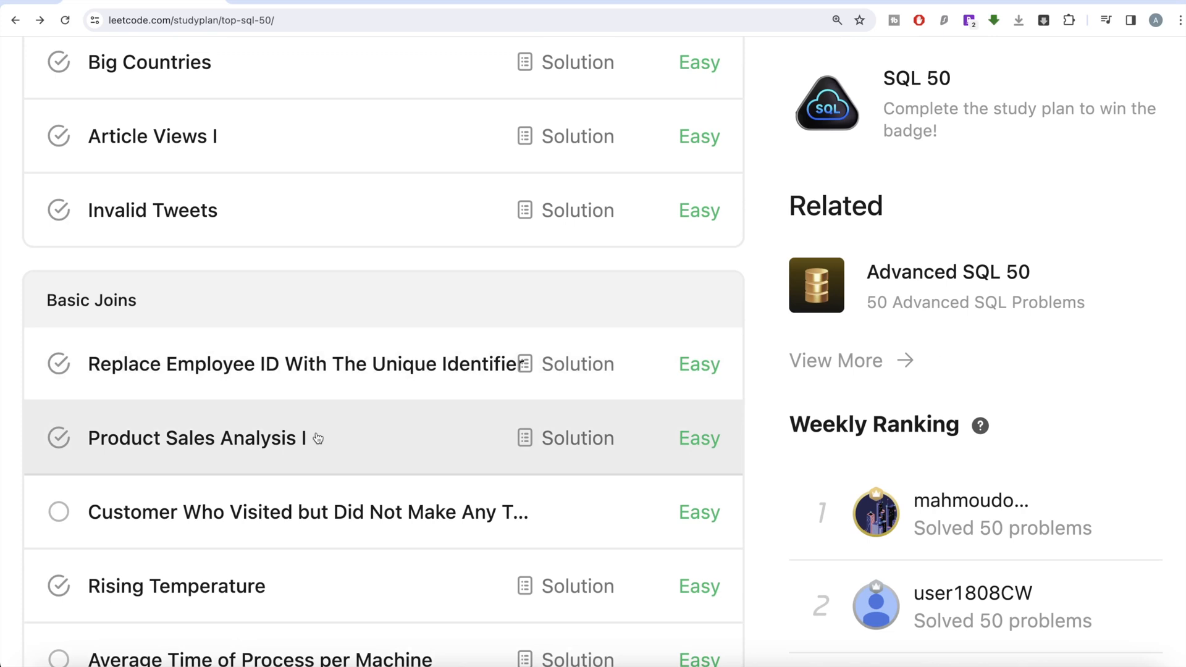
Open problem 1068, Product Sales Analysis I, and read down to the Sales table
click(198, 438)
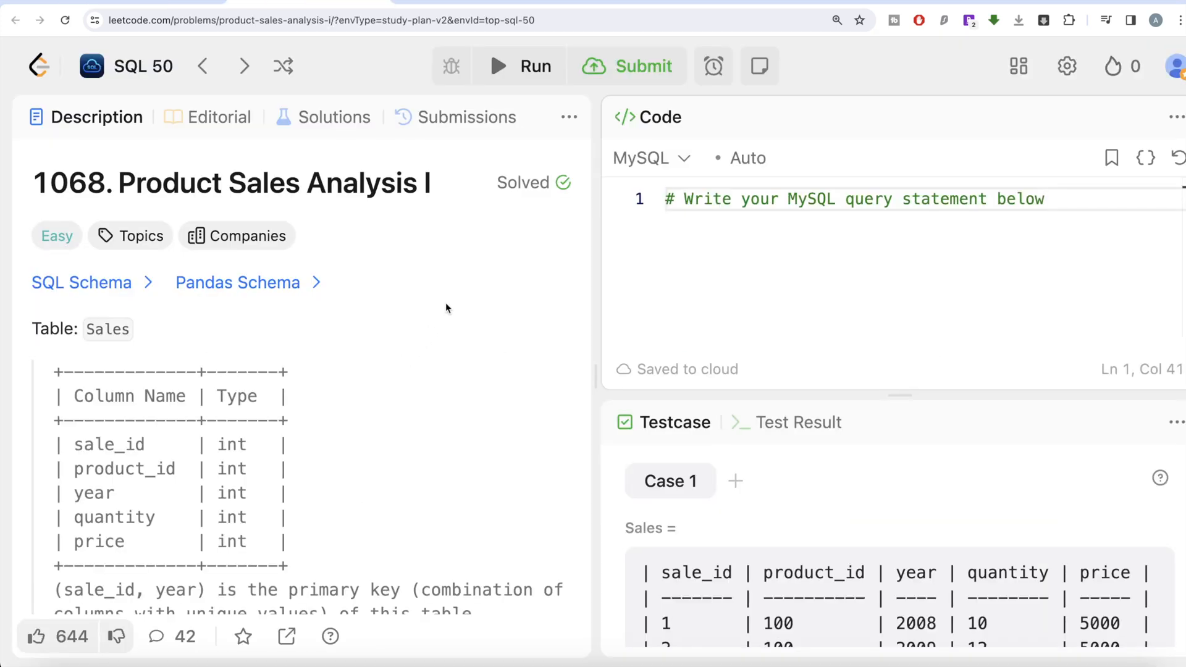
mouse_move(295, 208)
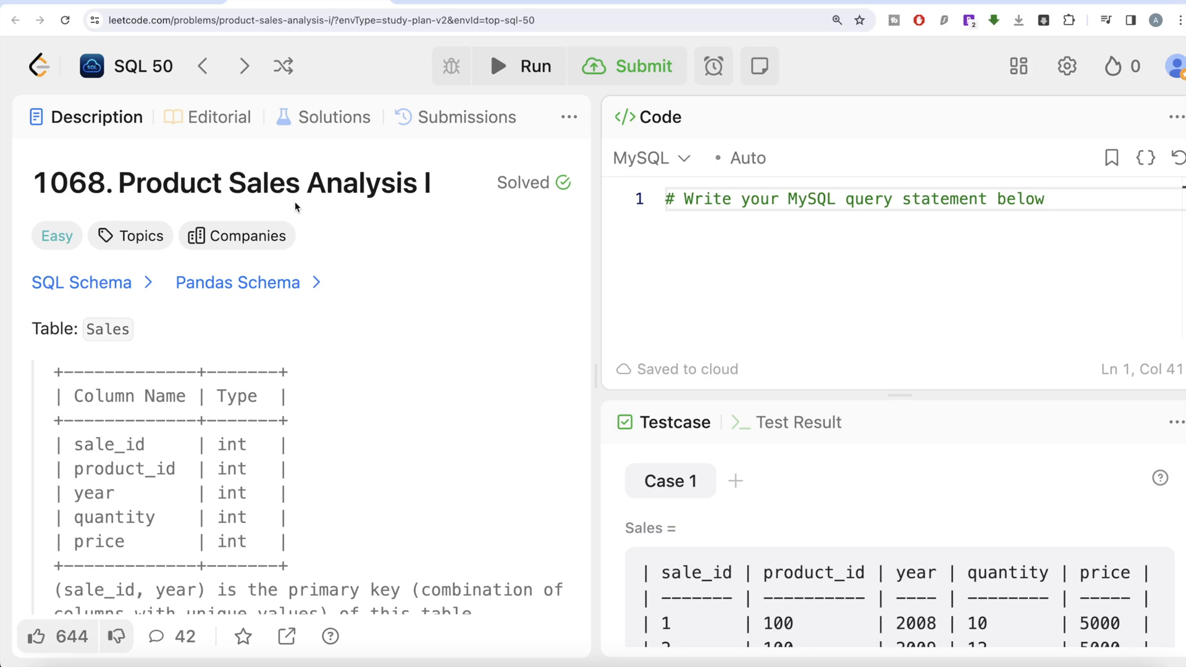
scroll(down, 3)
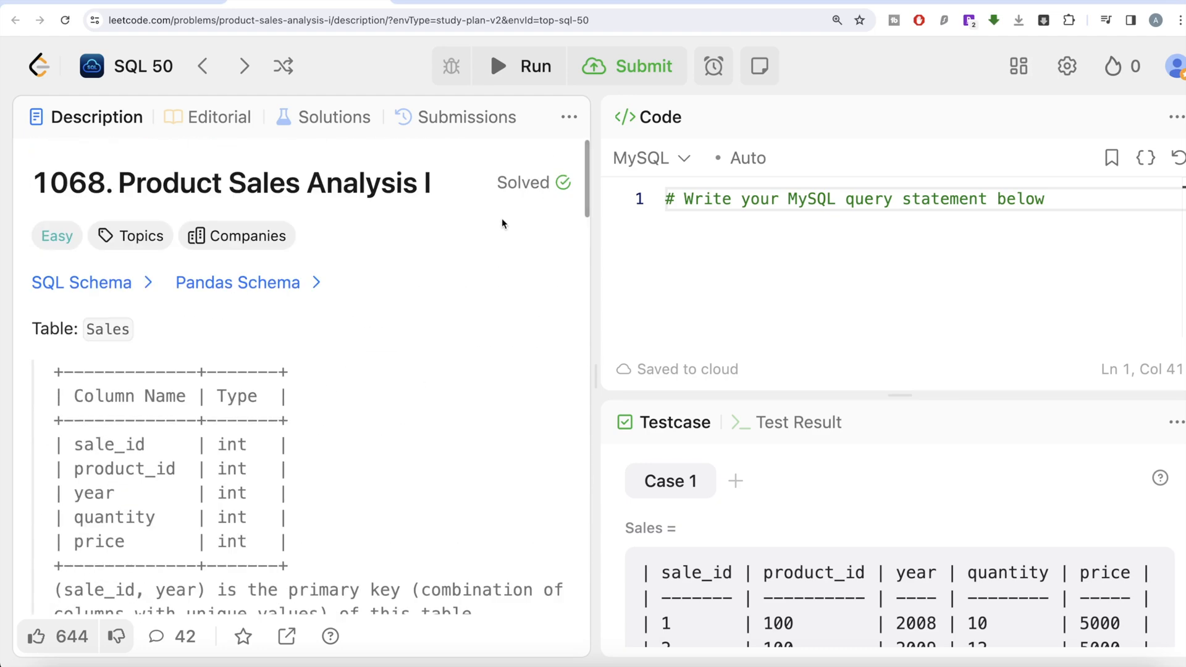
scroll(down, 3)
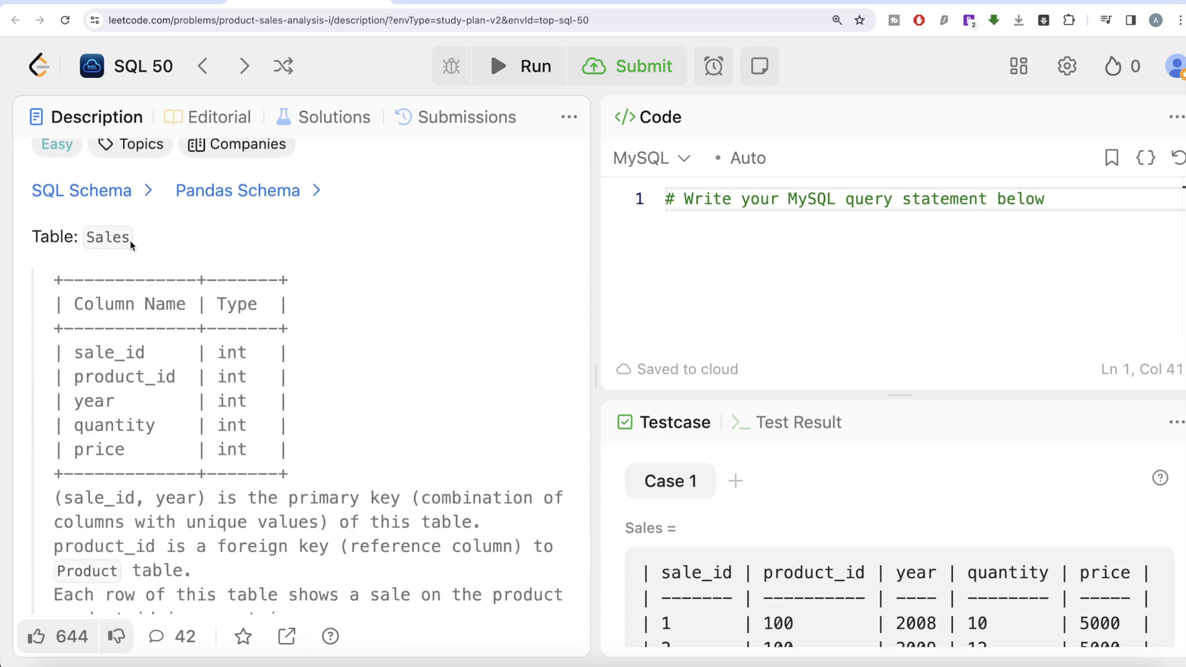
mouse_move(160, 333)
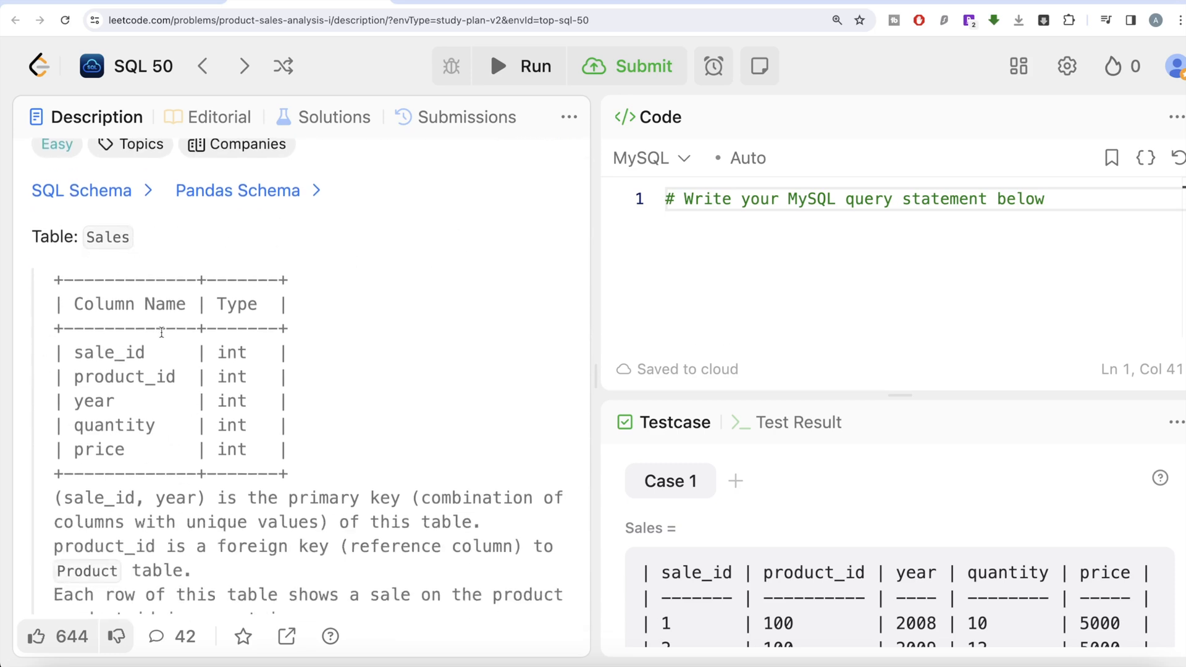
mouse_move(98, 401)
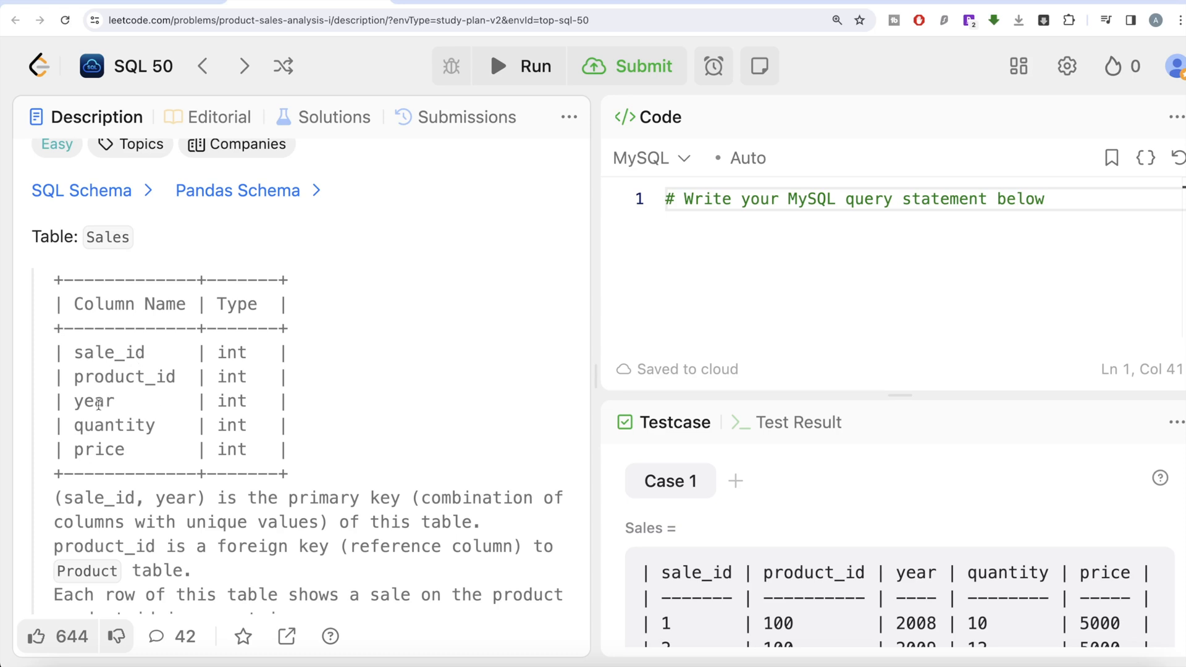
mouse_move(270, 296)
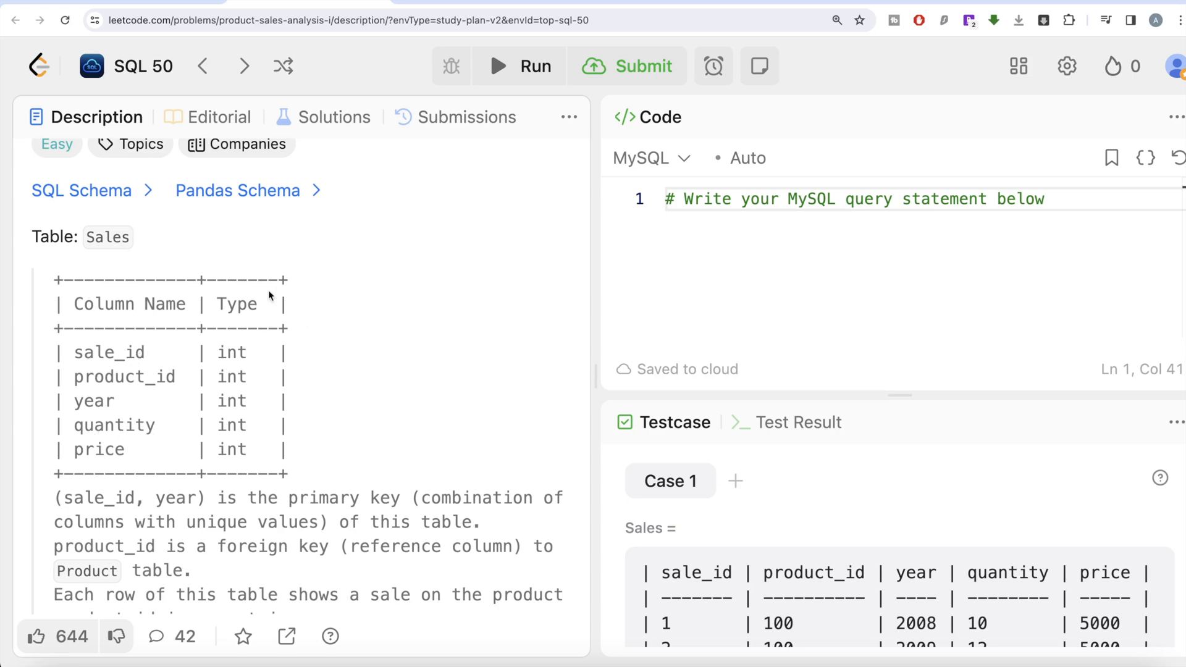
scroll(down, 3)
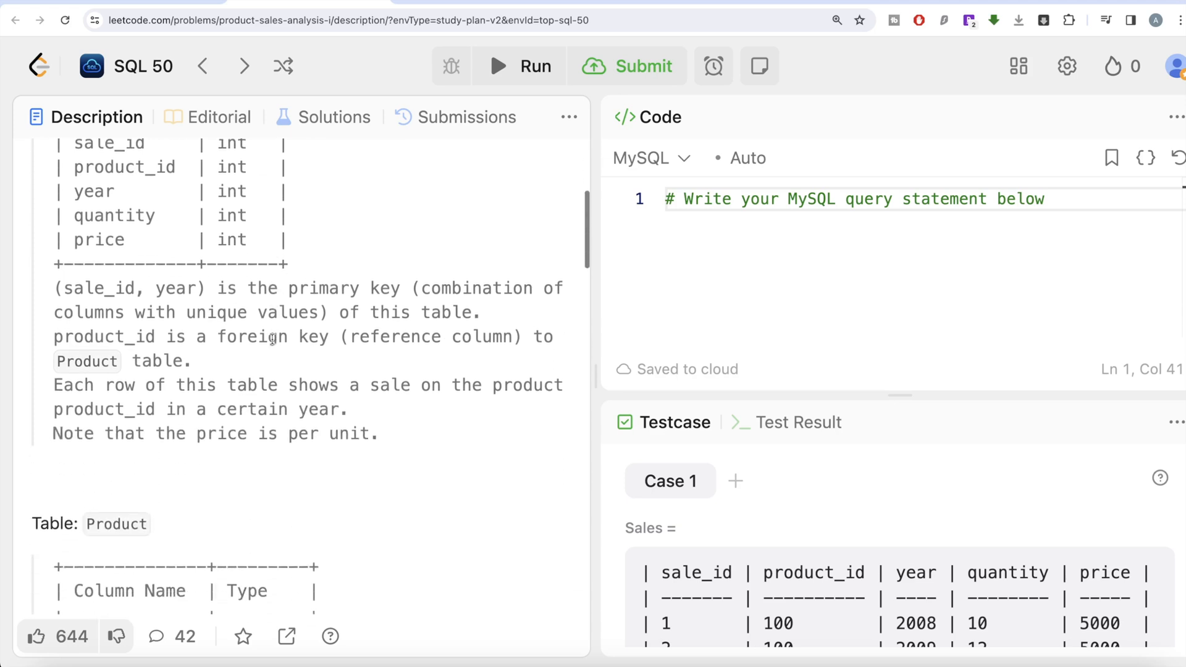
mouse_move(216, 303)
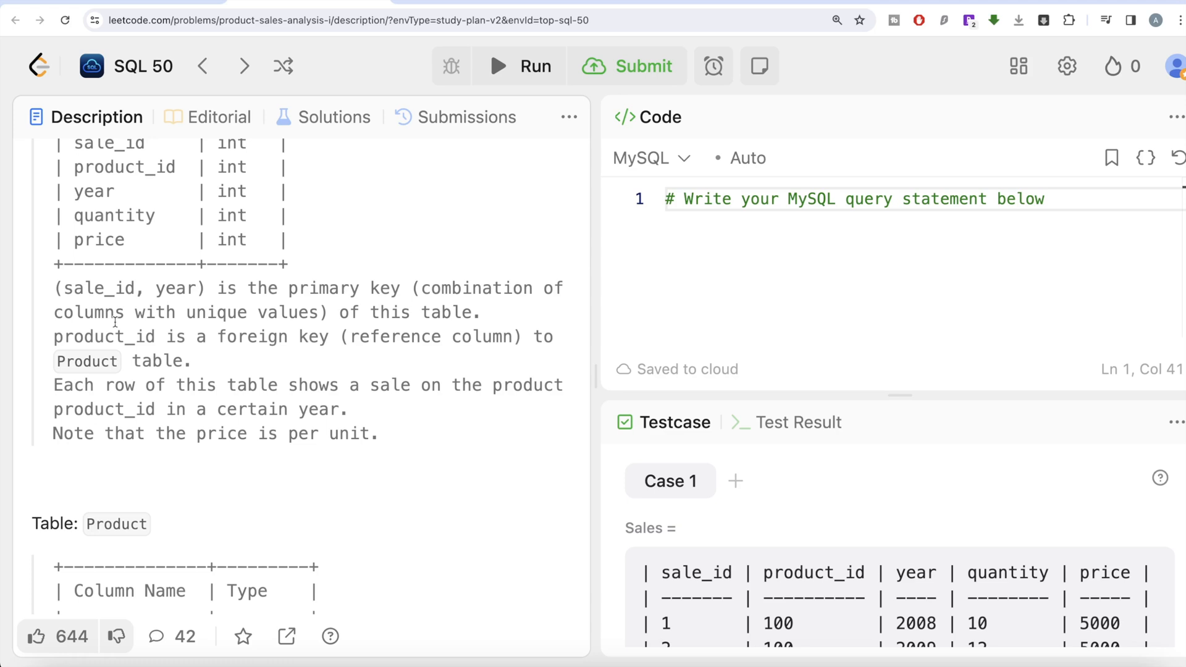
mouse_move(442, 321)
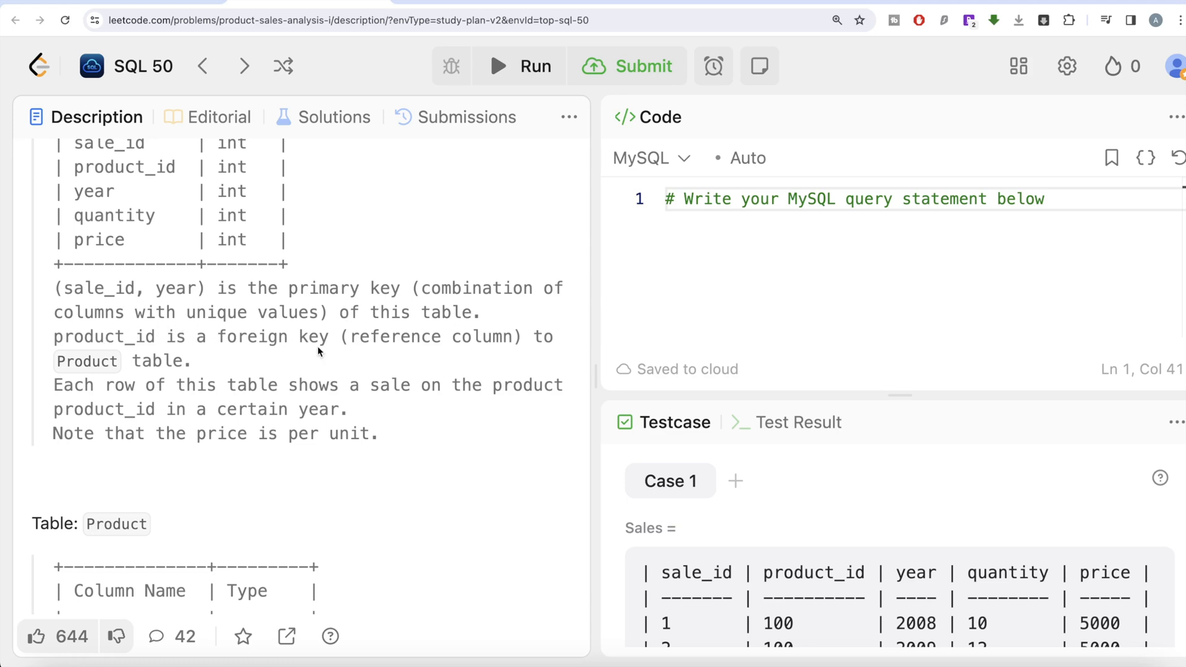
mouse_move(206, 371)
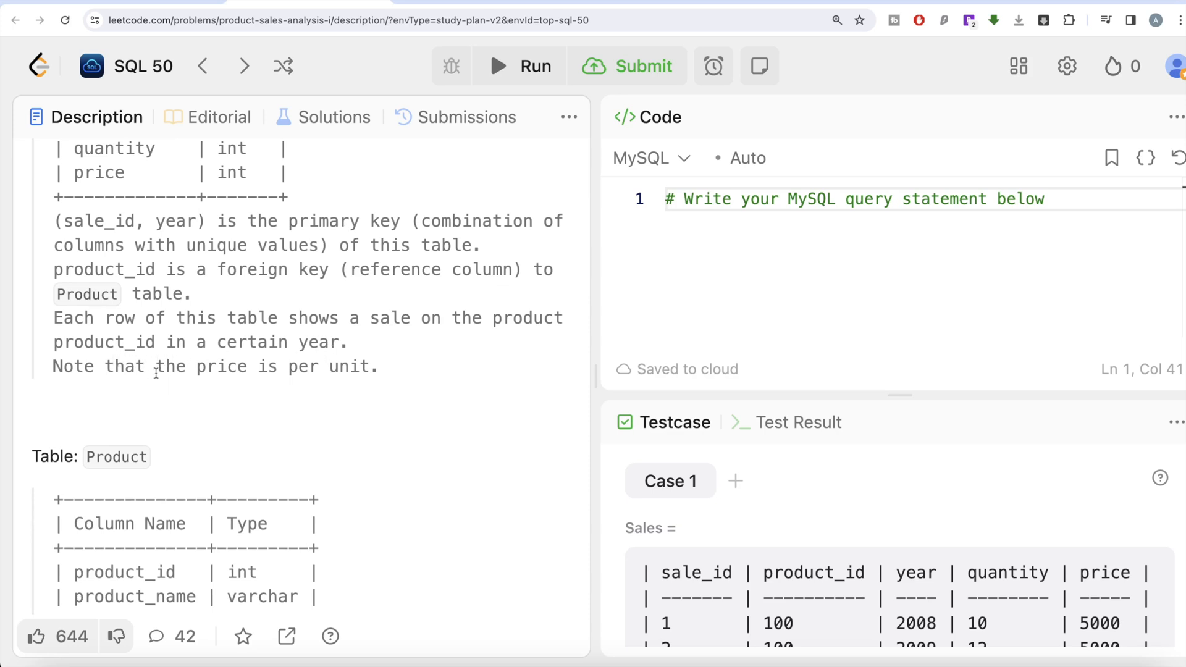
scroll(down, 3)
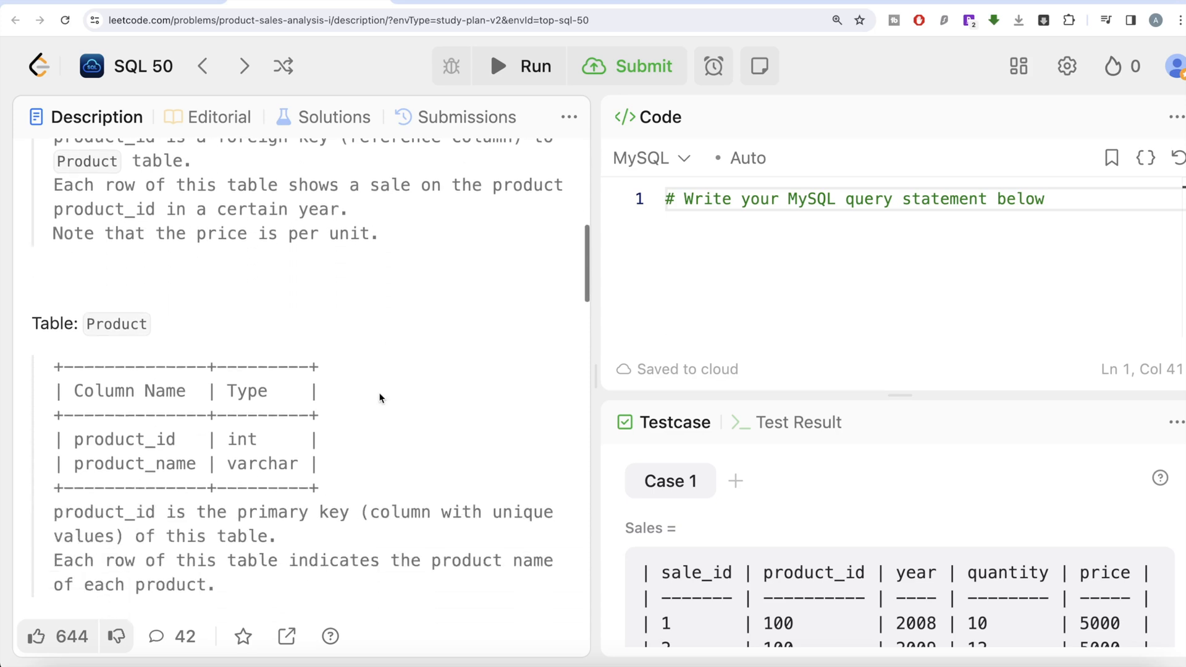
scroll(down, 3)
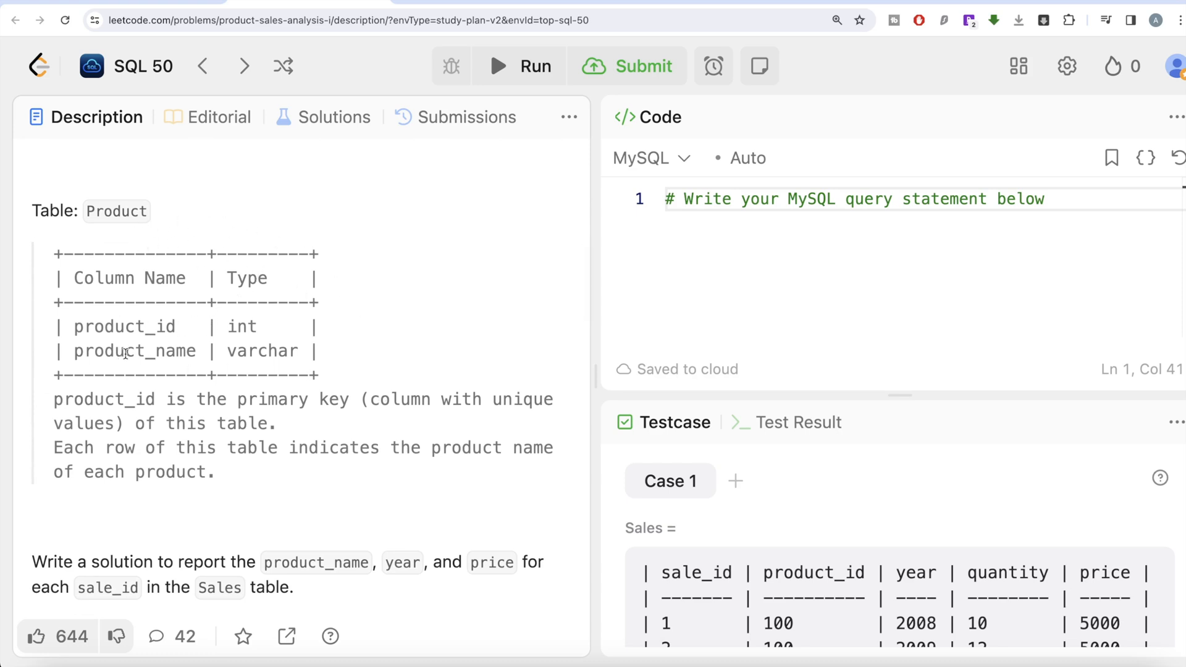
mouse_move(237, 413)
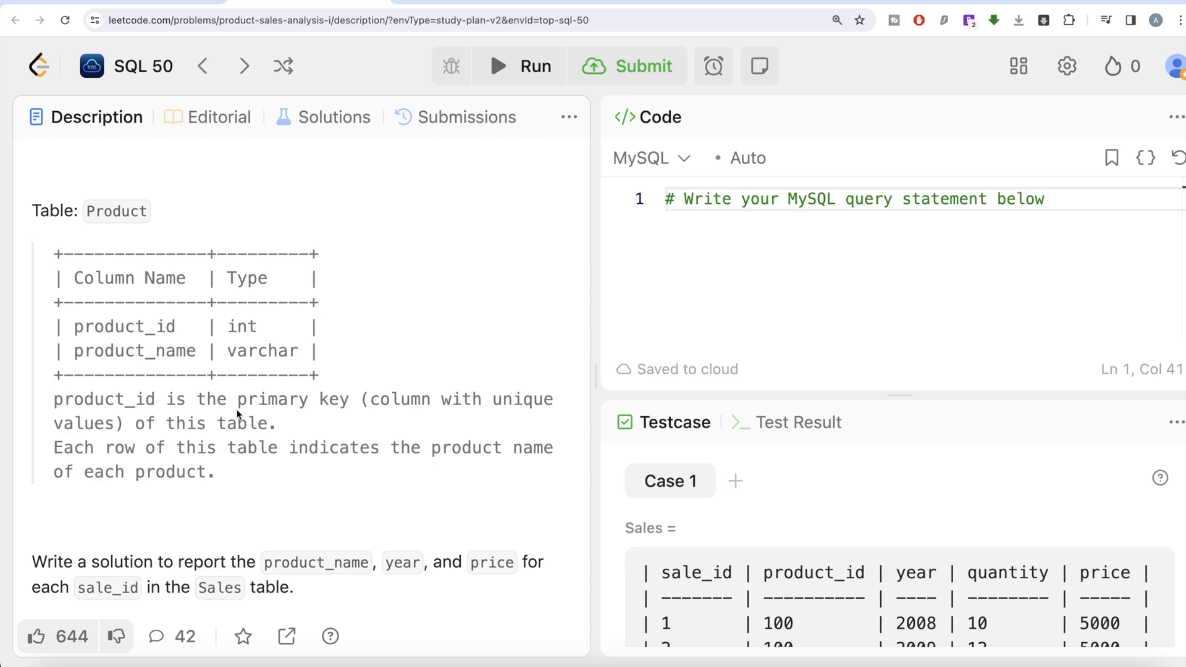
mouse_move(88, 445)
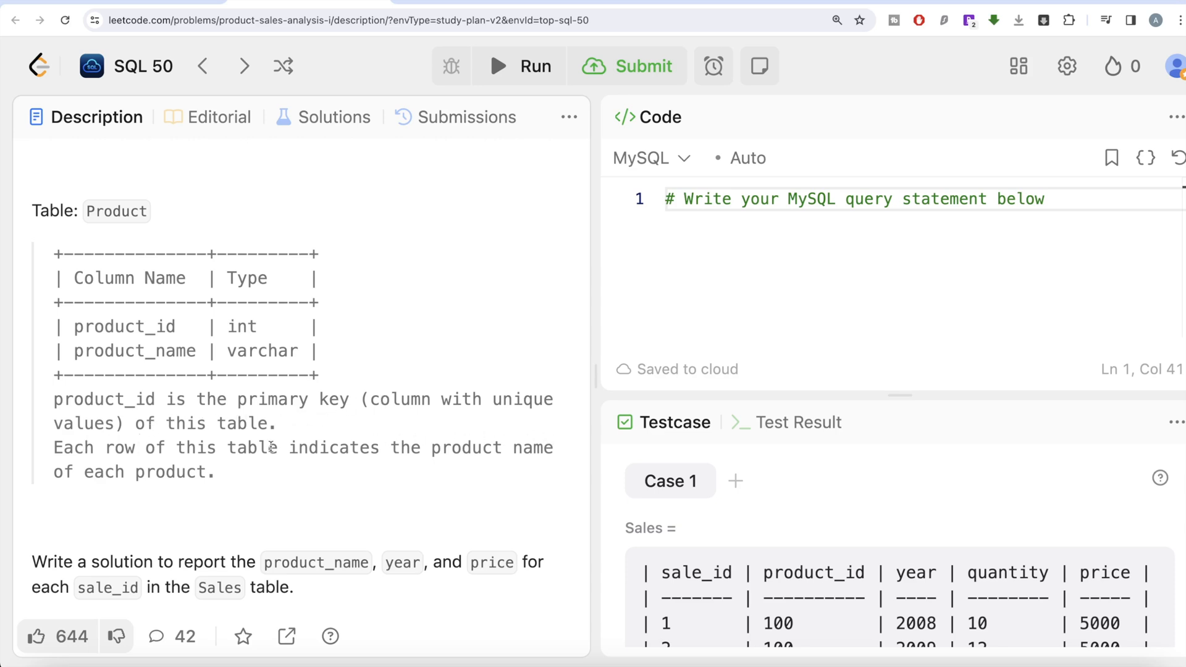
mouse_move(317, 493)
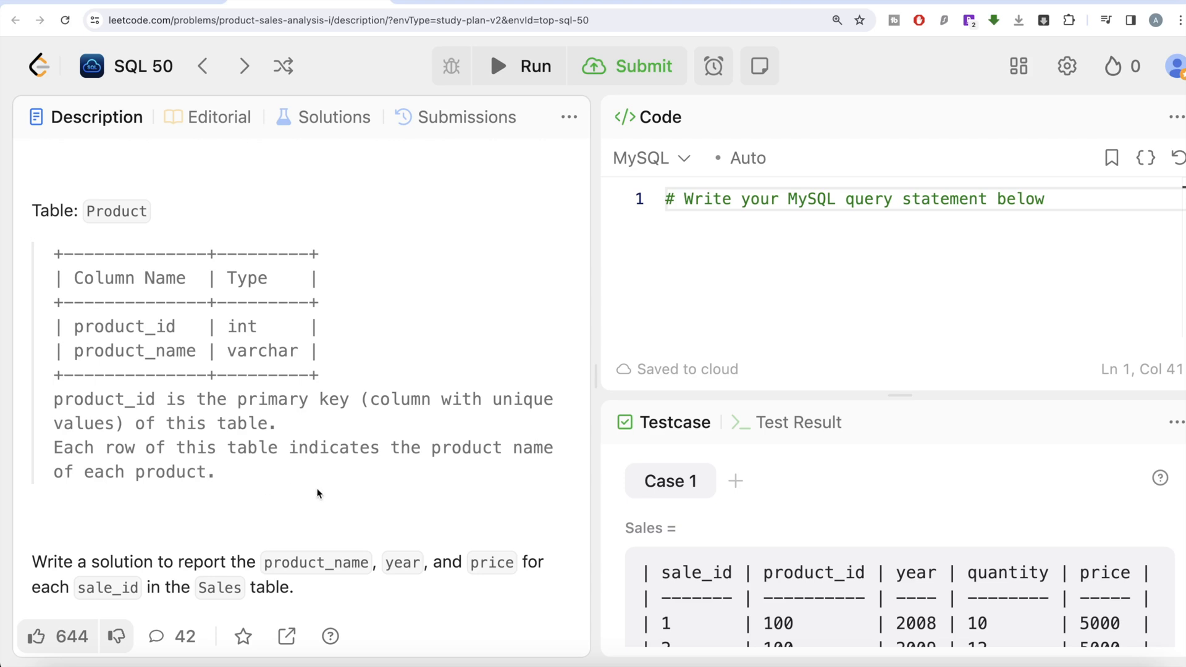
scroll(down, 3)
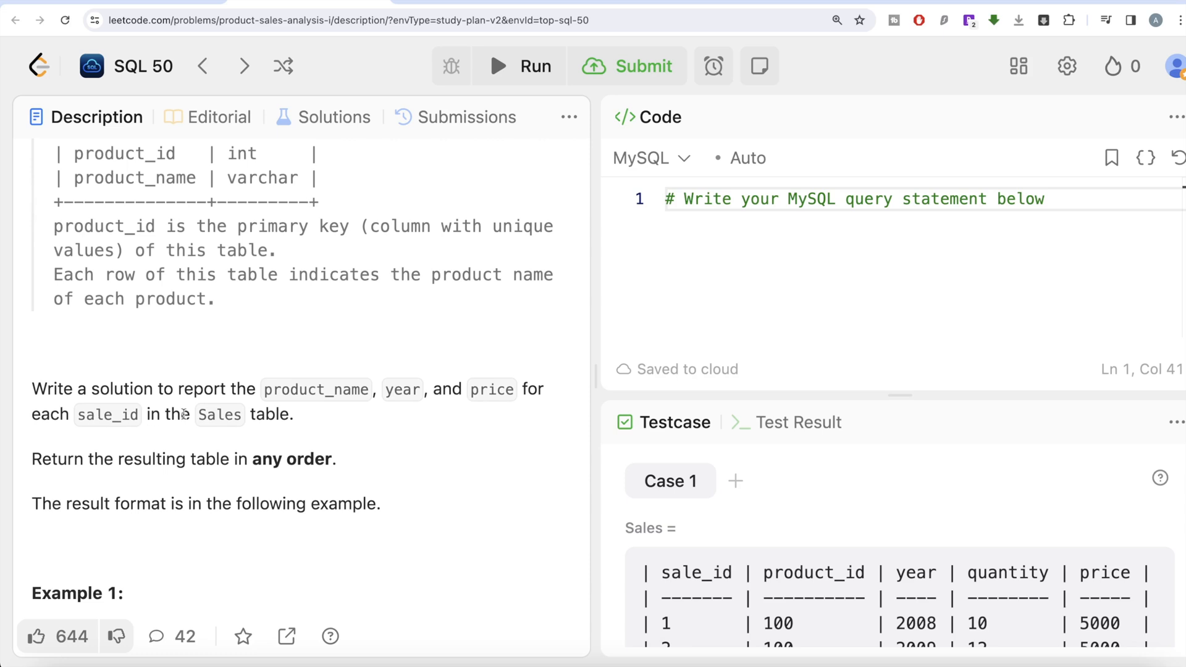
mouse_move(405, 409)
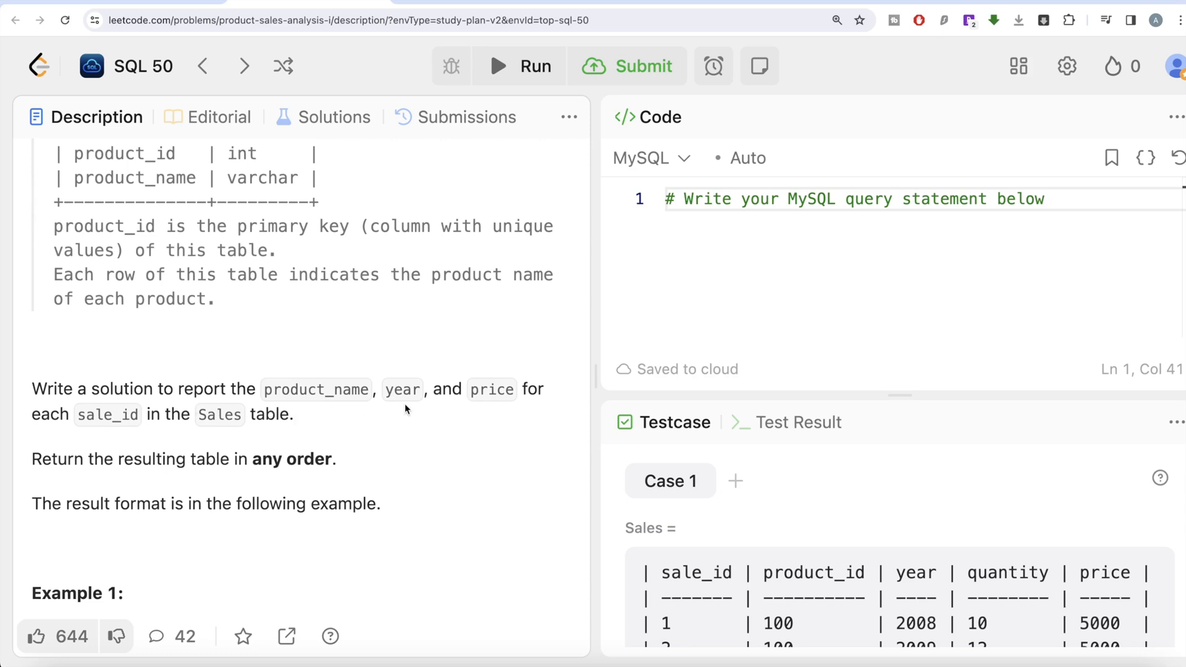
mouse_move(118, 431)
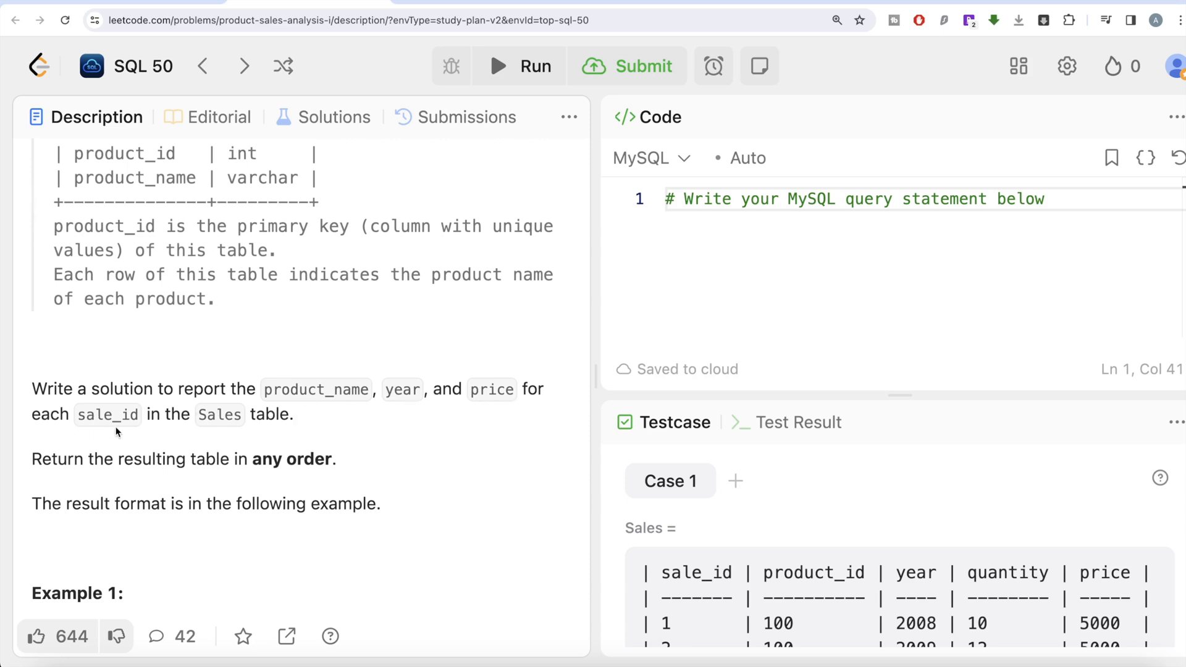
mouse_move(244, 414)
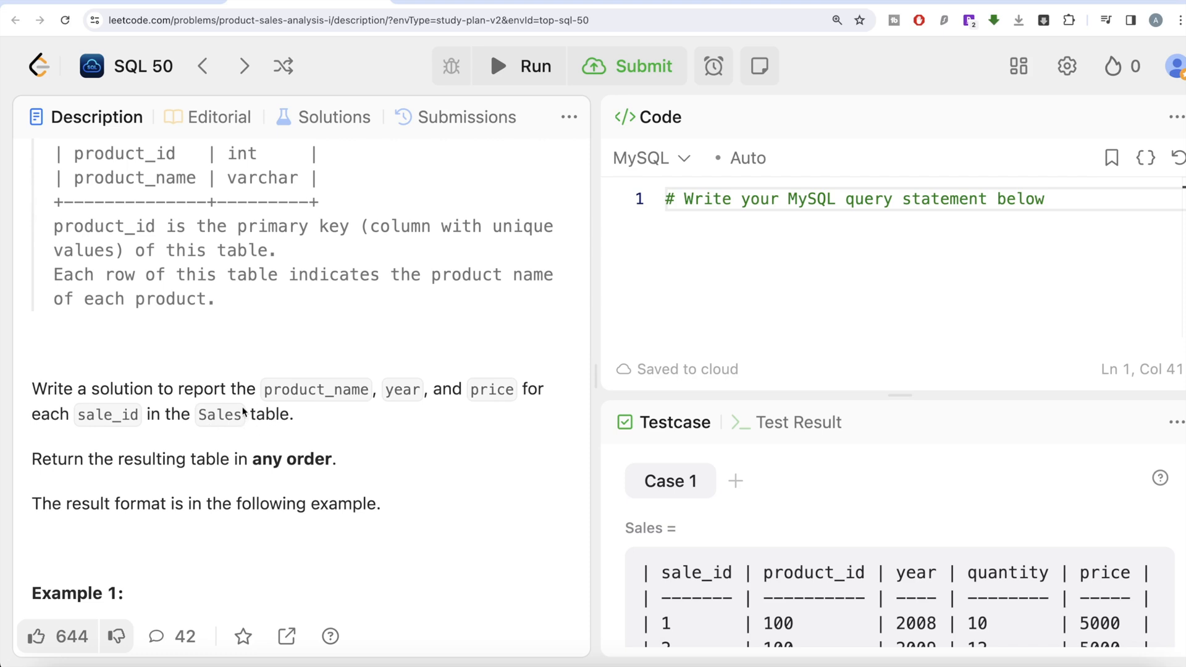
mouse_move(338, 420)
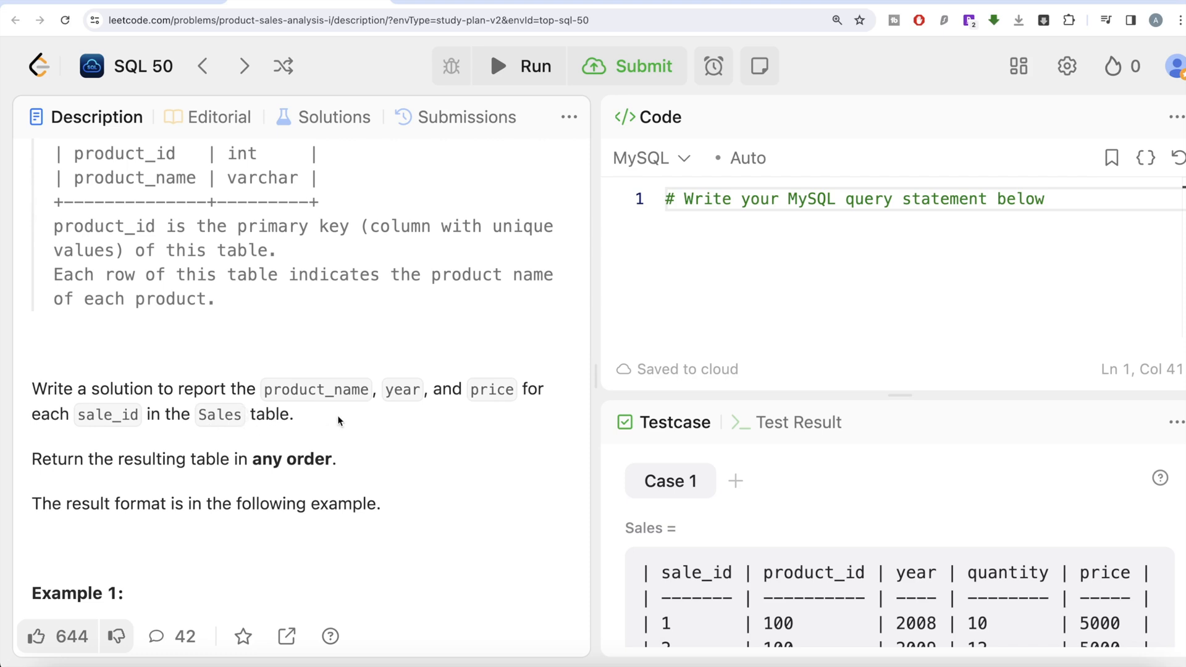
mouse_move(138, 371)
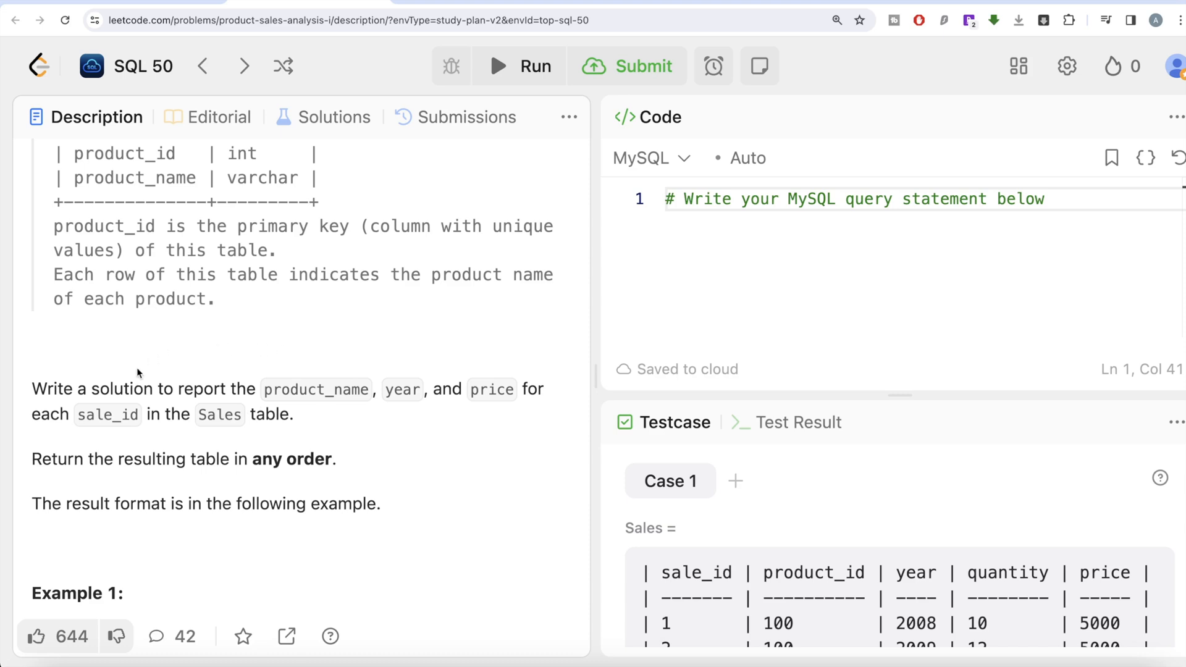
mouse_move(67, 428)
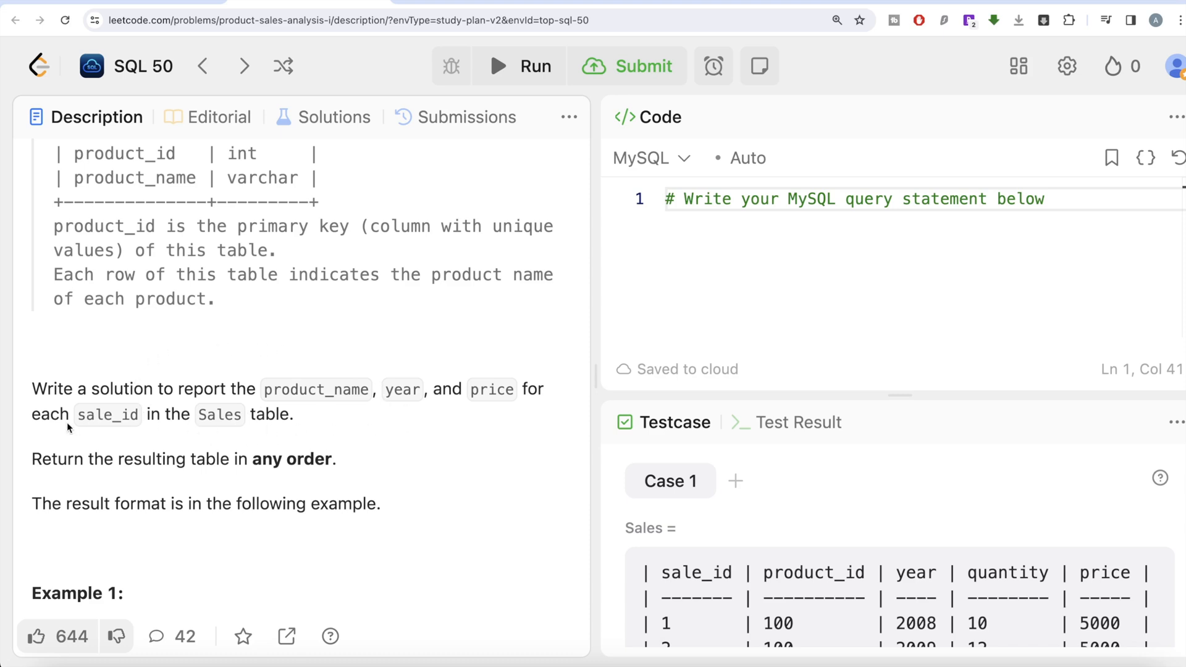
mouse_move(290, 421)
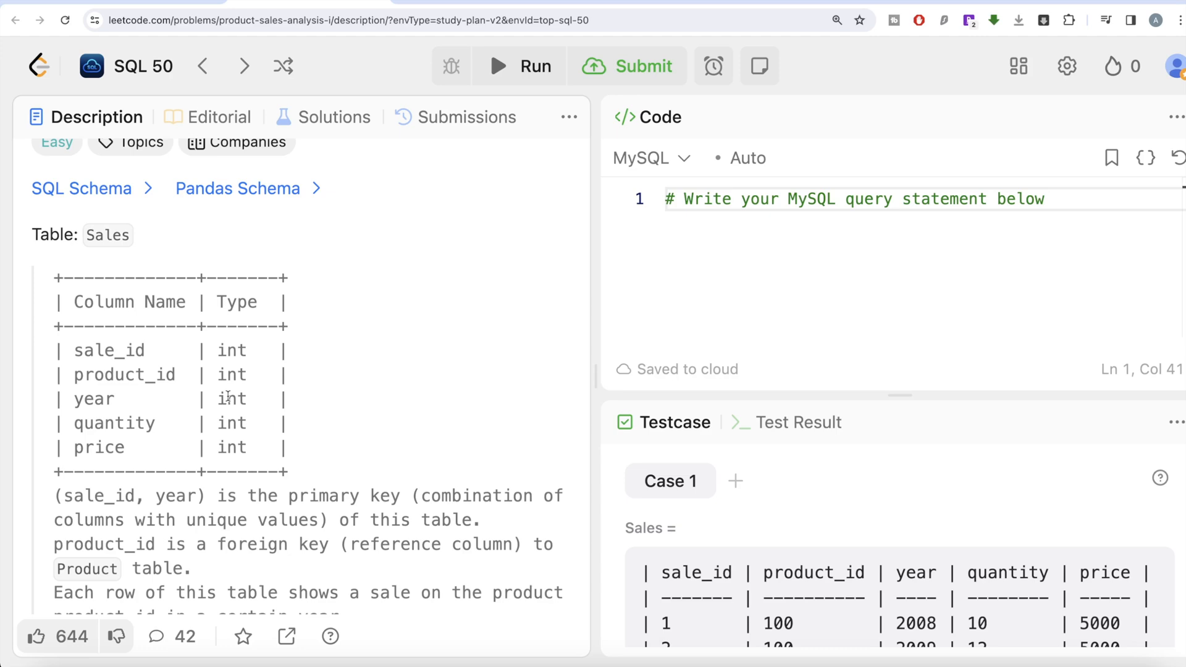
scroll(down, 3)
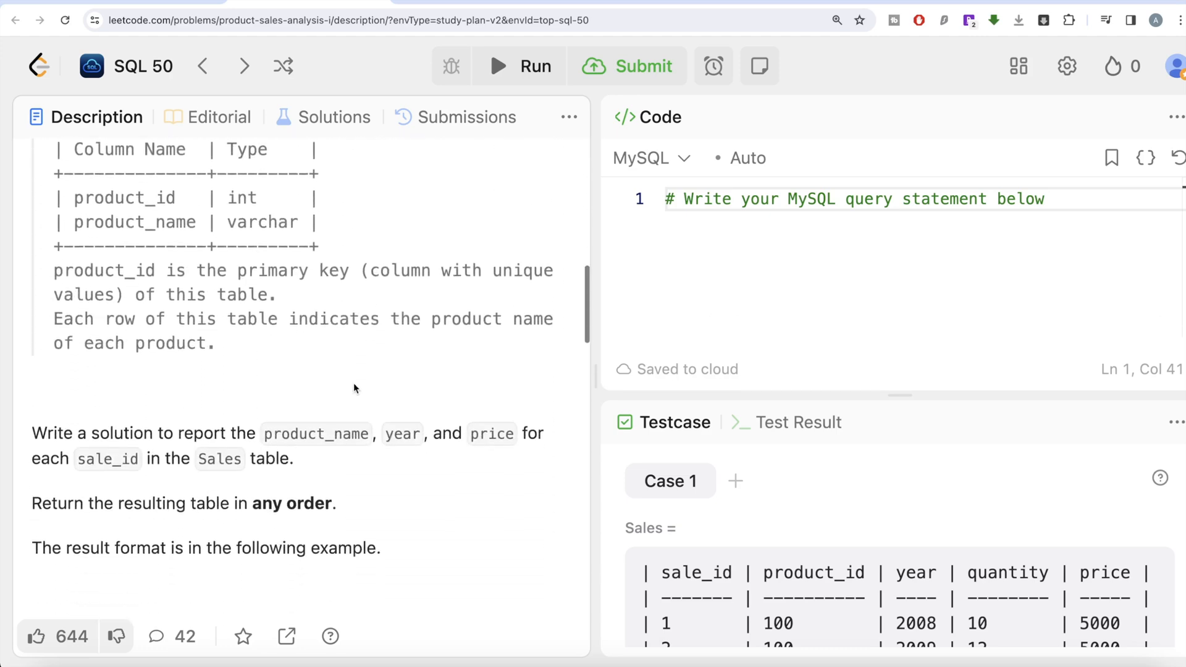
scroll(down, 3)
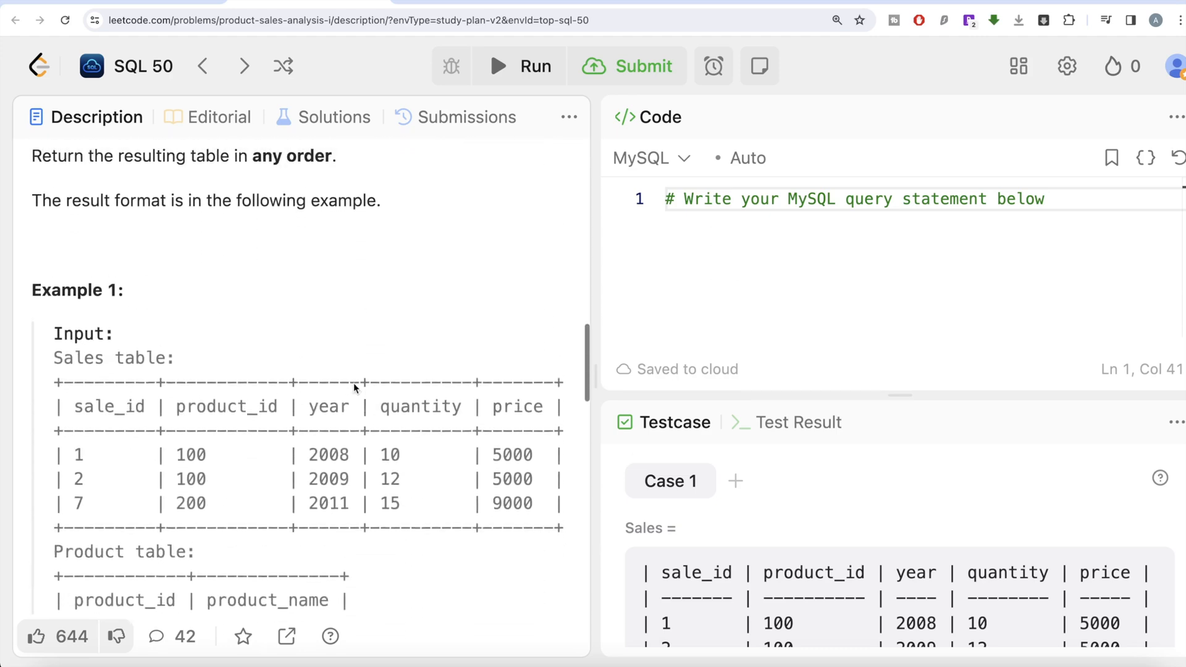
scroll(up, 3)
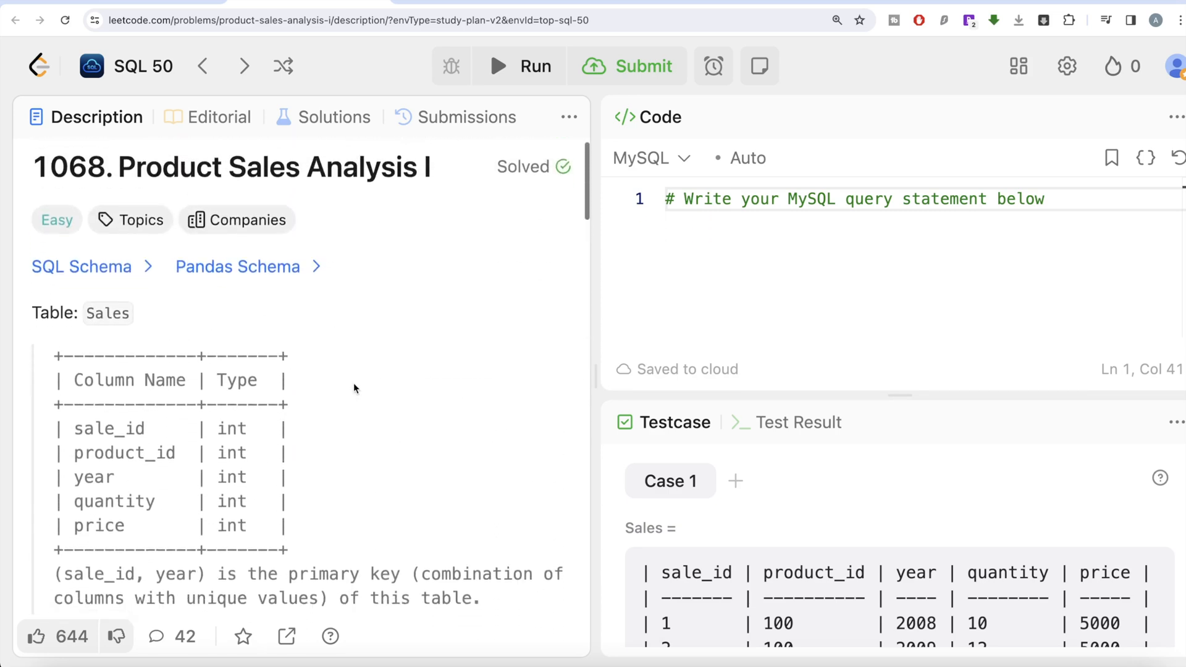
scroll(down, 3)
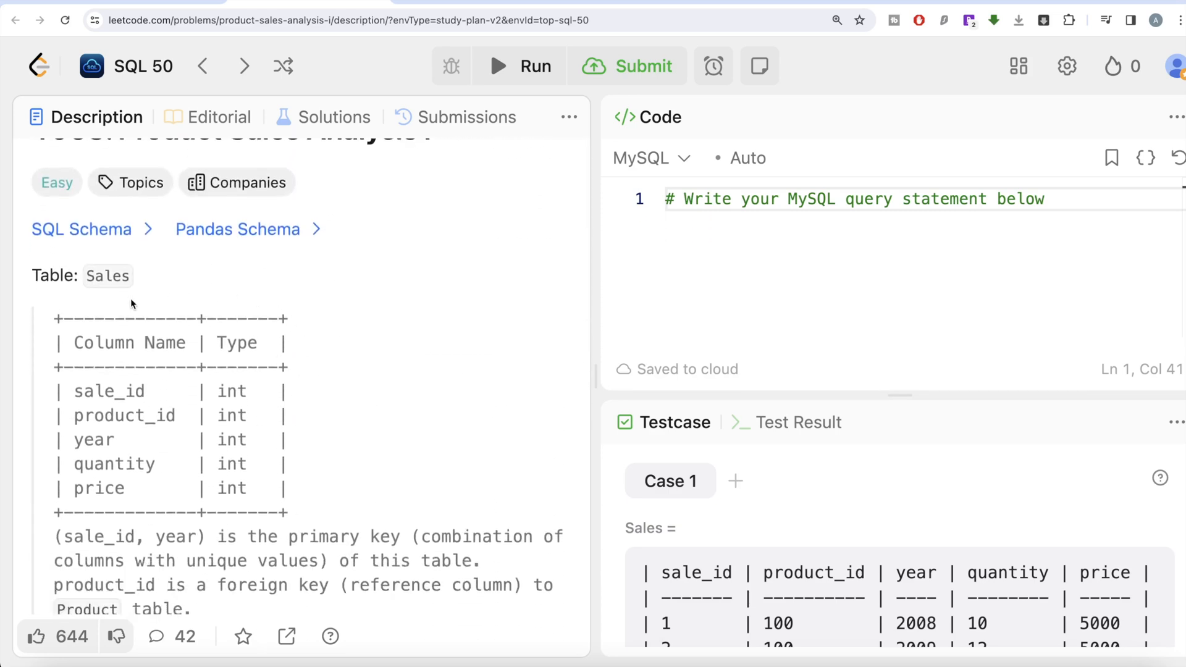
scroll(down, 3)
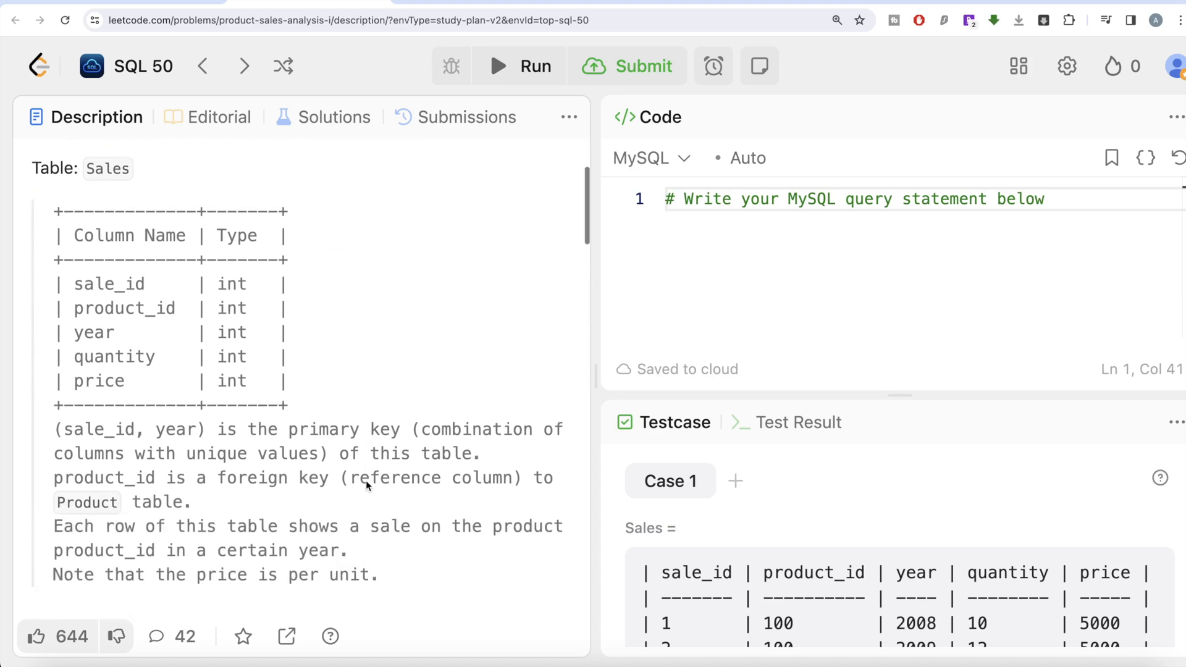
scroll(down, 3)
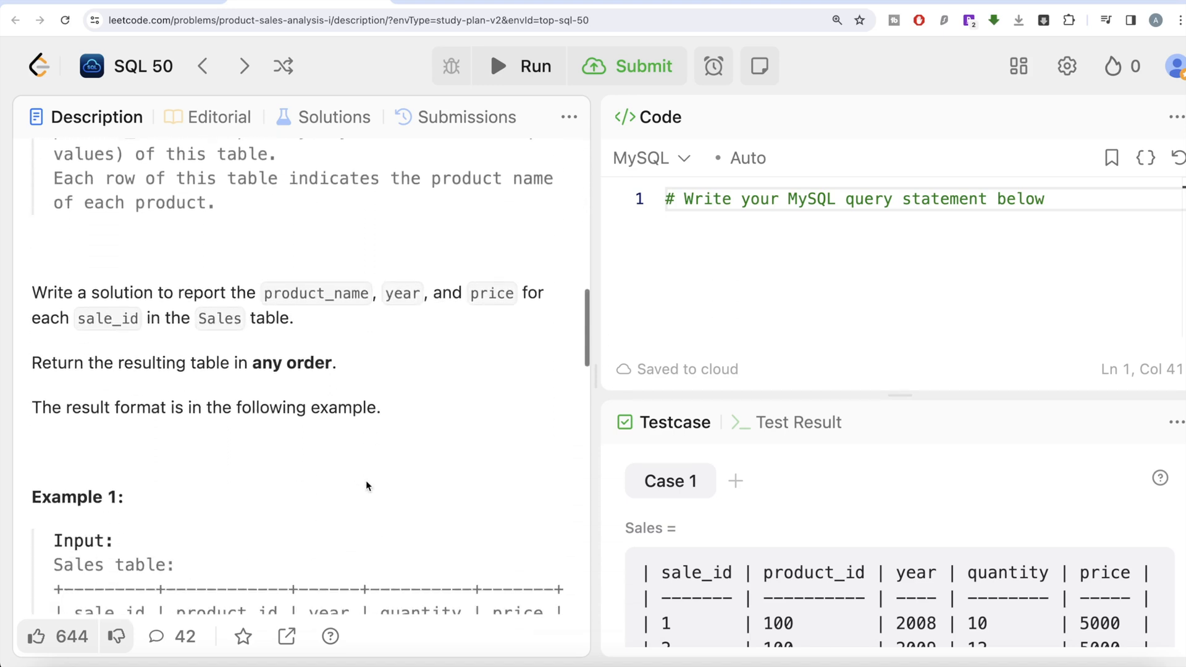
scroll(down, 3)
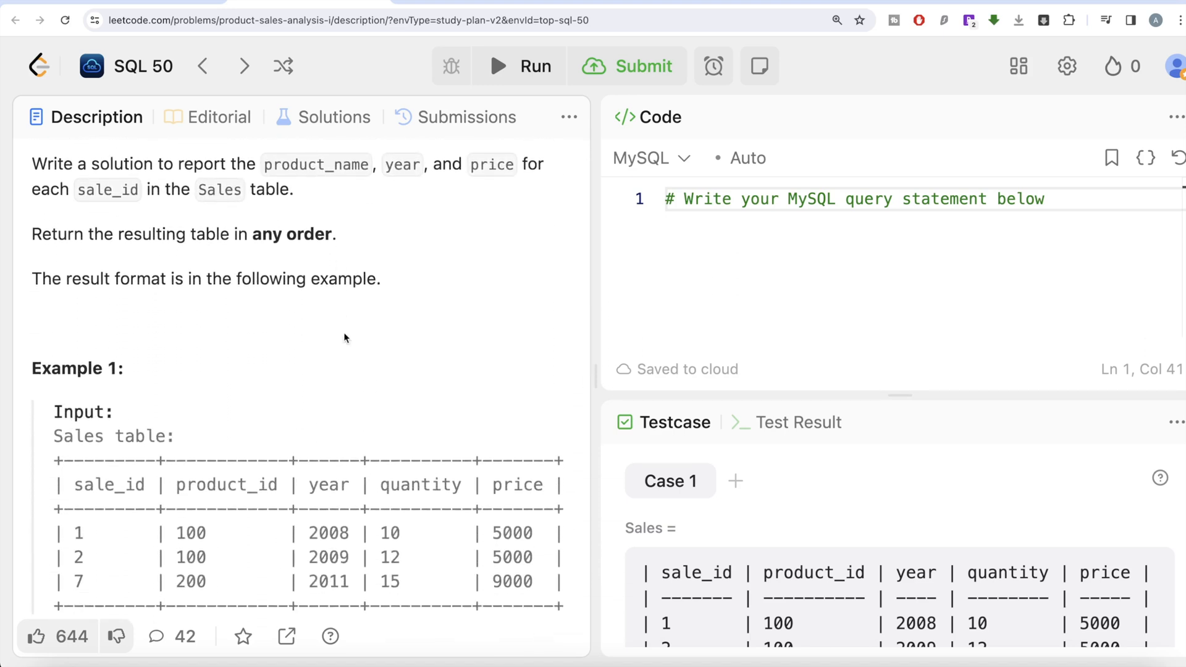
scroll(down, 3)
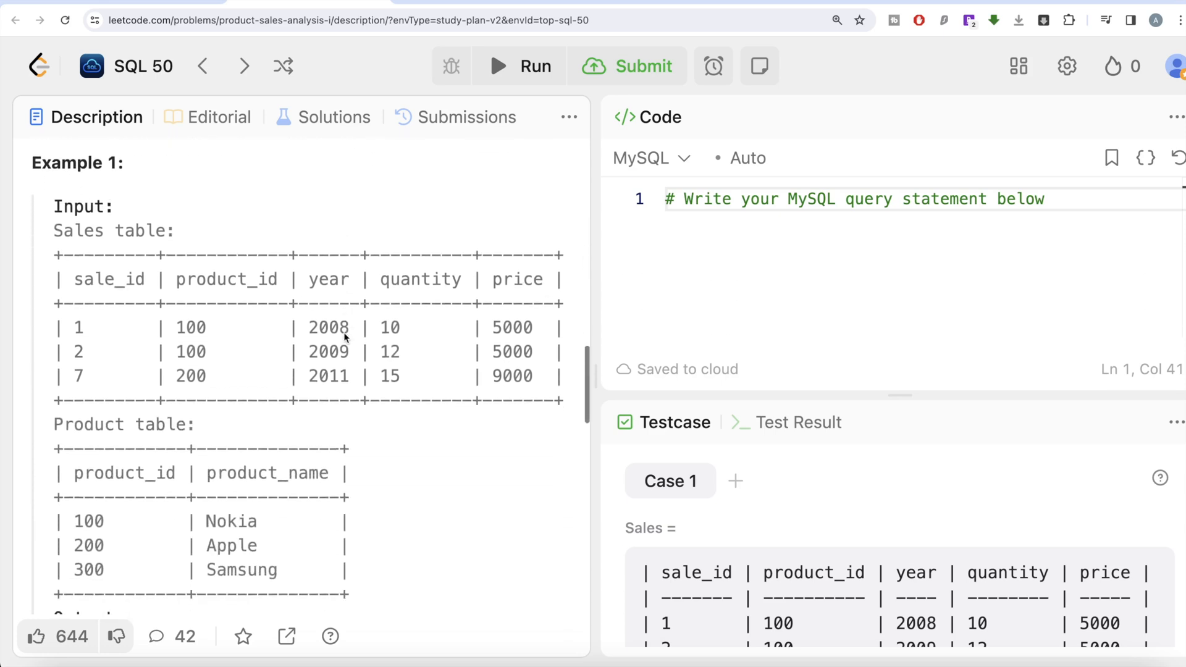
mouse_move(184, 456)
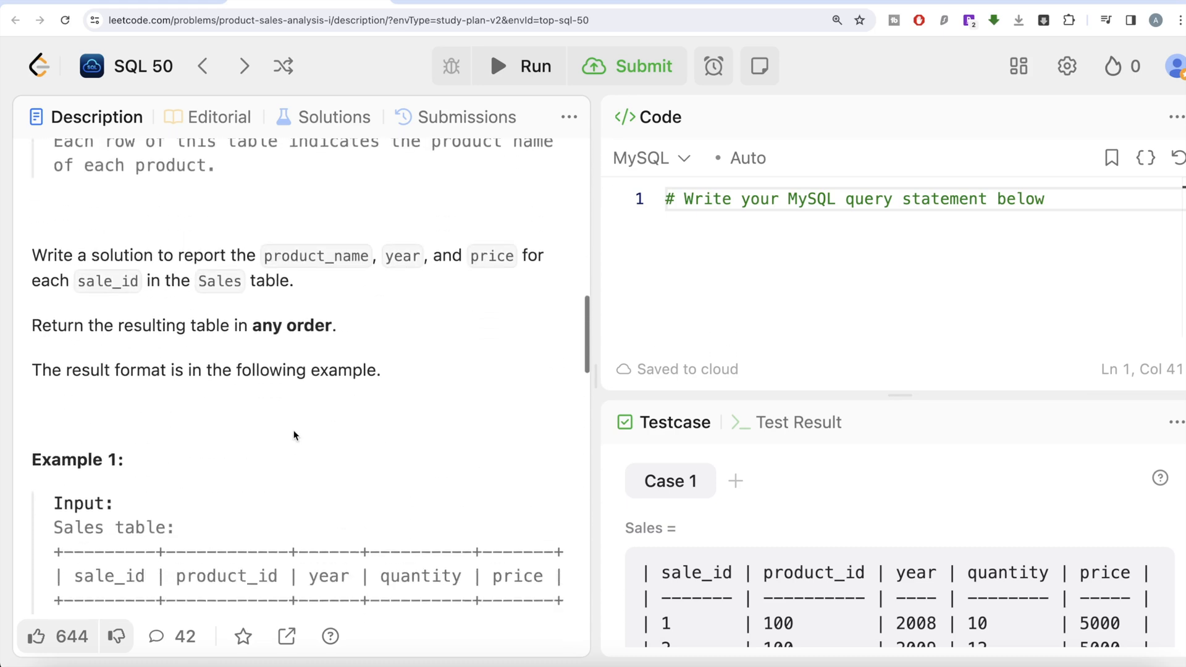
scroll(down, 3)
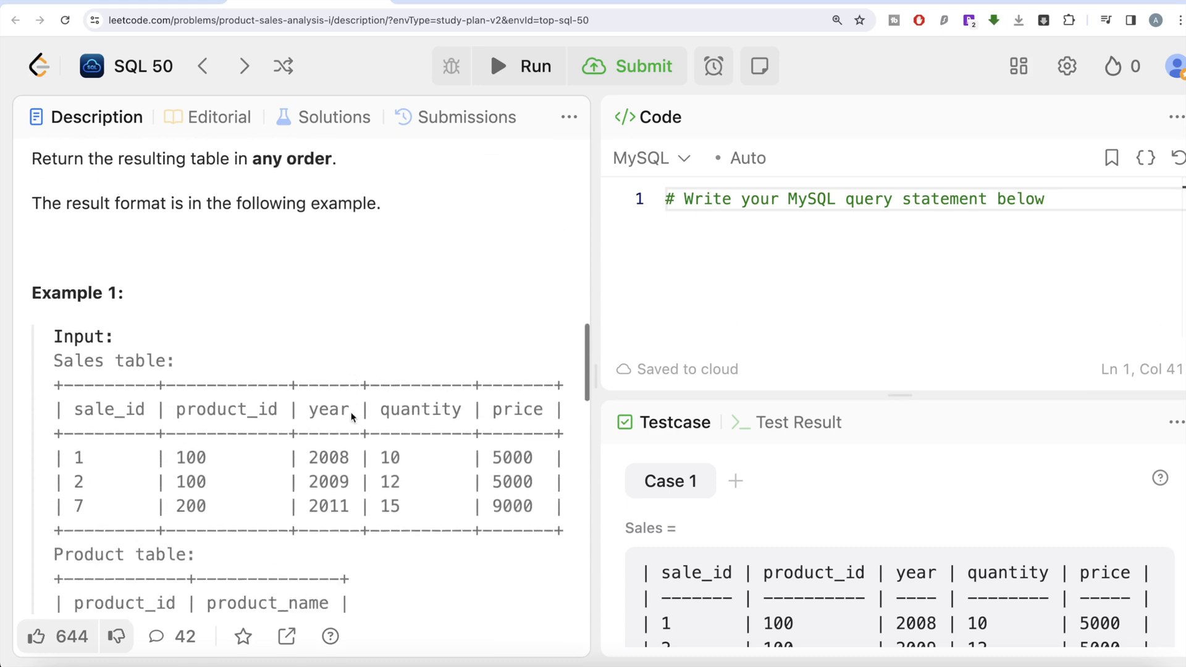
scroll(down, 3)
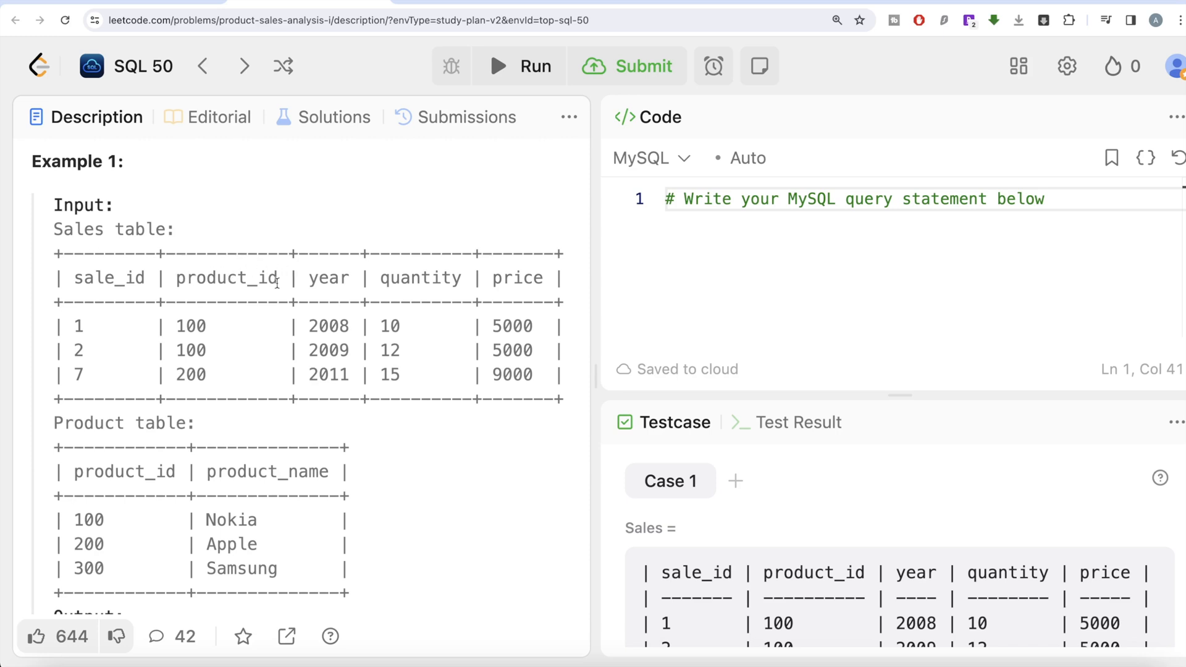
mouse_move(210, 490)
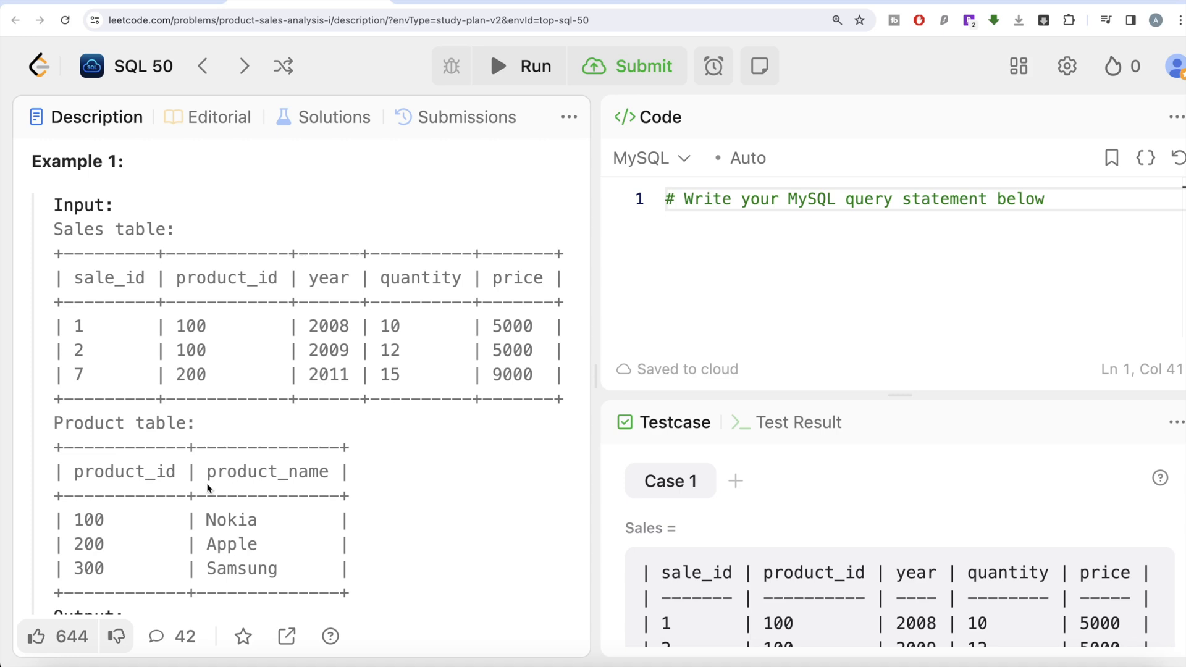
mouse_move(334, 306)
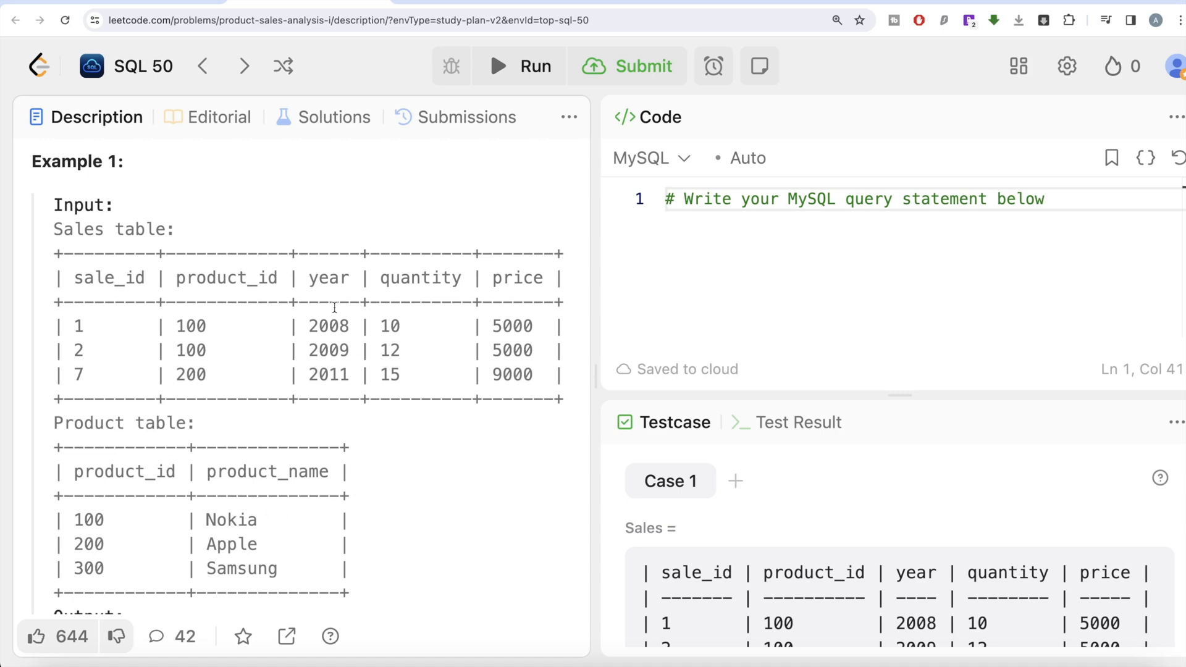
mouse_move(530, 280)
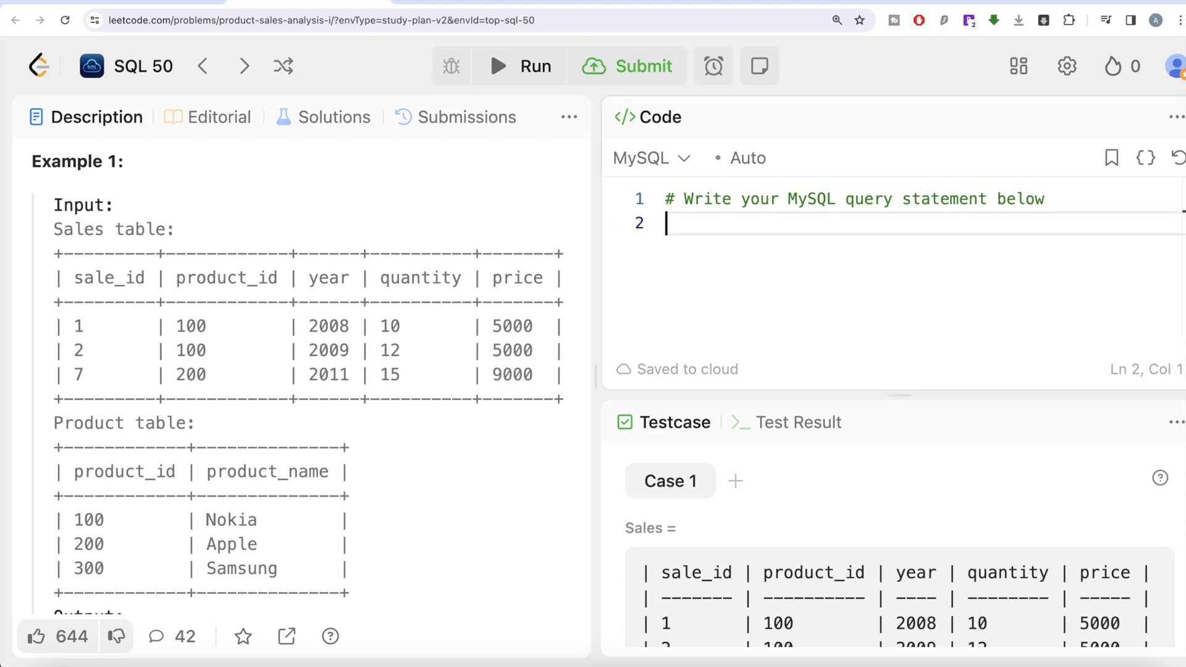
Write 'FROM Sales s LEFT JOIN Product p' in the query editor
text(FROM)
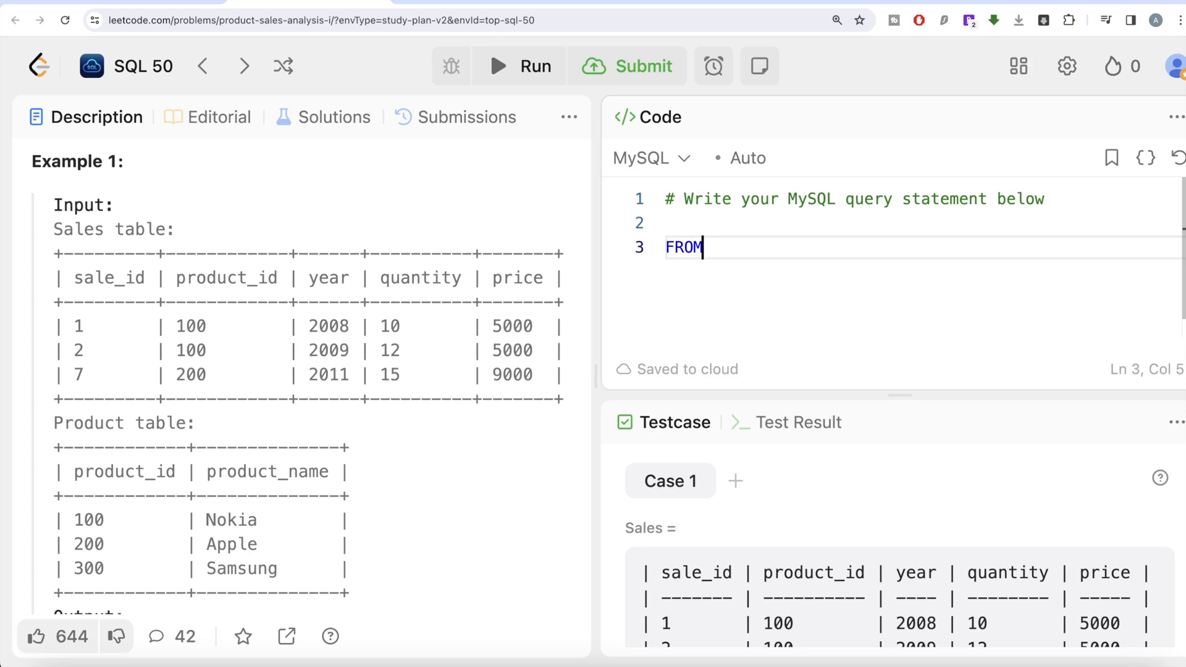
text(Sales)
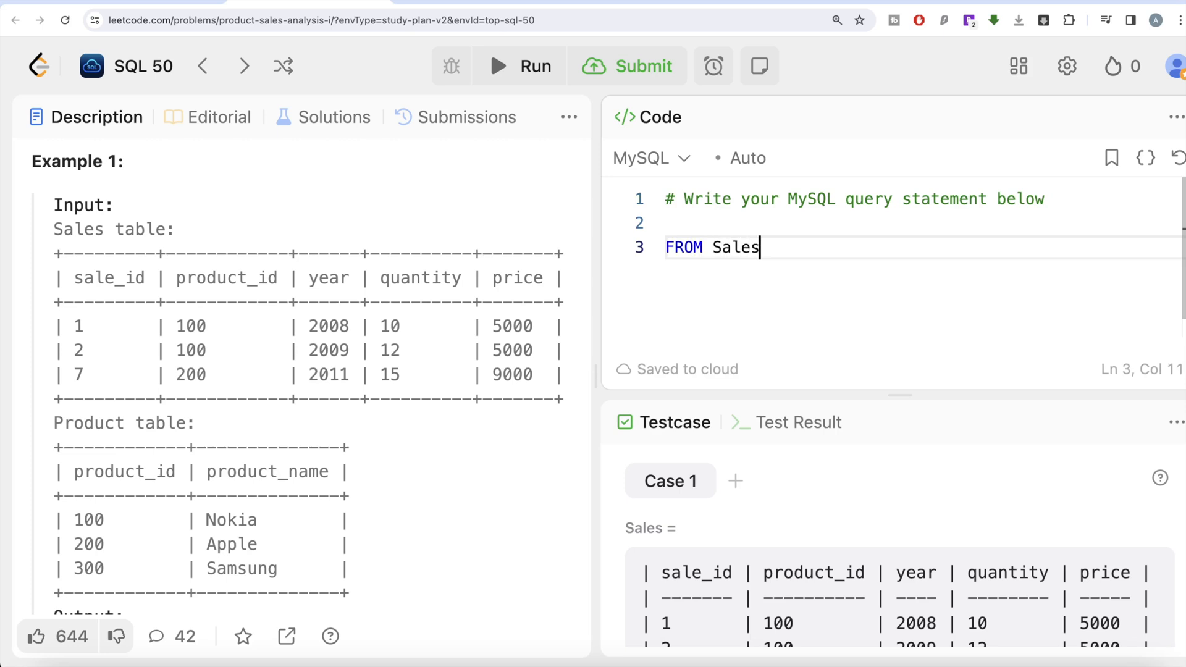
text(s)
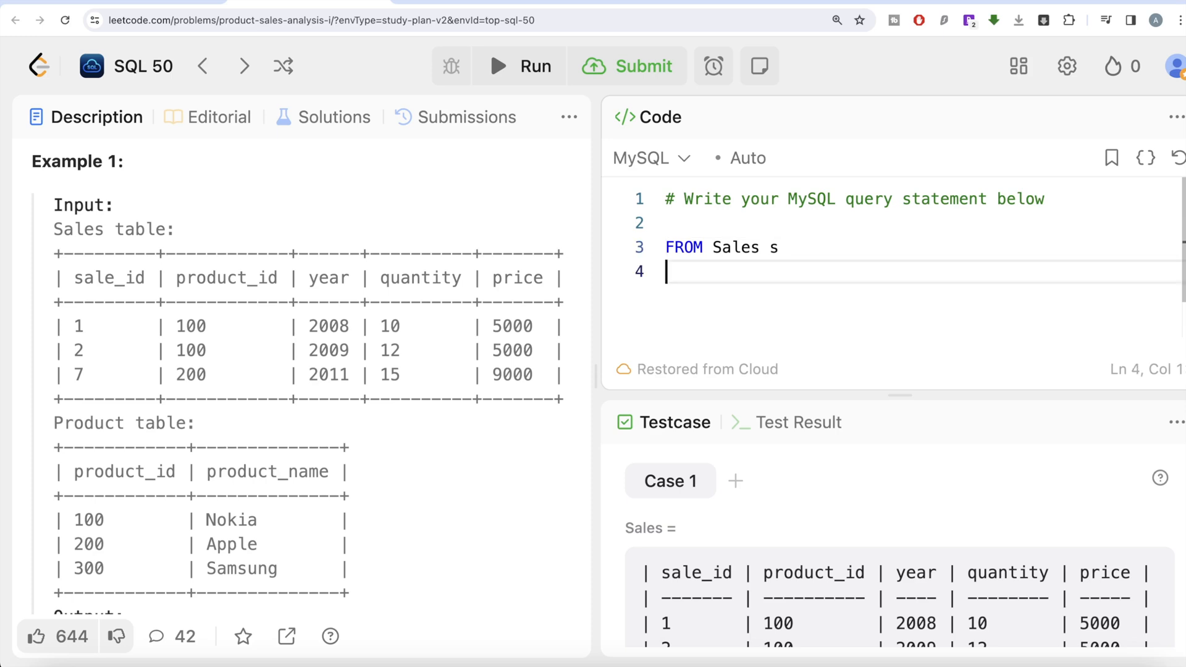
text(LEFT JOI)
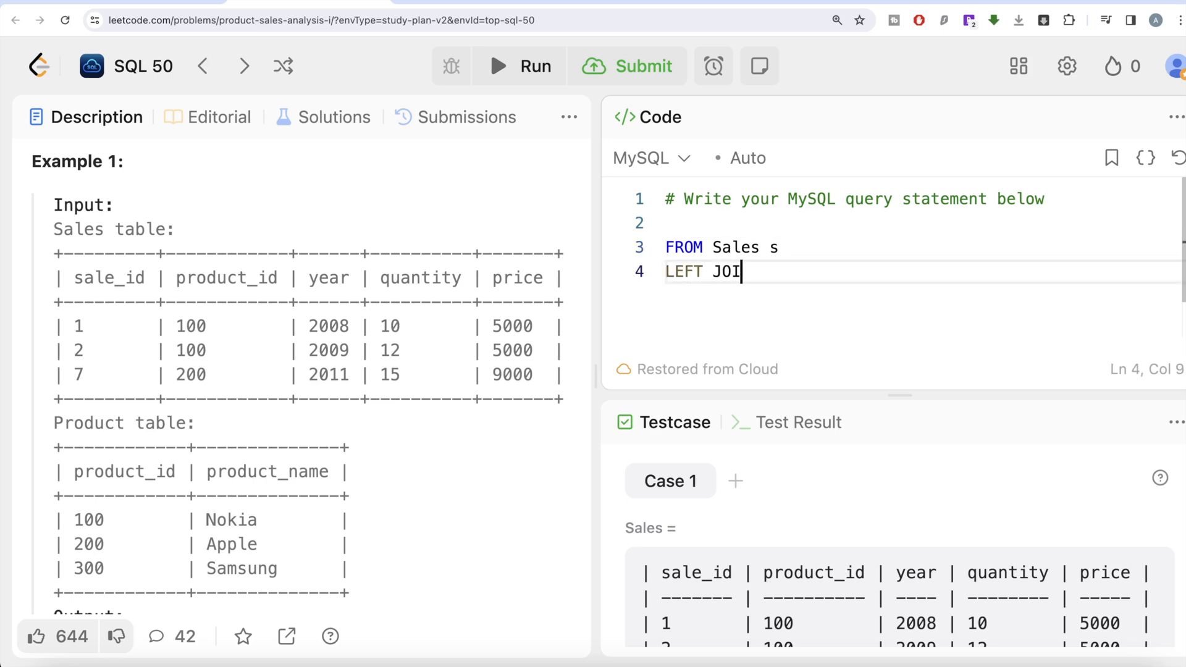
text(N Pr)
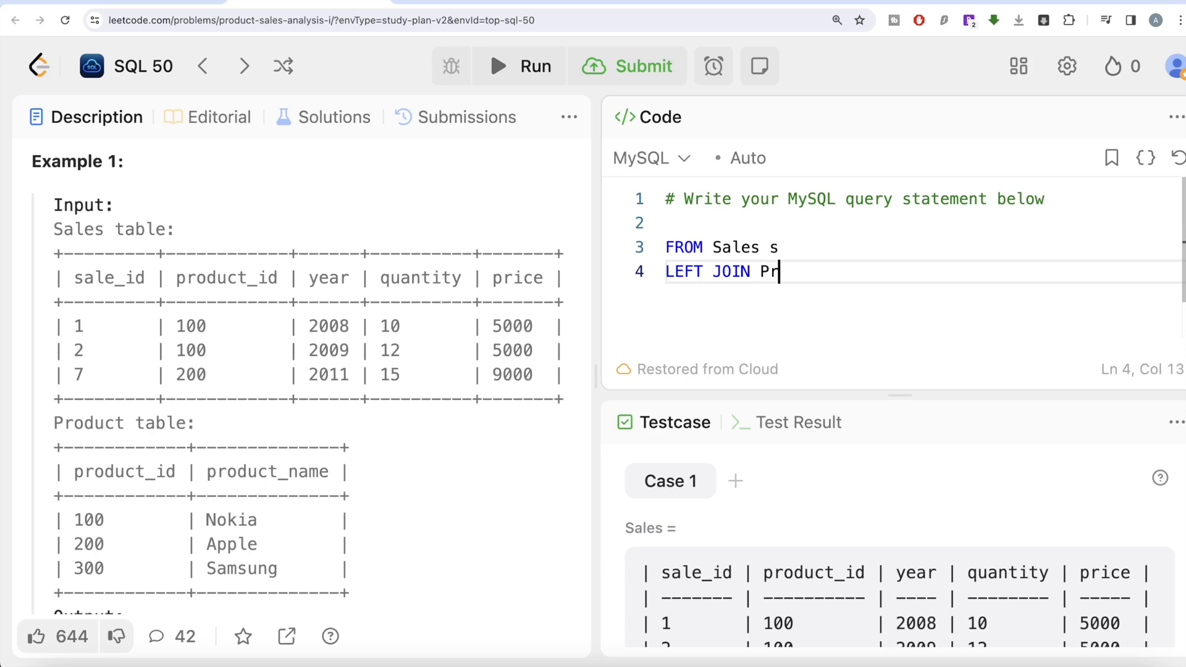
text(oduct)
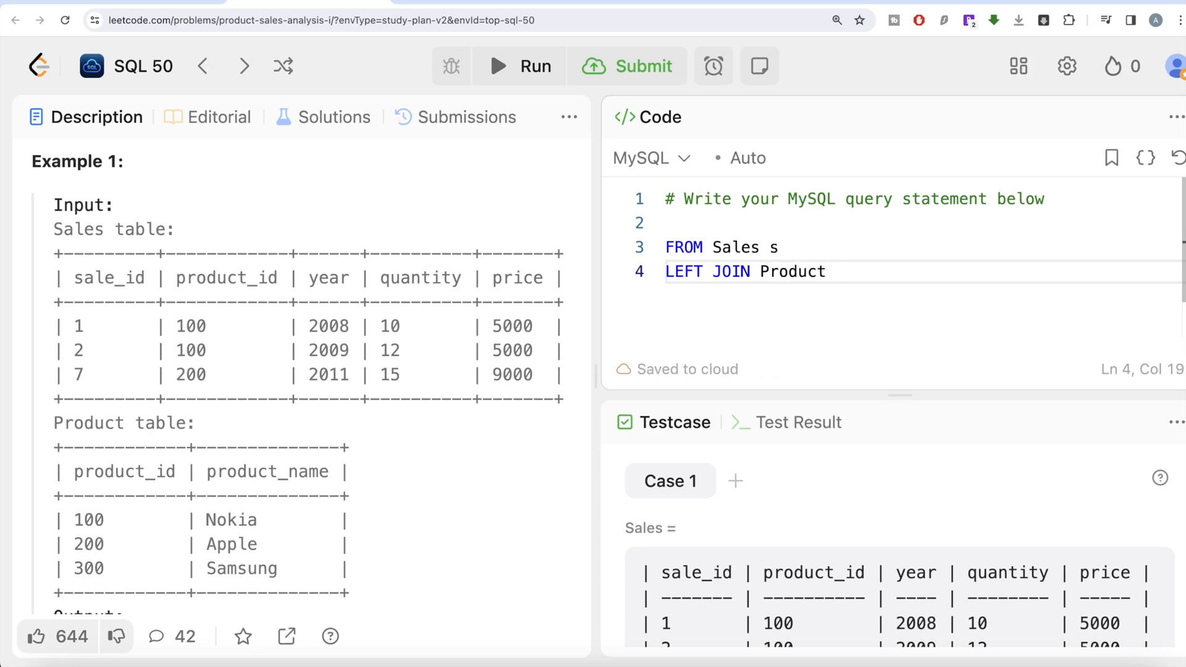
text(p)
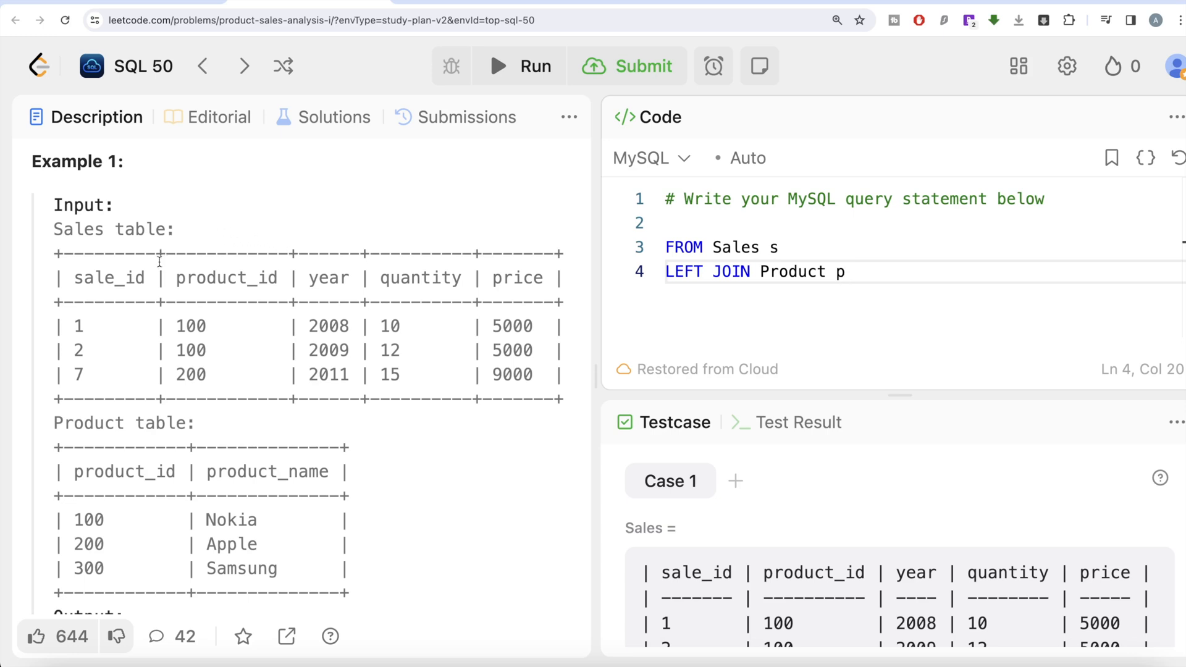
mouse_move(114, 464)
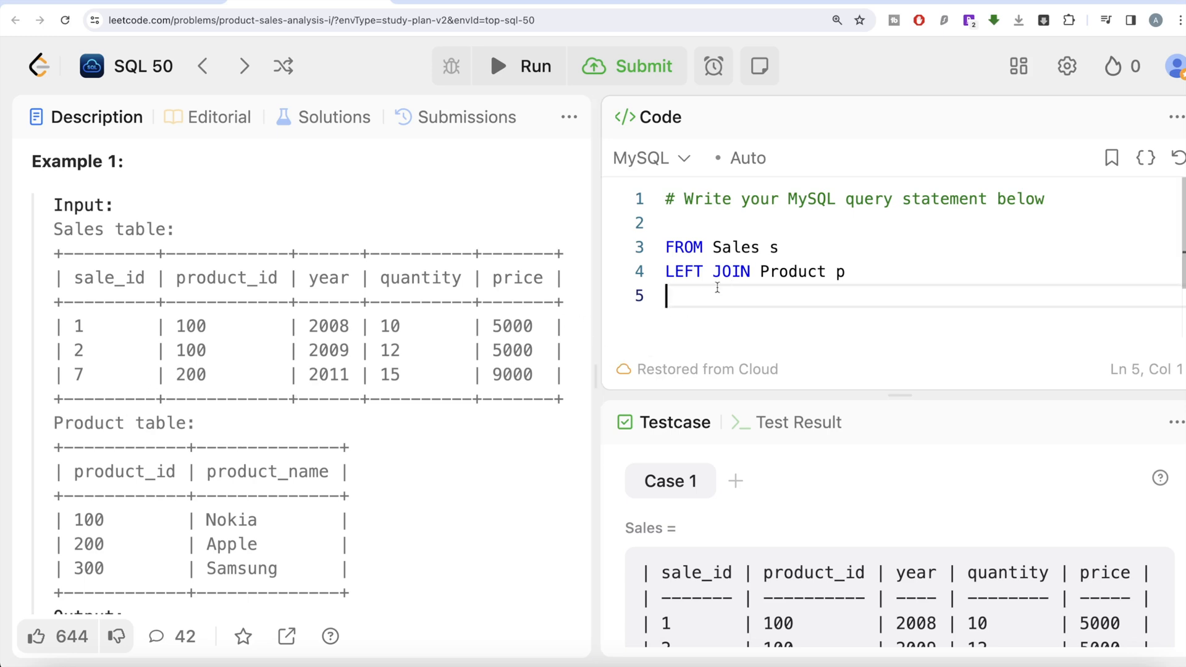
Add 'ON s.product_id = p.product_id' and 'SELECT *', then run the query
text(ON)
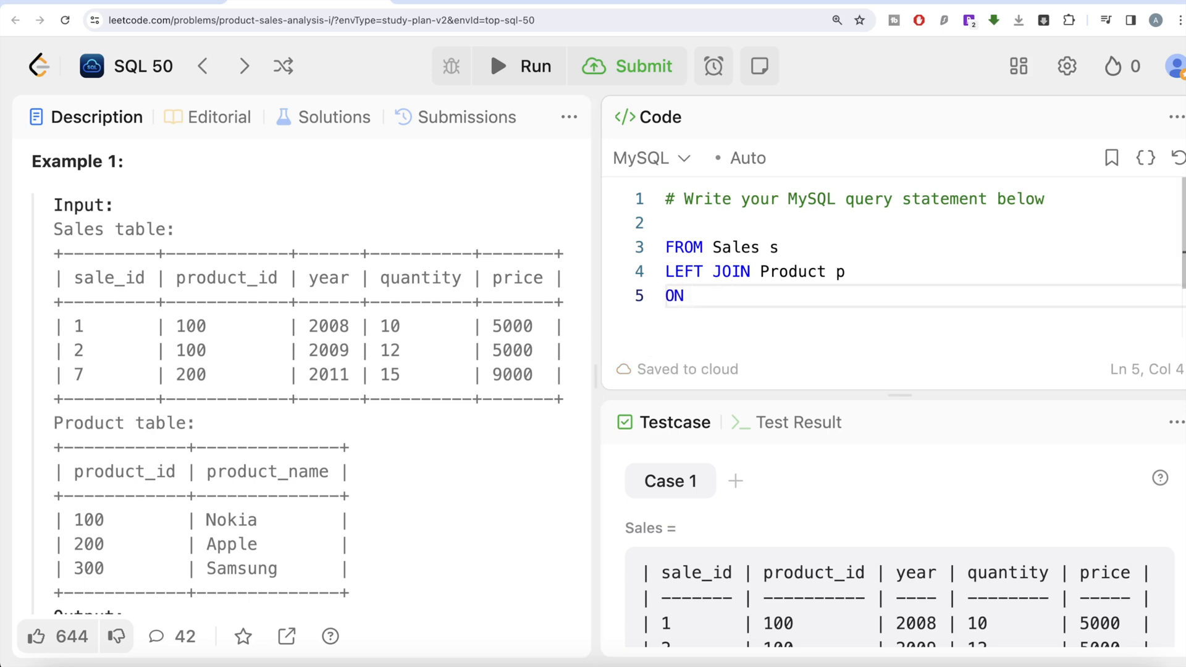
text(s.product)
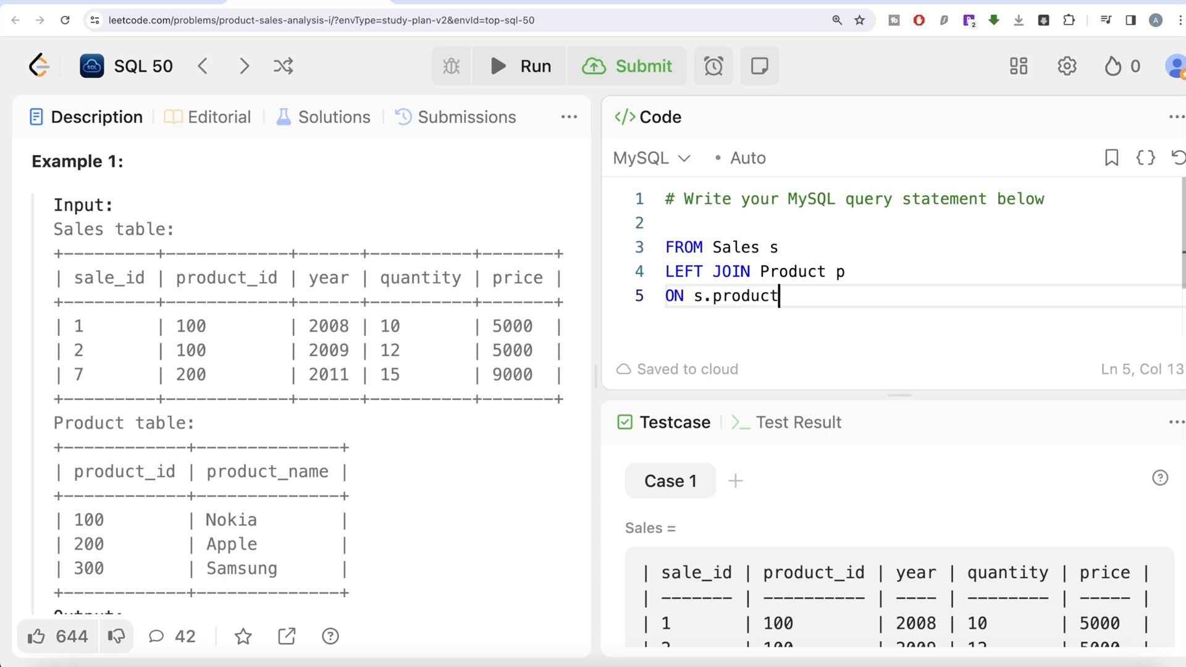
text(_id =)
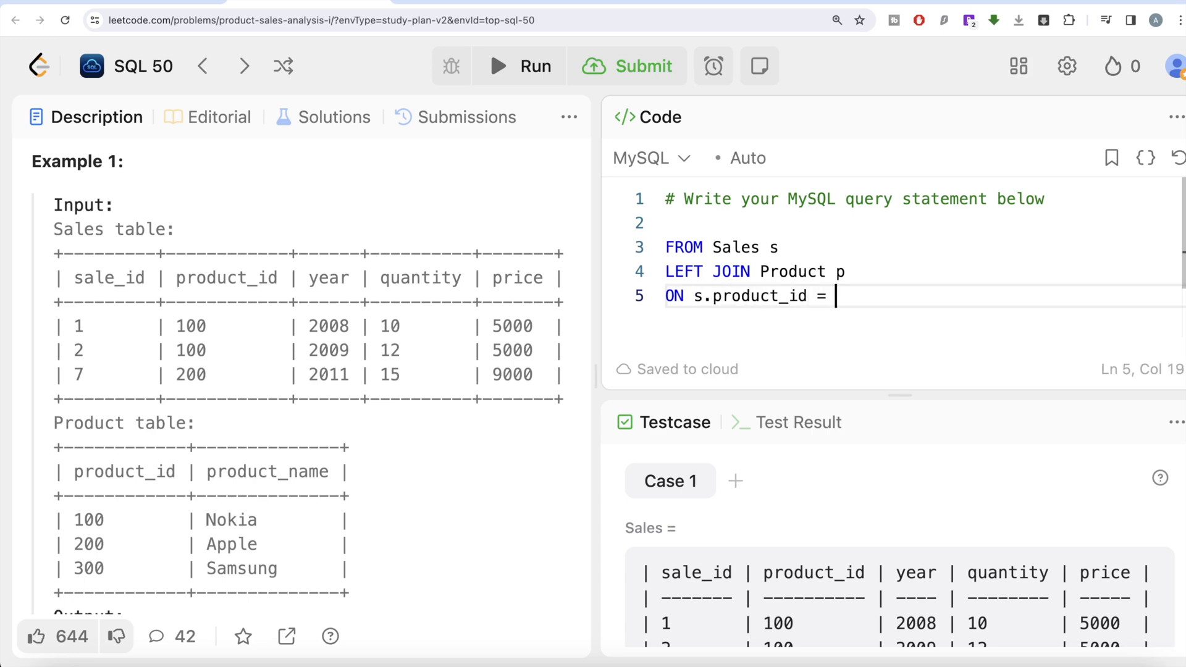
text(p.produc)
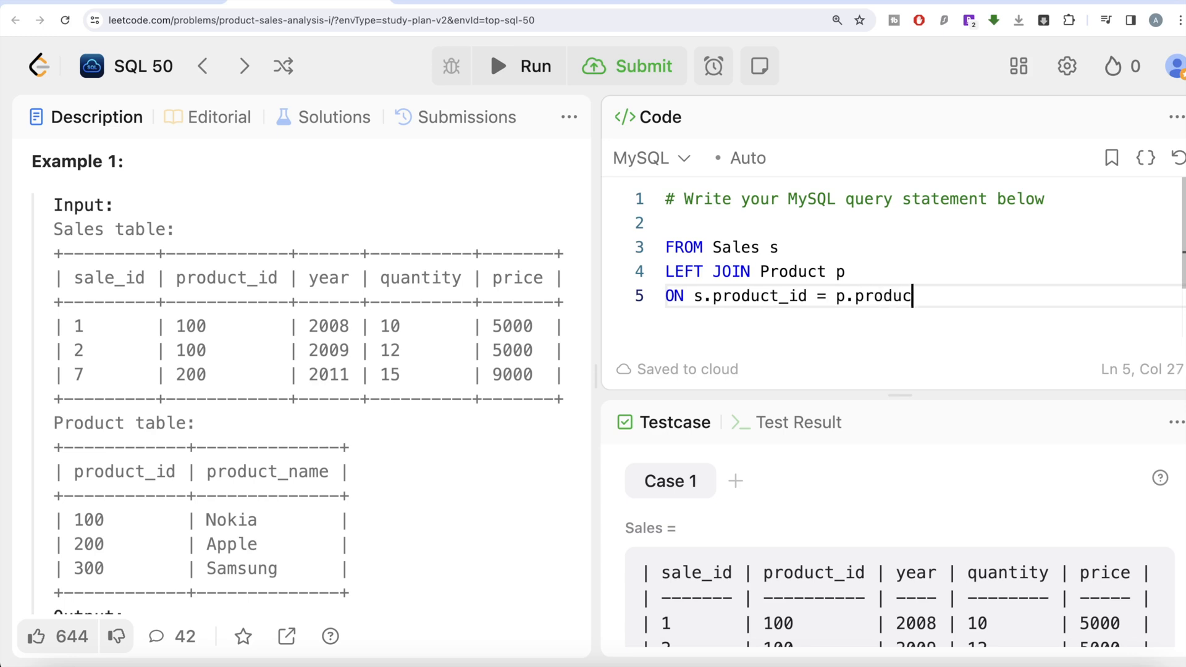
text(t_id)
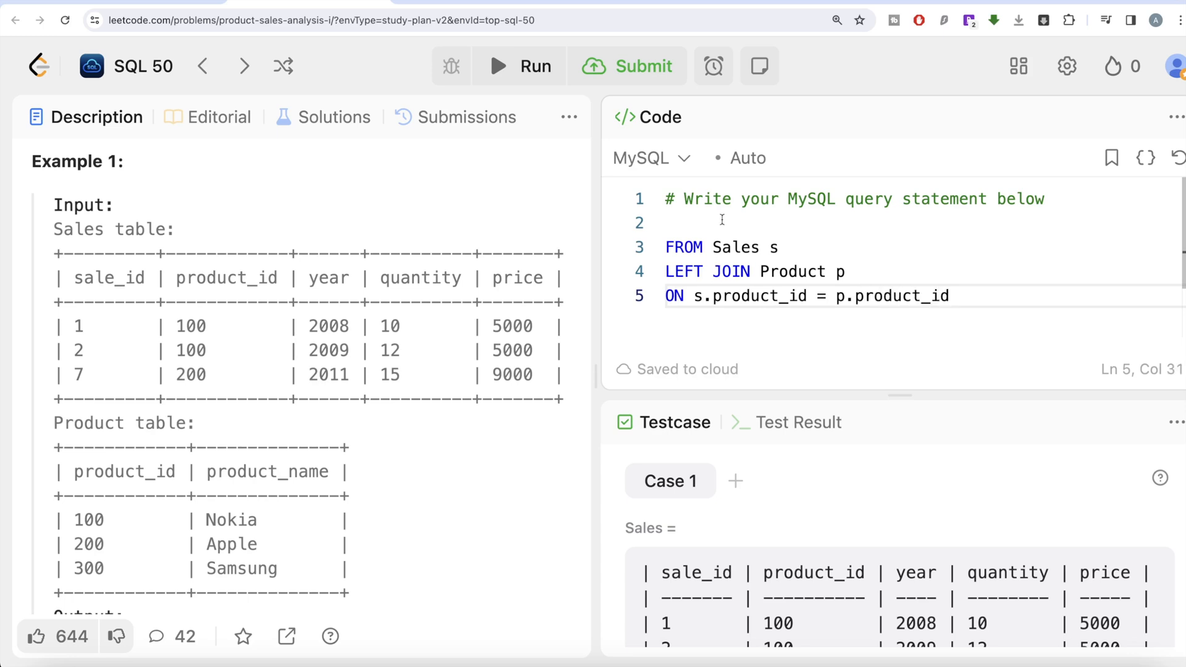
text(SE)
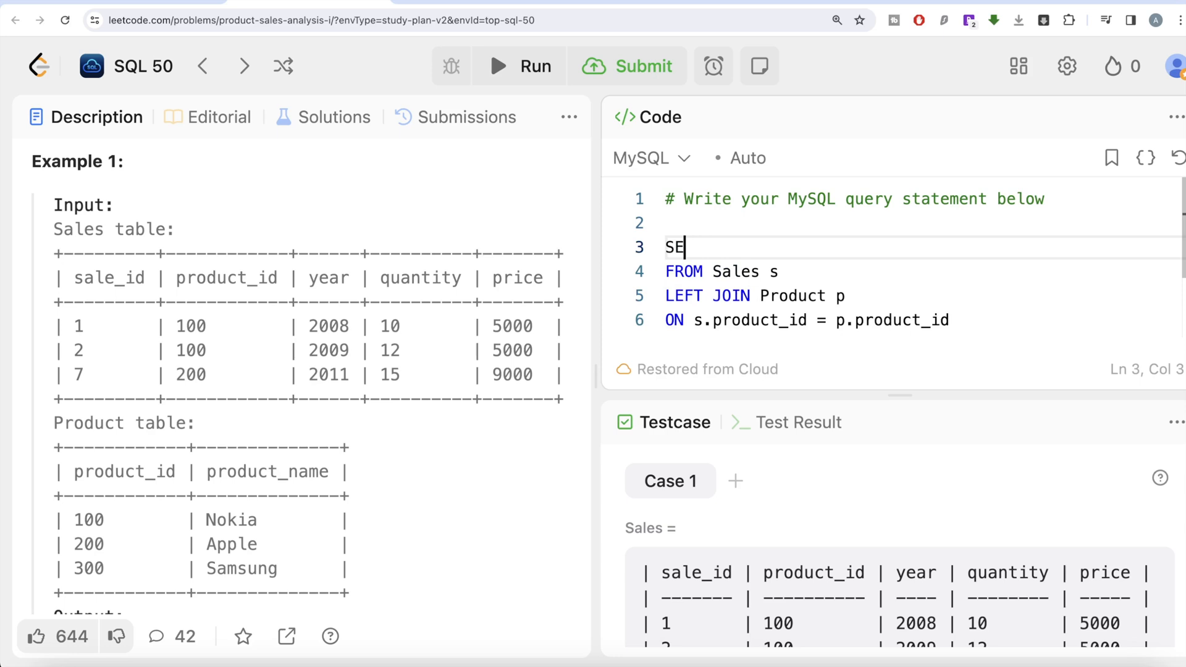
text(LECT)
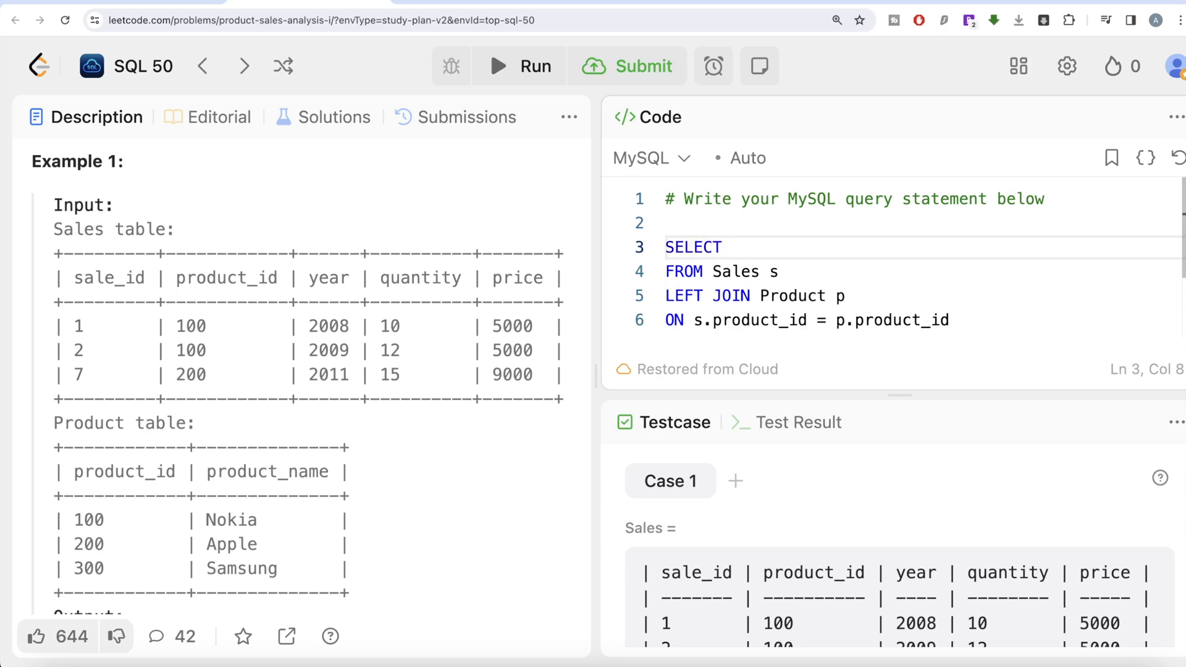
text(*)
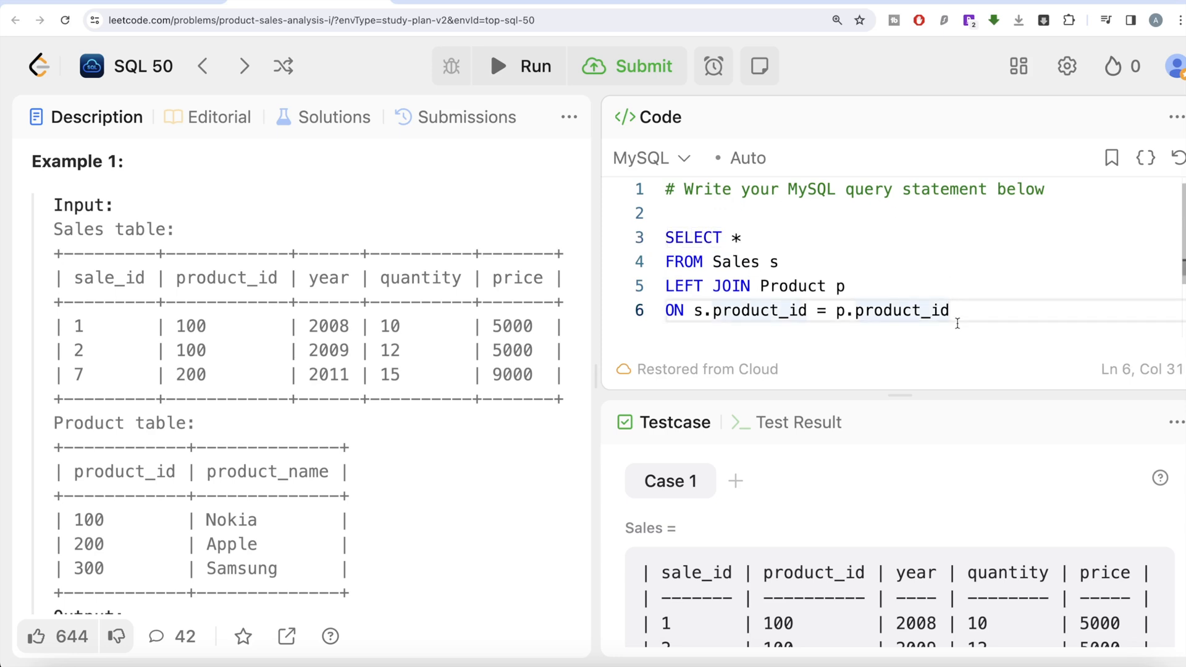
click(519, 66)
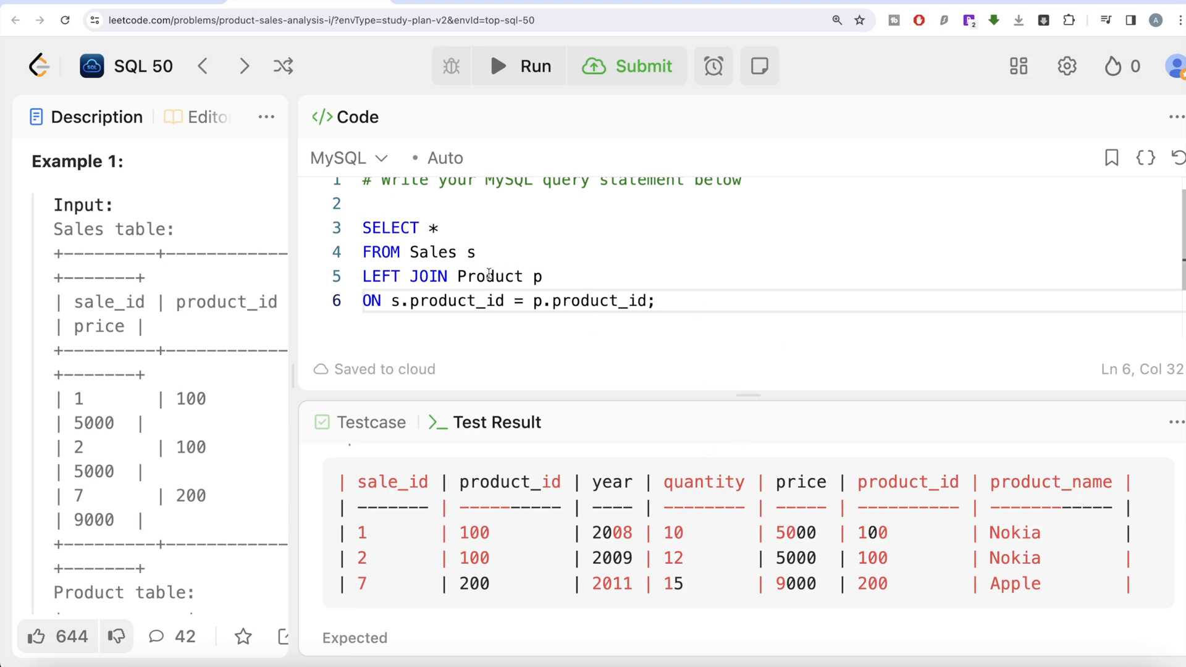
mouse_move(574, 279)
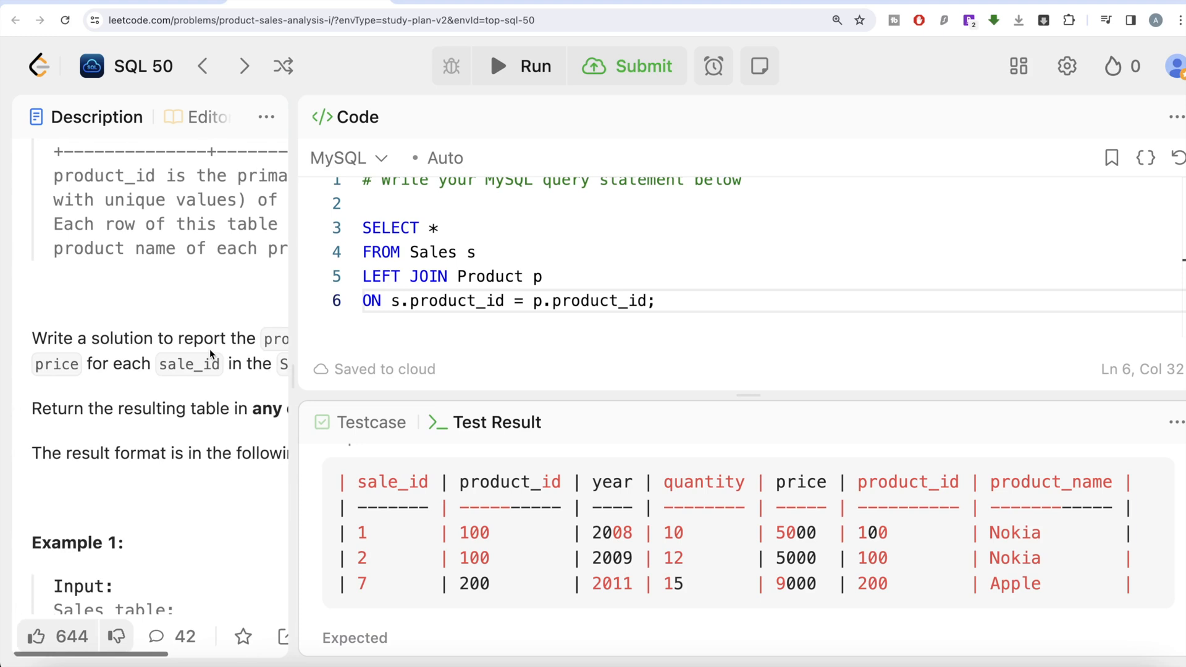
mouse_move(1089, 485)
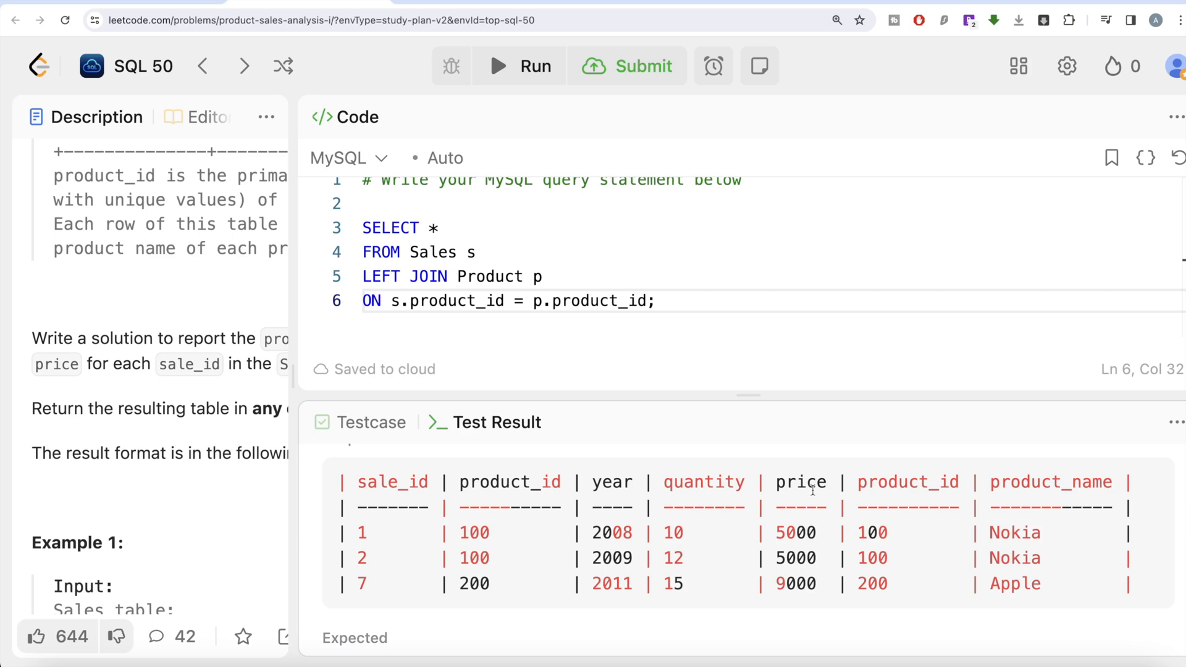
mouse_move(732, 456)
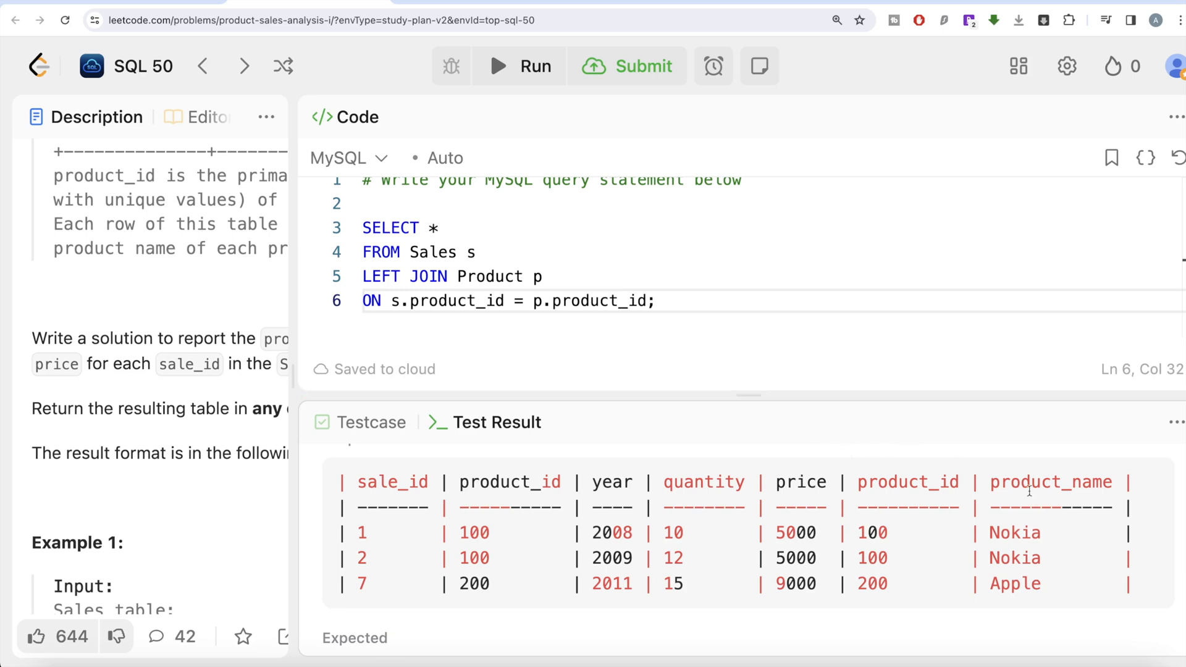
mouse_move(1080, 488)
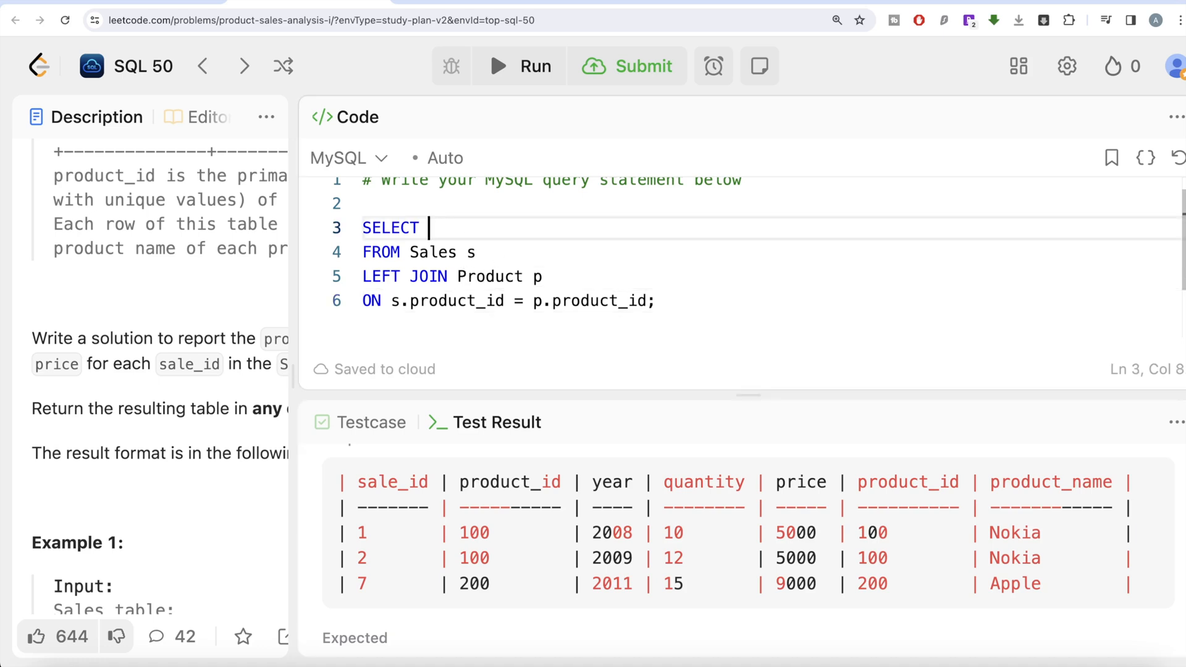
Select p.product_name, s.year, s.price instead of * and run the example test
text(p.pro)
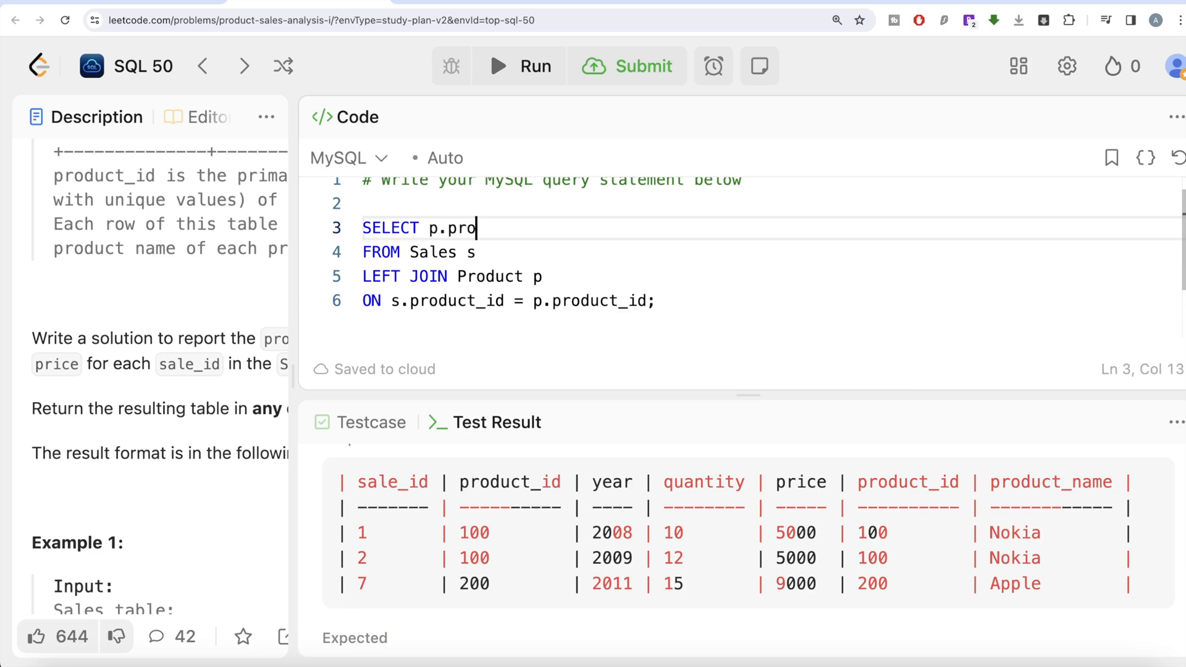
text(duct_name)
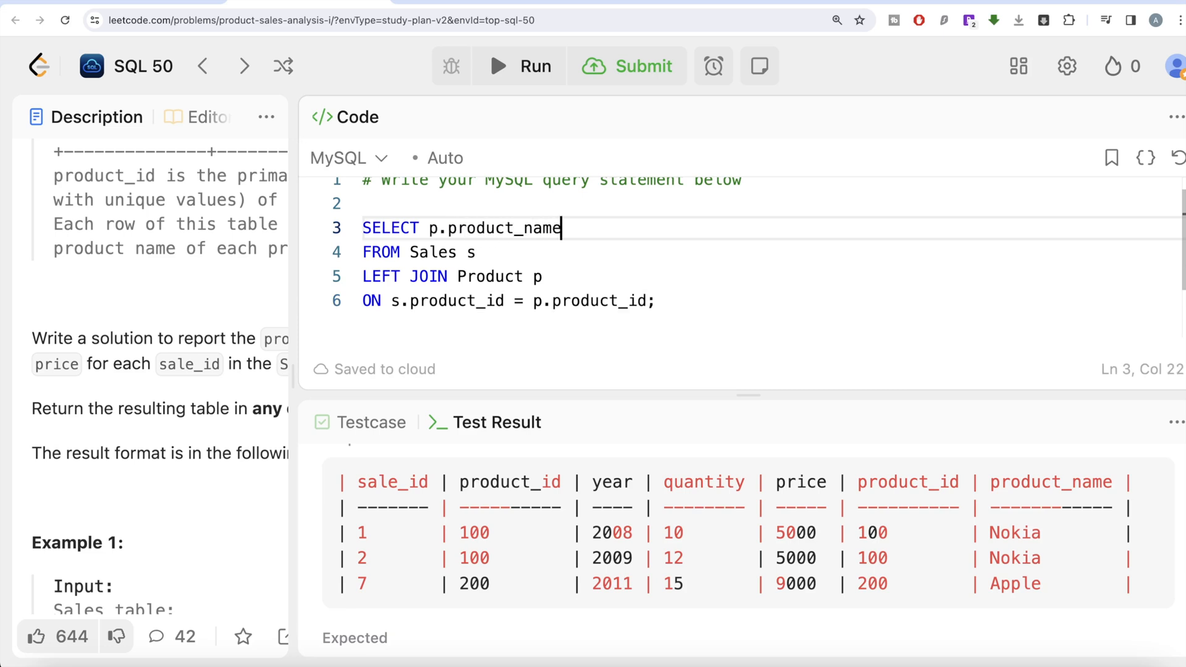
text(,)
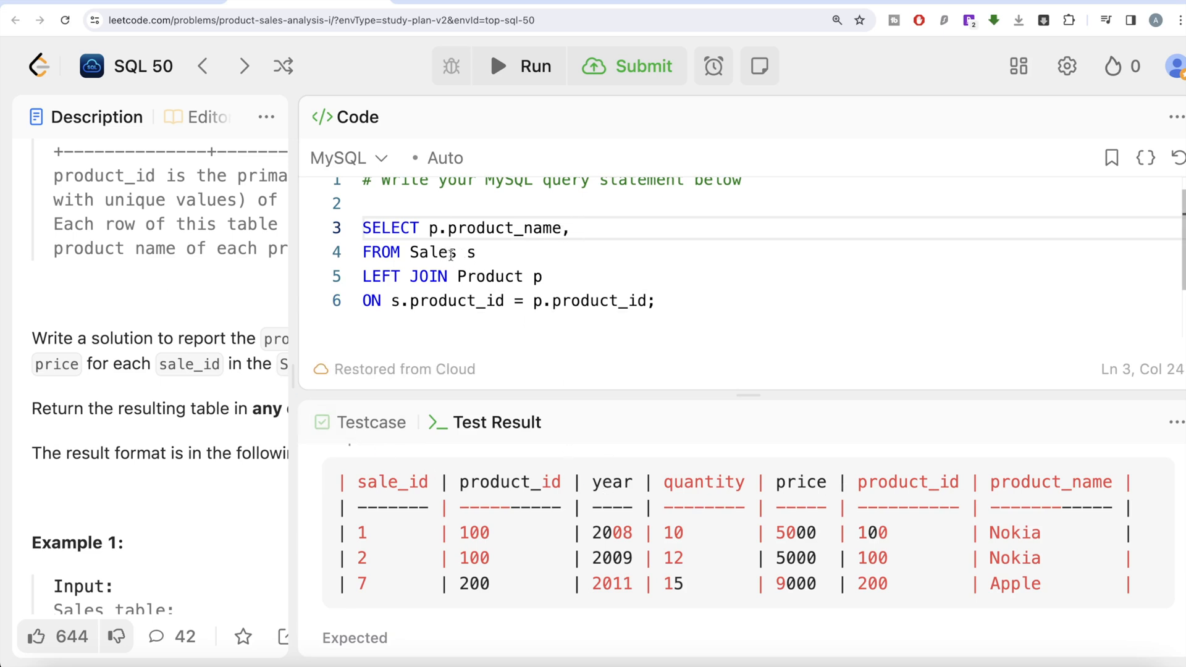
text(s.)
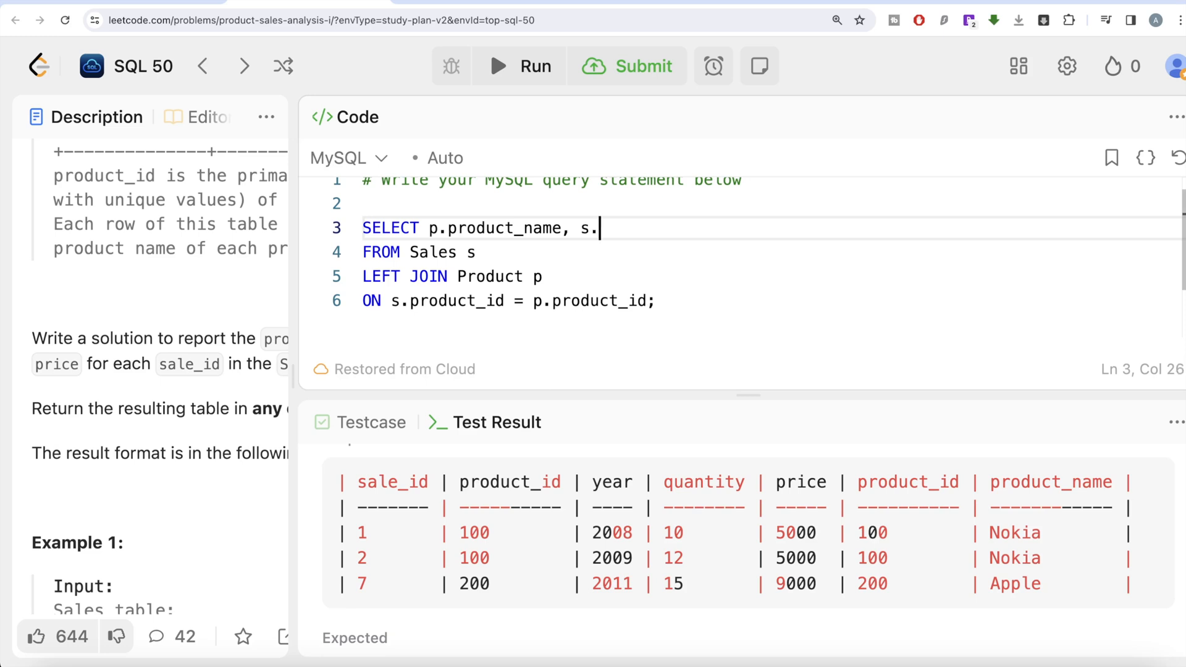
text(year, s)
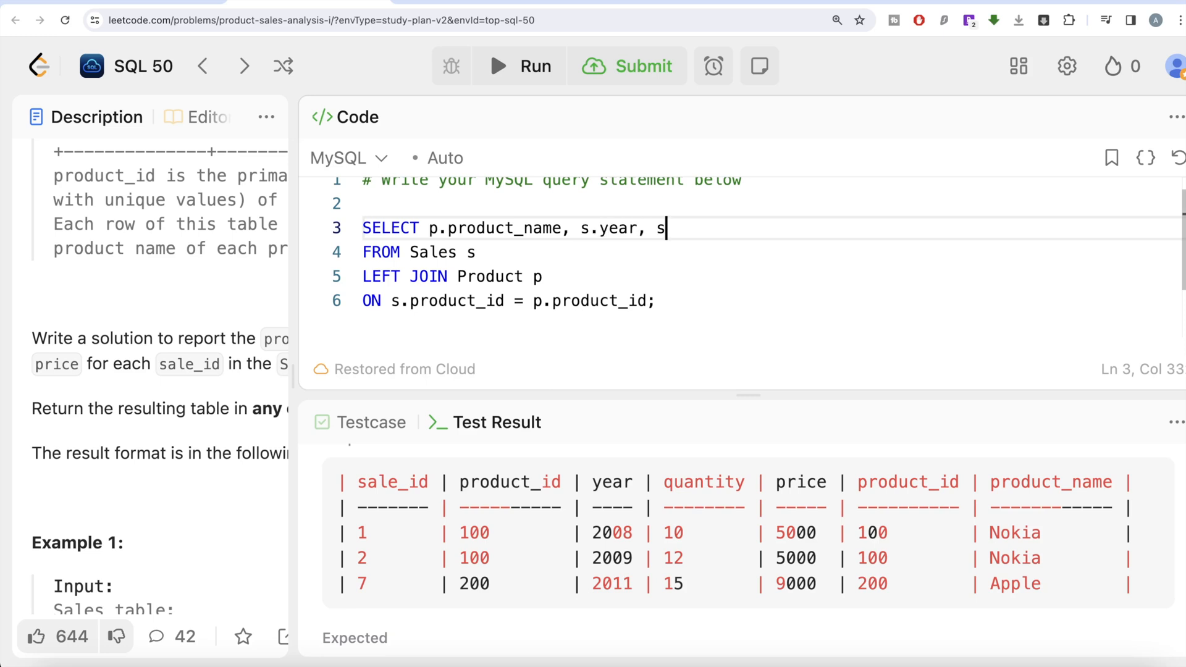
text(.price)
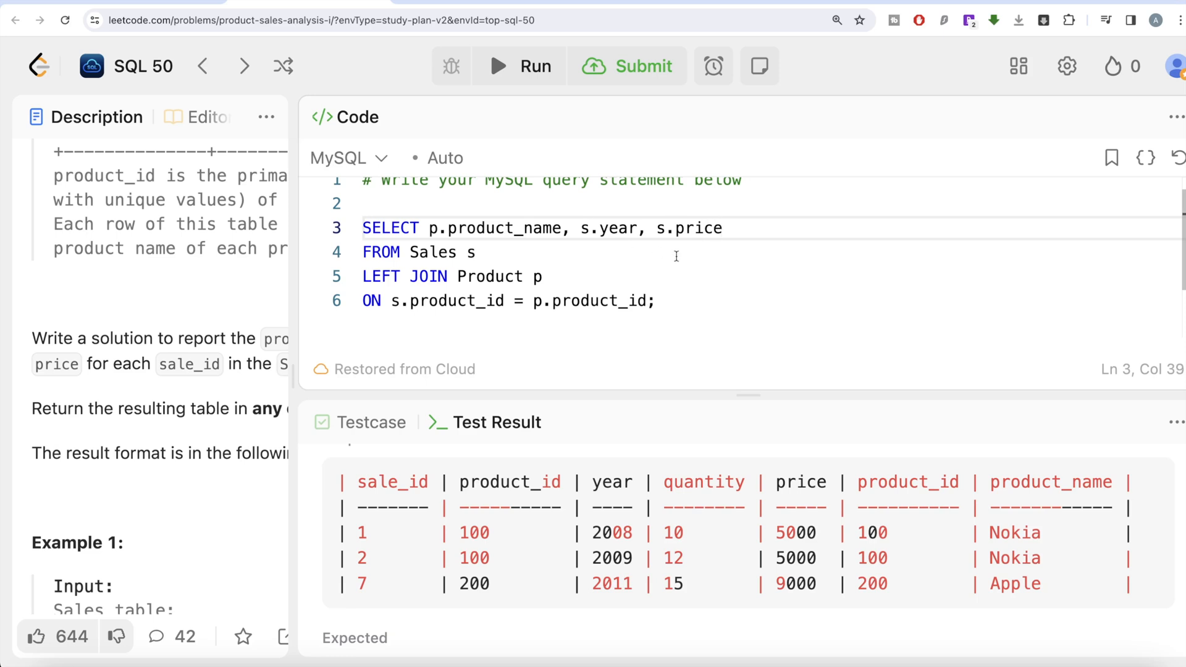
click(628, 66)
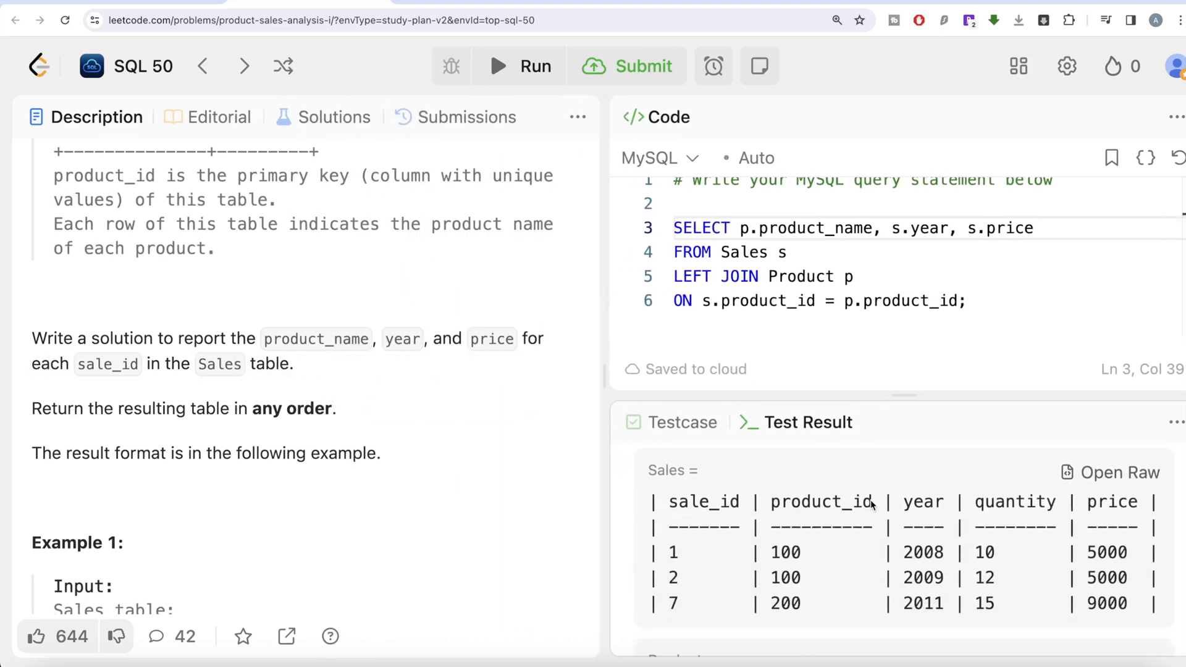
Compare the test output with Expected, then submit for an Accepted verdict (beats 67.73%)
click(533, 66)
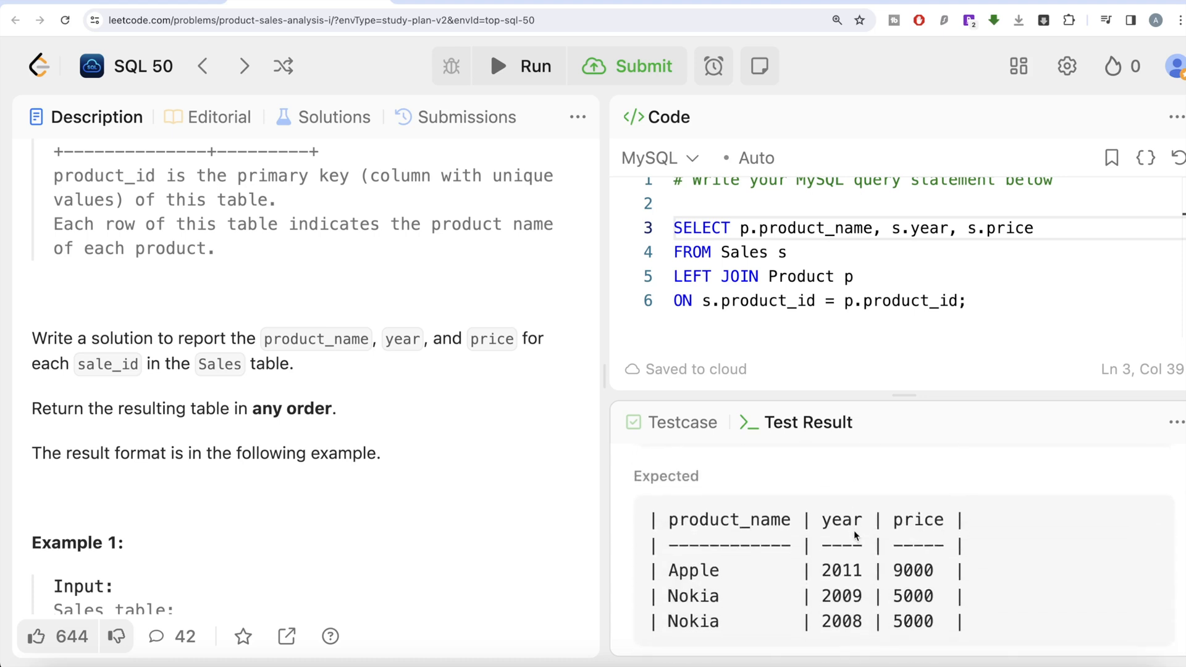
scroll(down, 3)
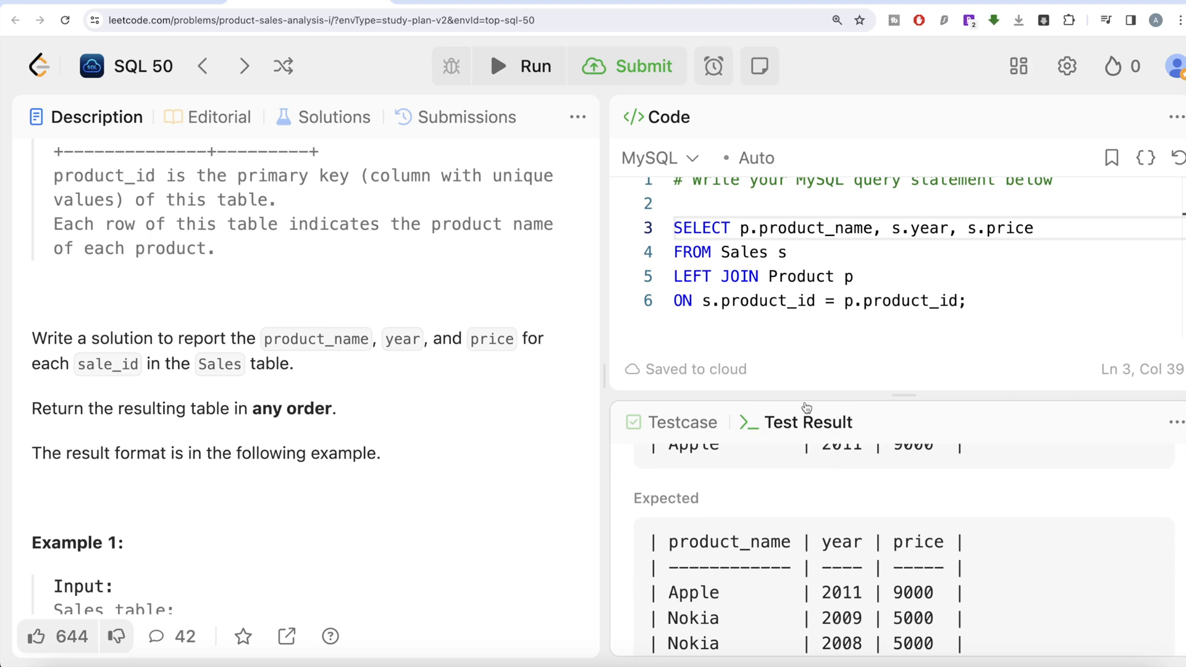
click(627, 66)
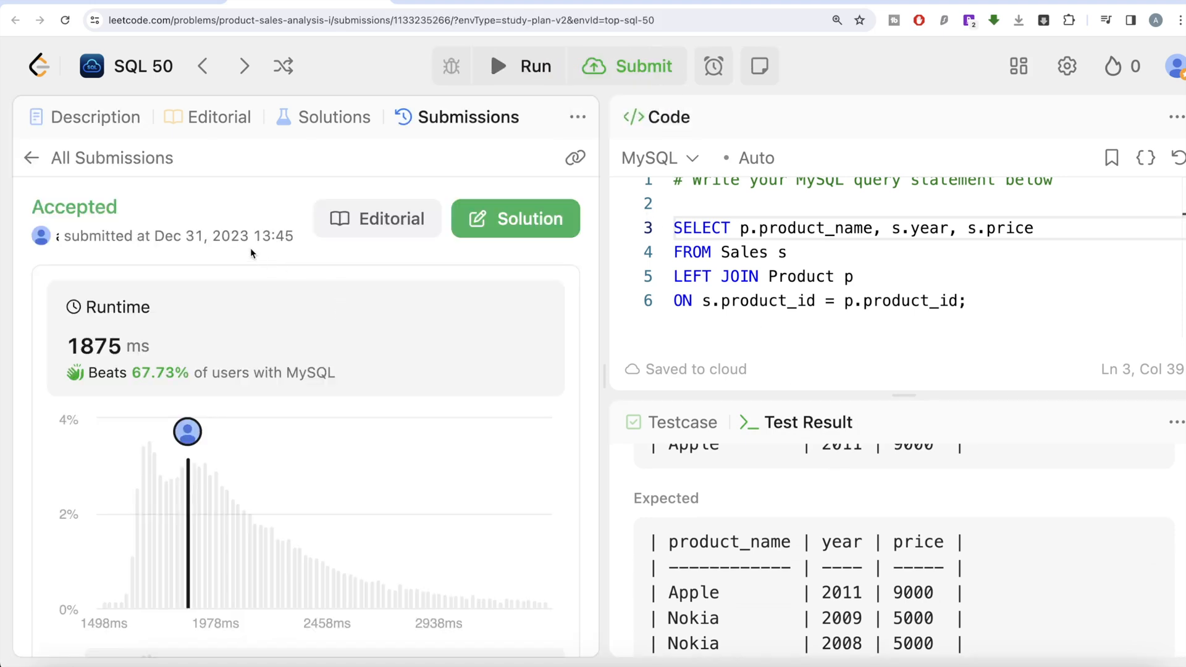
Switch back to the Description tab and scroll the problem statement
click(97, 117)
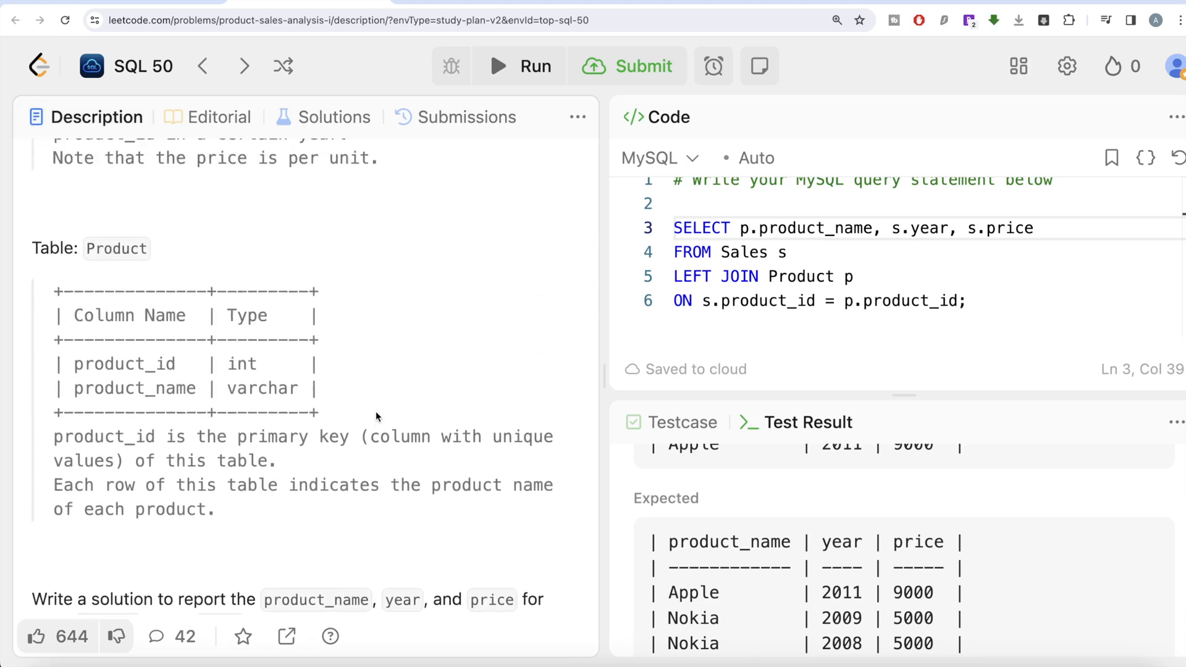
mouse_move(716, 344)
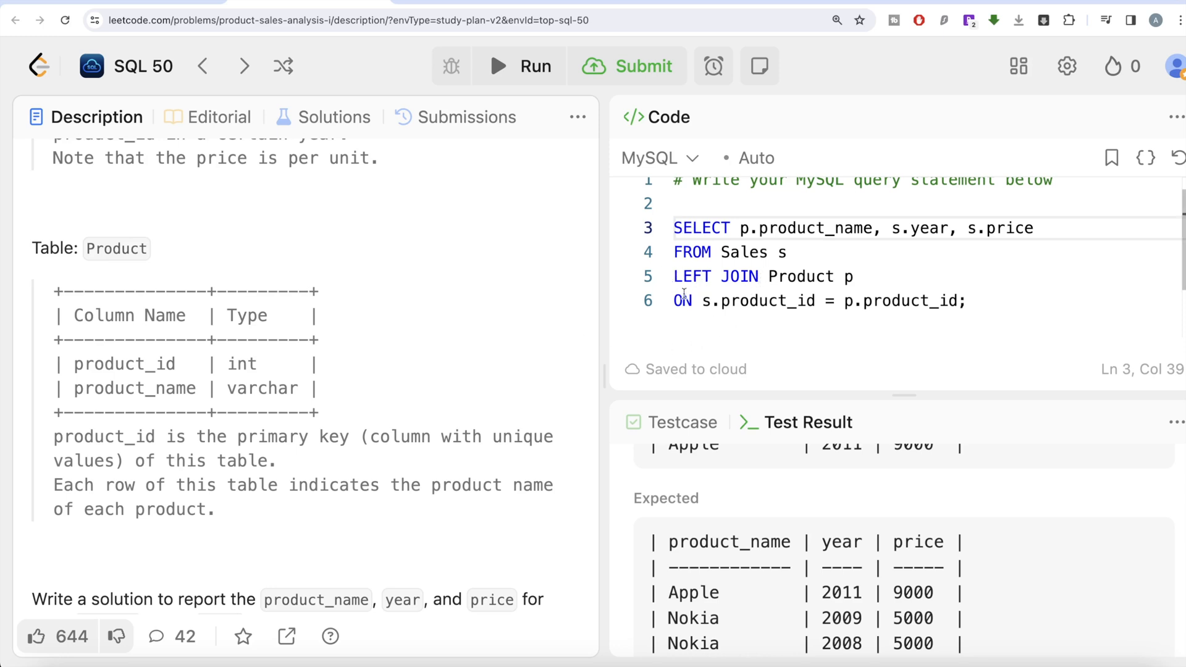
scroll(down, 3)
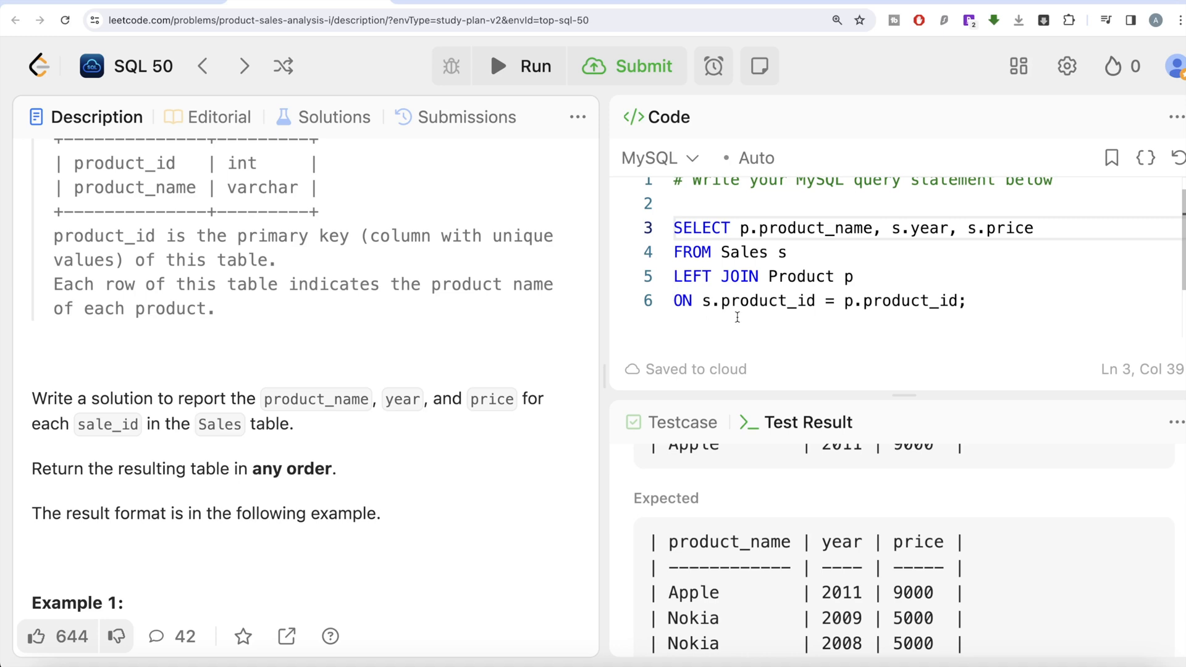
mouse_move(800, 287)
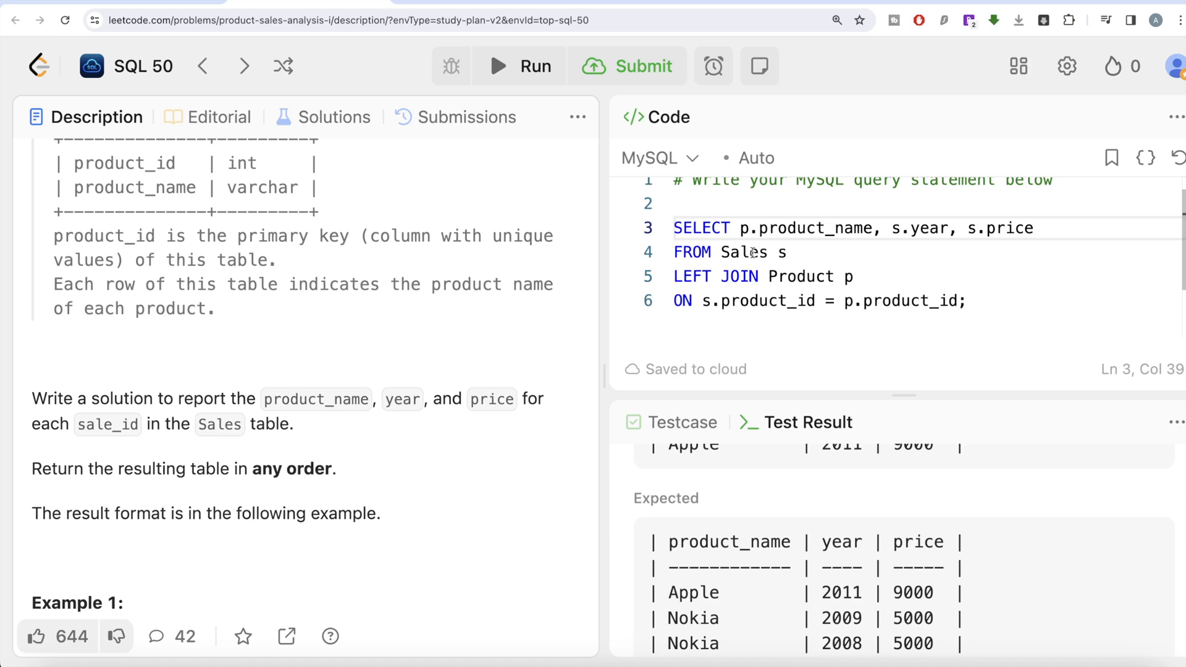
mouse_move(792, 274)
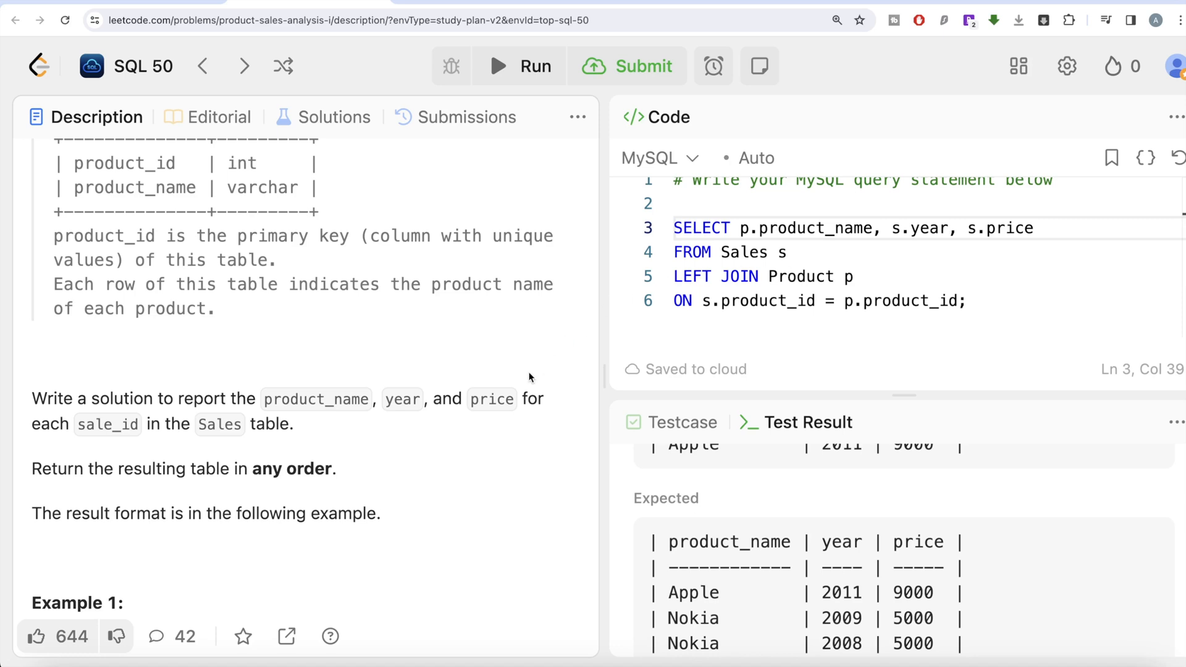
mouse_move(573, 364)
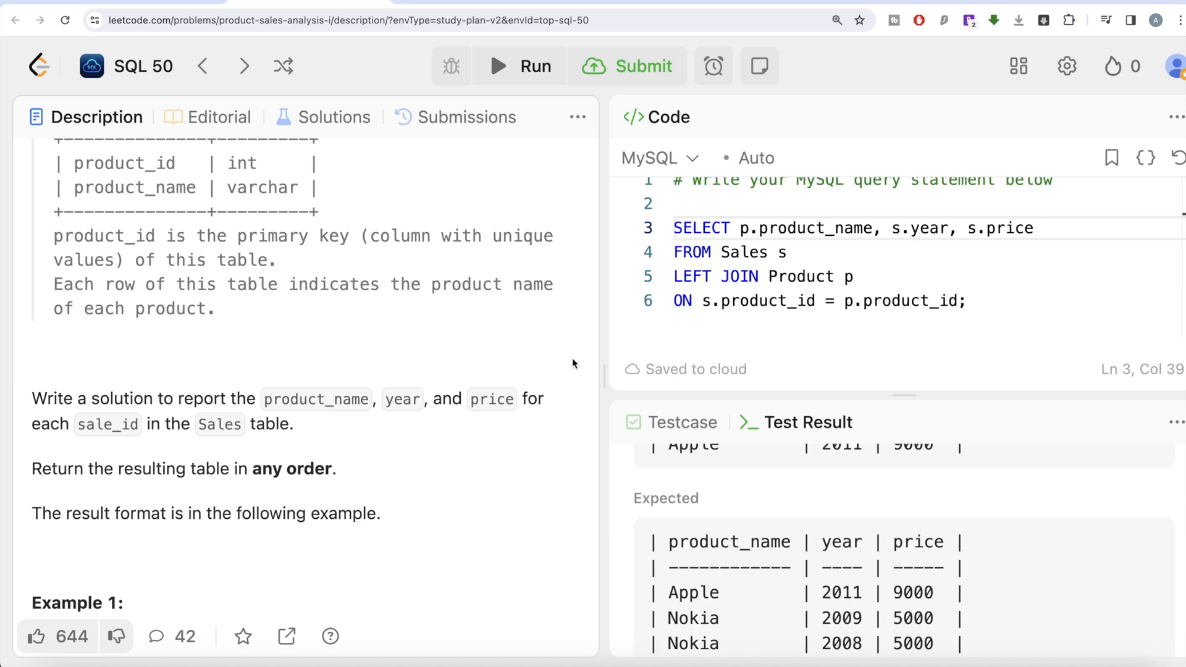
mouse_move(838, 232)
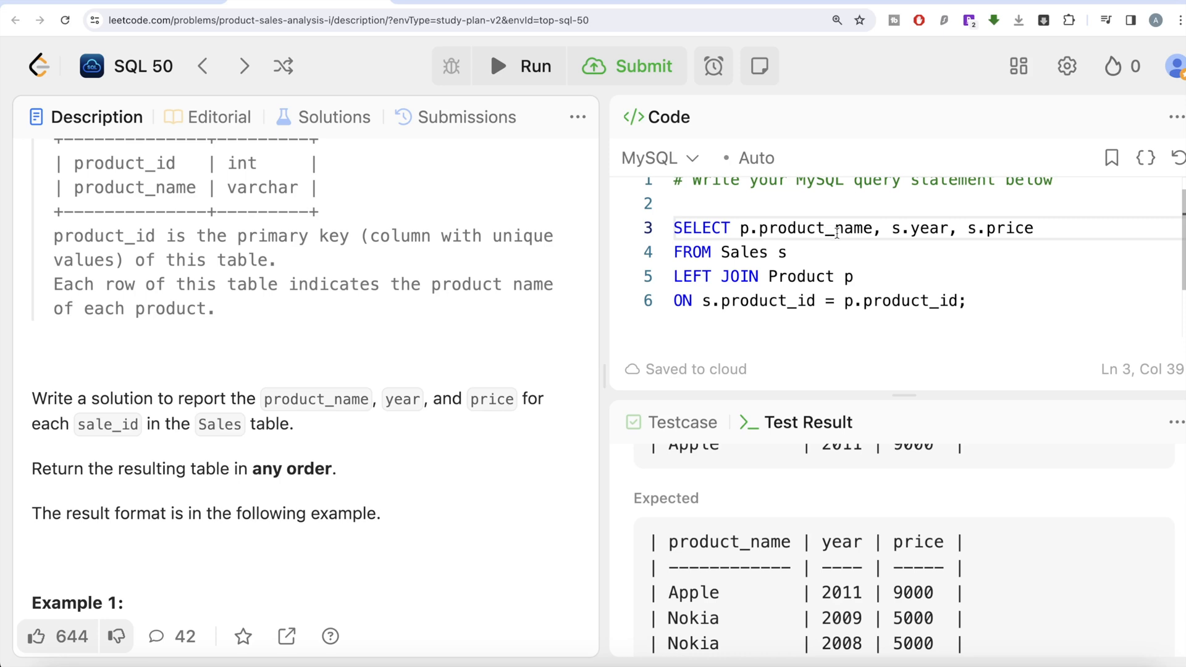
mouse_move(847, 265)
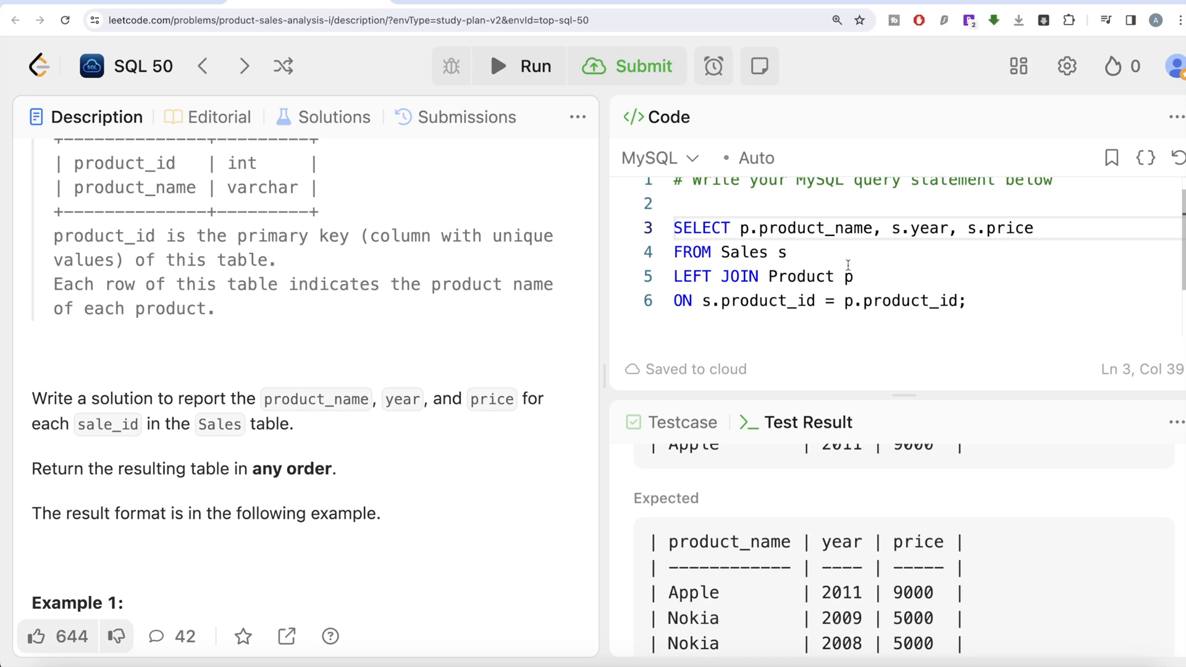